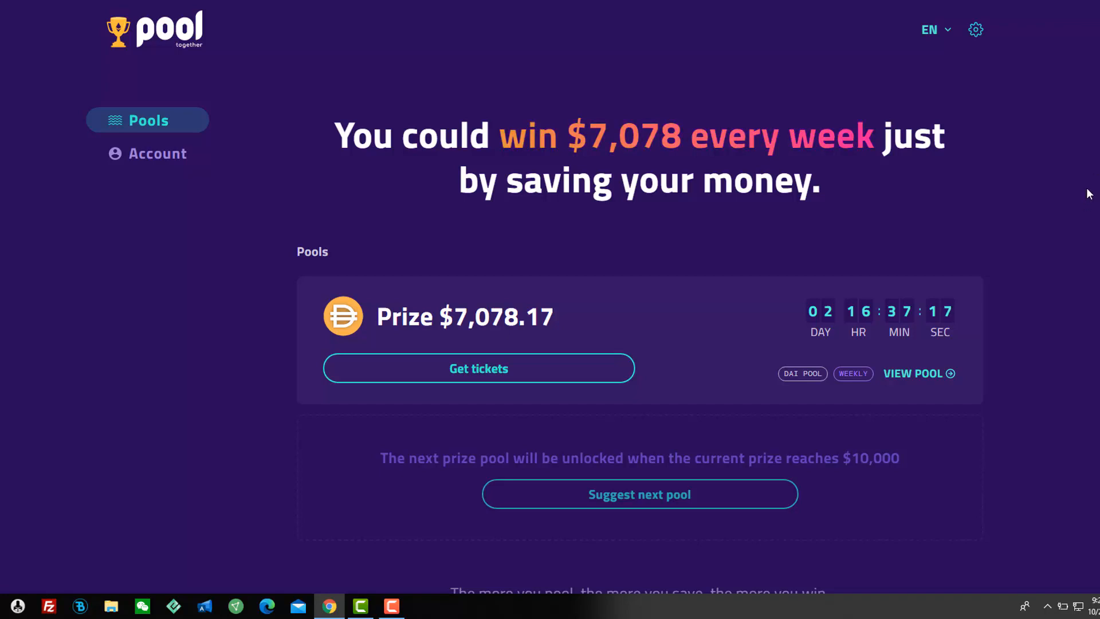
mouse_move(1086, 229)
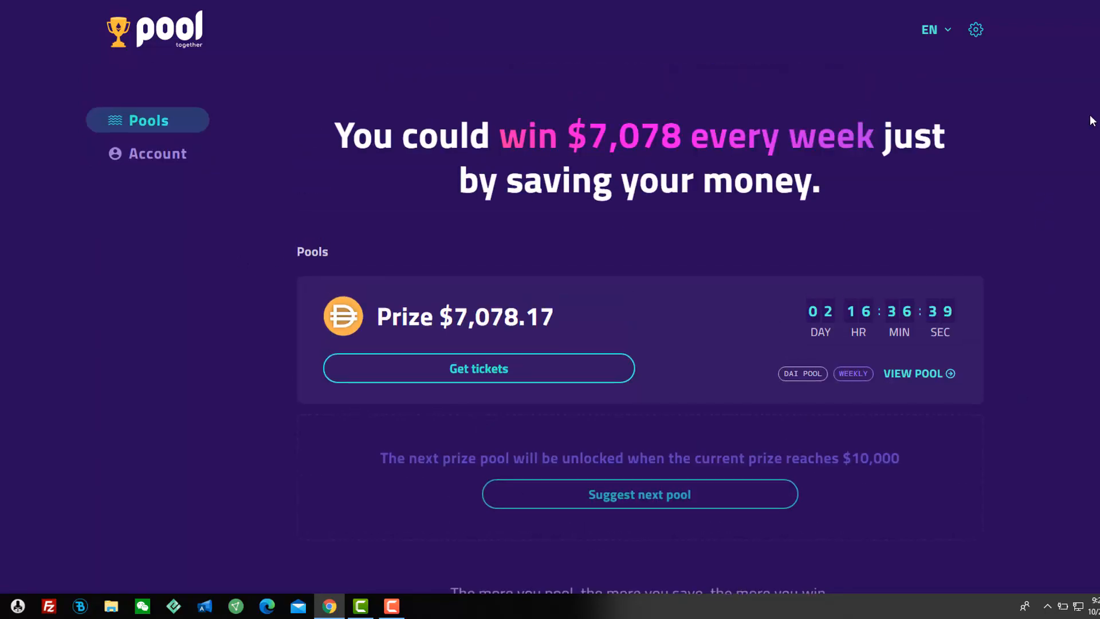
mouse_move(1071, 25)
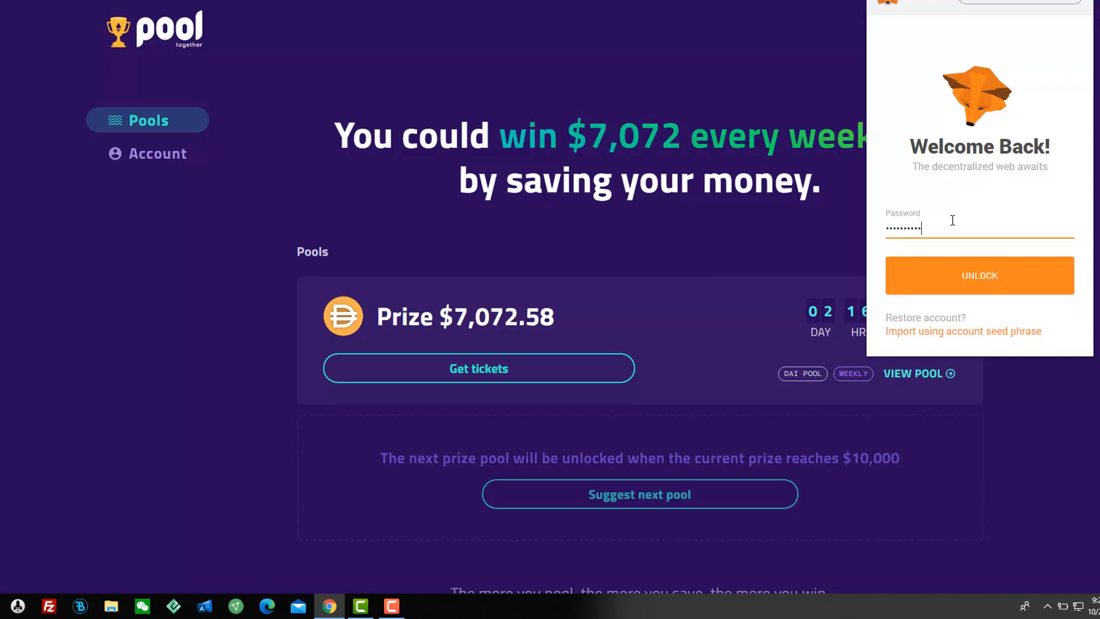
Step: Unlock MetaMask with the password and start getting tickets for the DAI pool
click(978, 275)
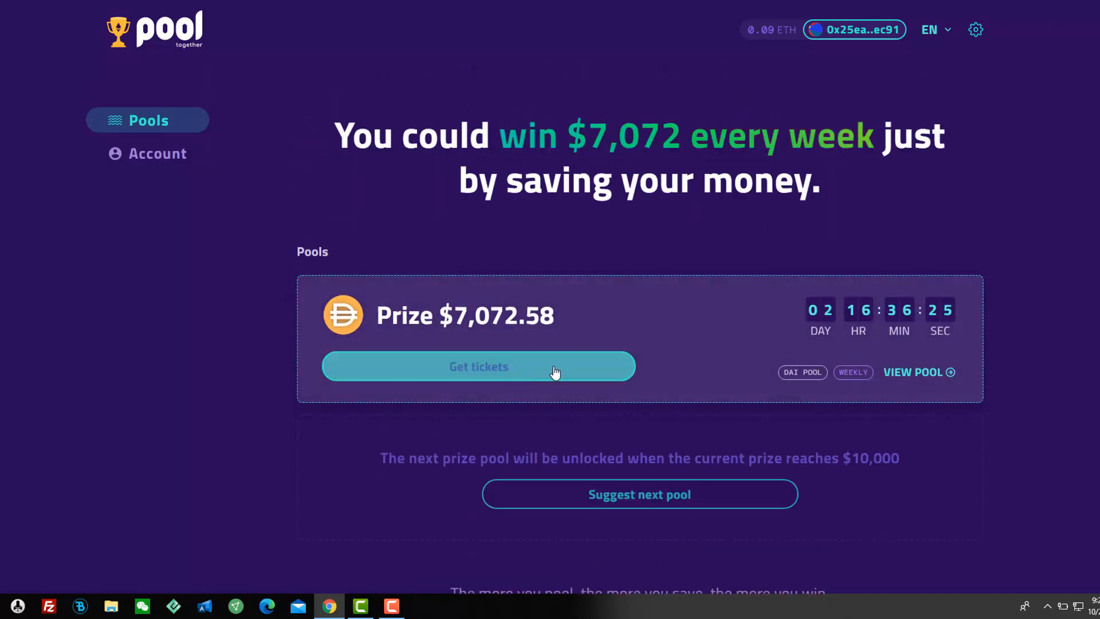
mouse_move(657, 365)
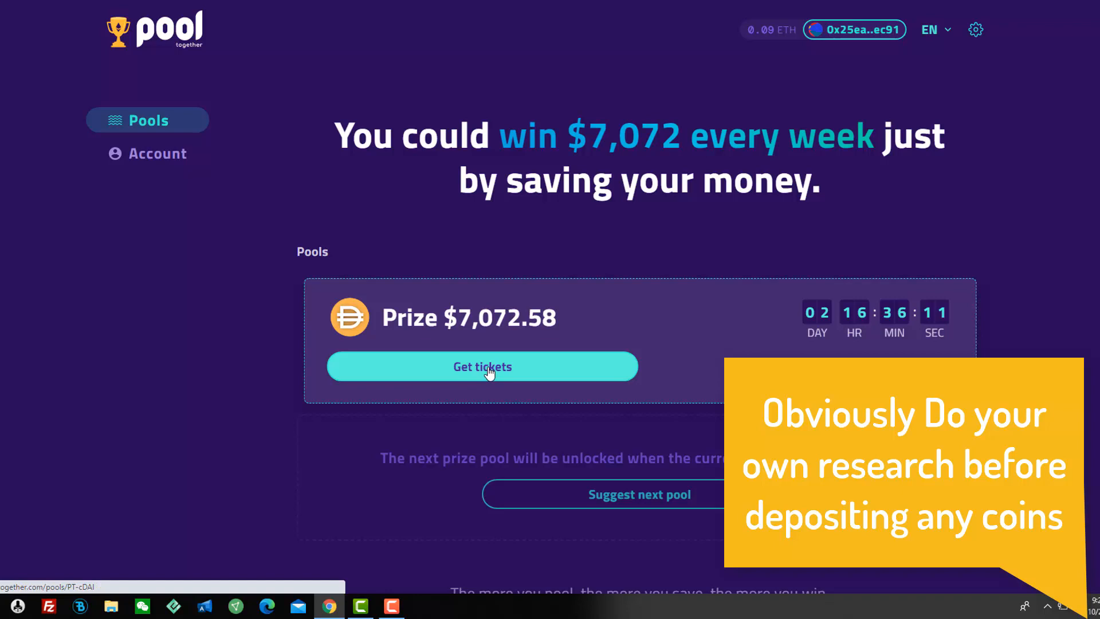
click(482, 366)
text(100)
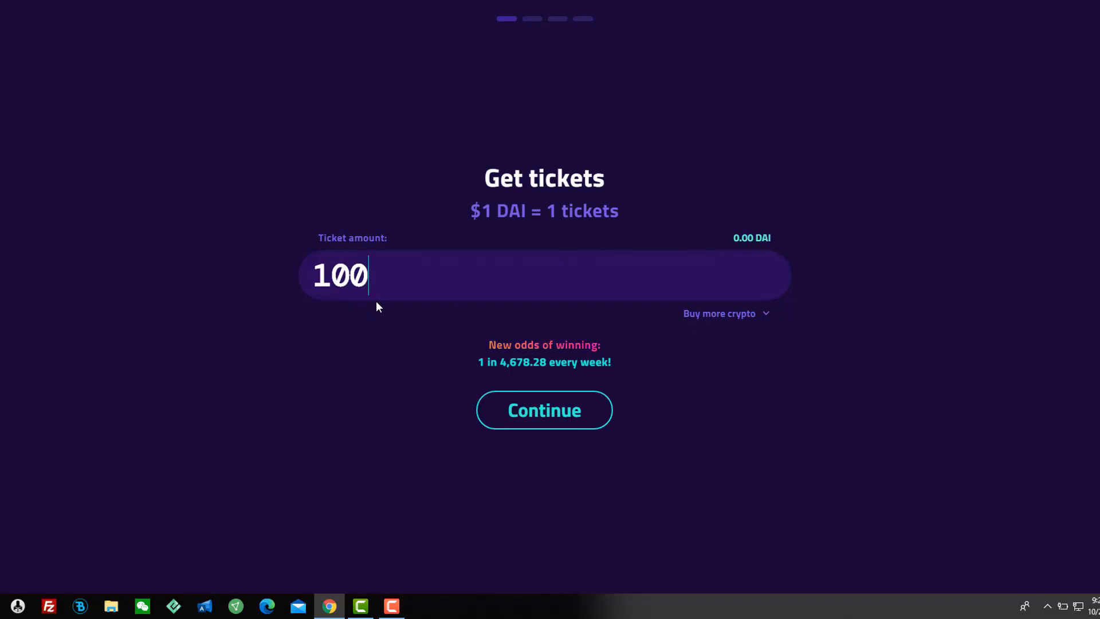
mouse_move(763, 318)
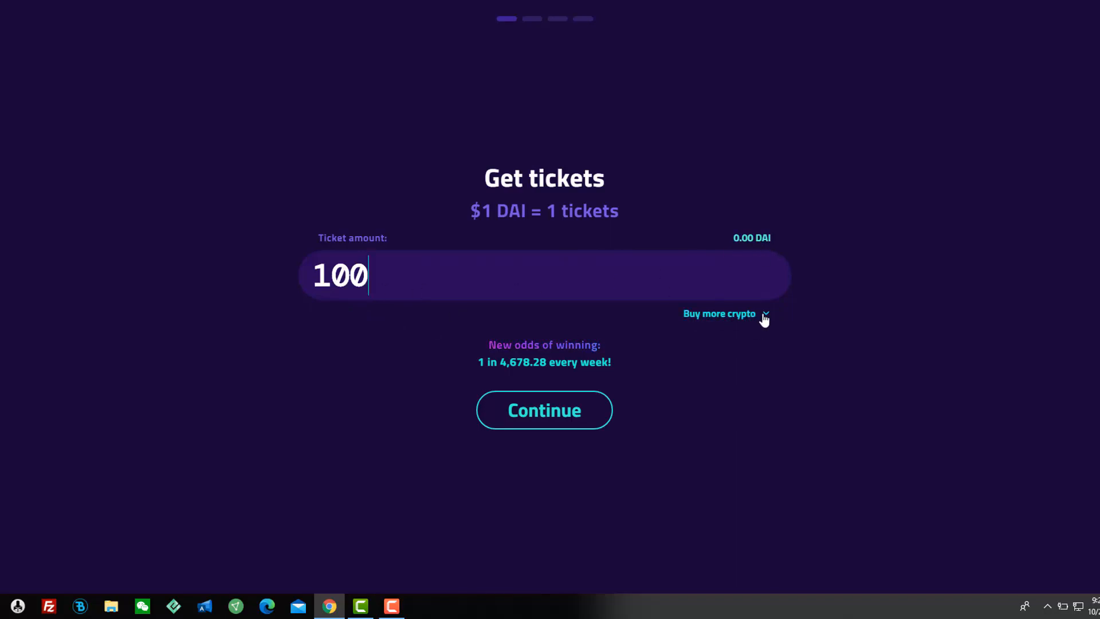
Step: Select the 100 in the Ticket amount field so it can be replaced
triple_click(341, 275)
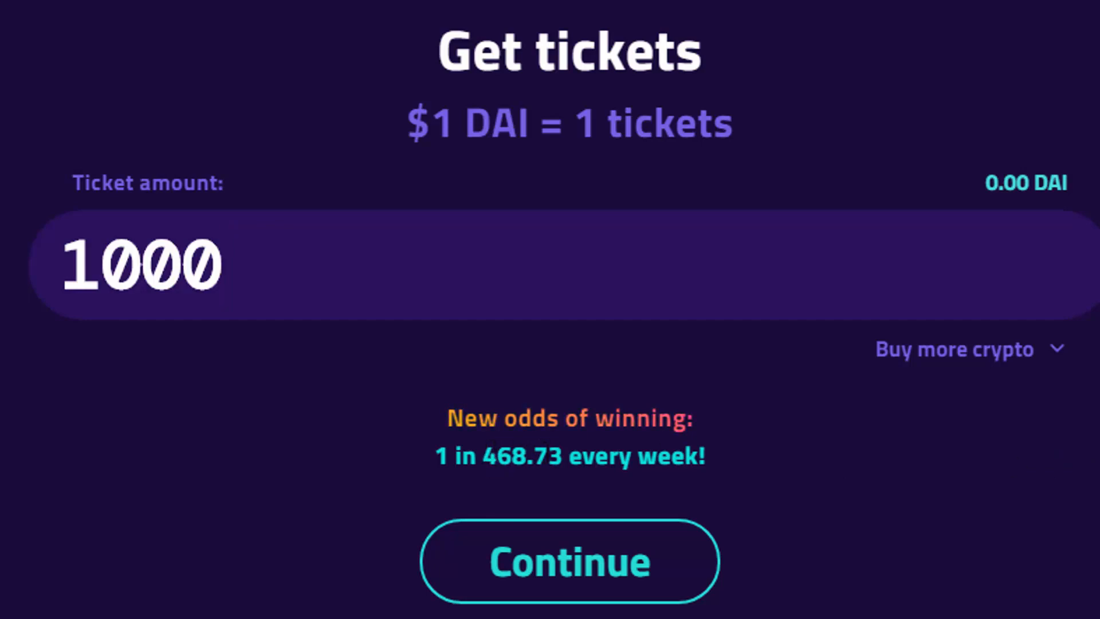
Step: Continue with 1000 tickets to the DAI deposit confirmation step
click(569, 561)
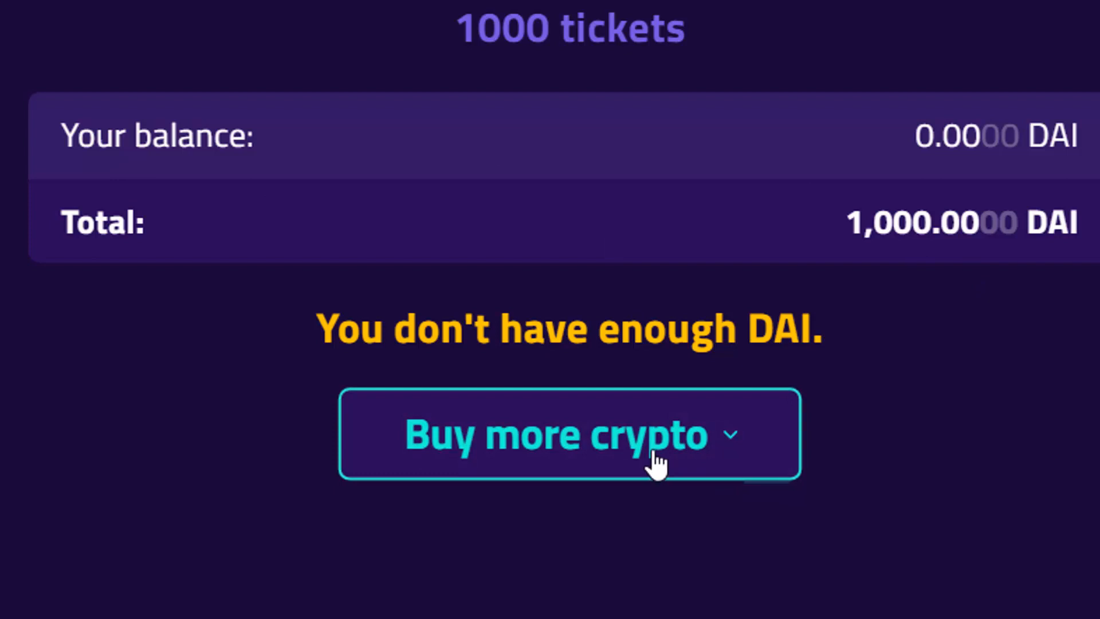
Step: Expand the Buy more crypto options on the Deposit DAI step
click(566, 432)
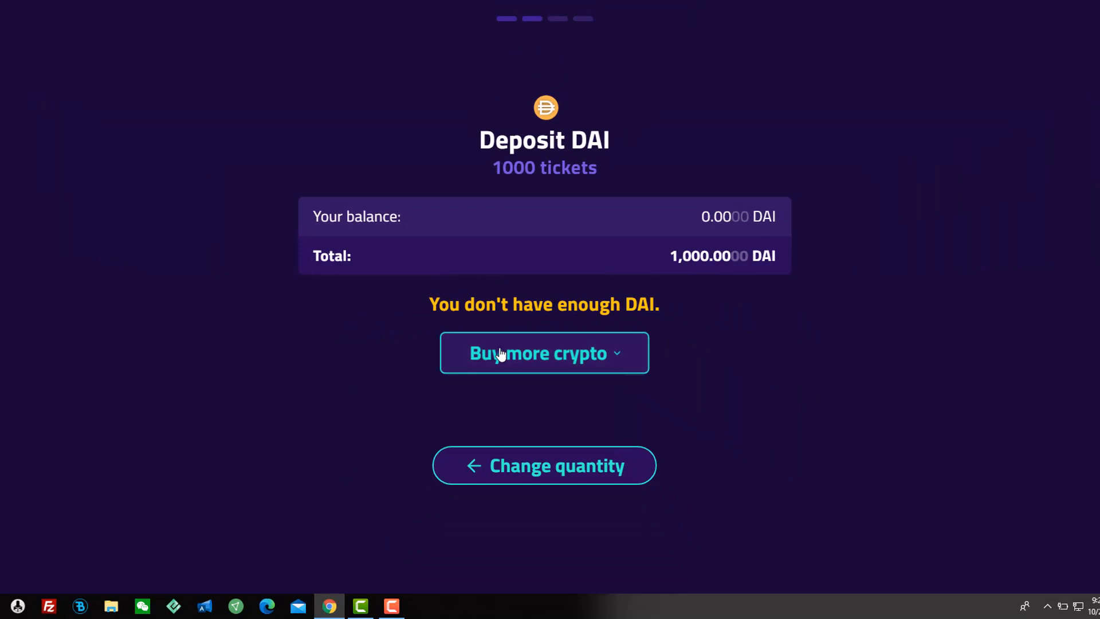
mouse_move(756, 291)
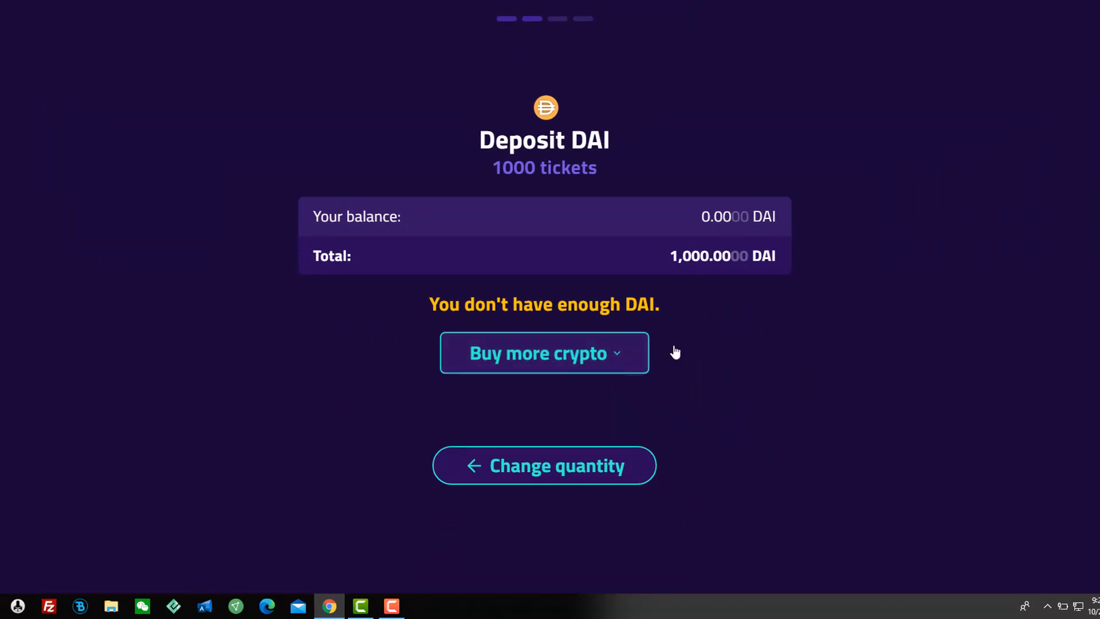
mouse_move(638, 407)
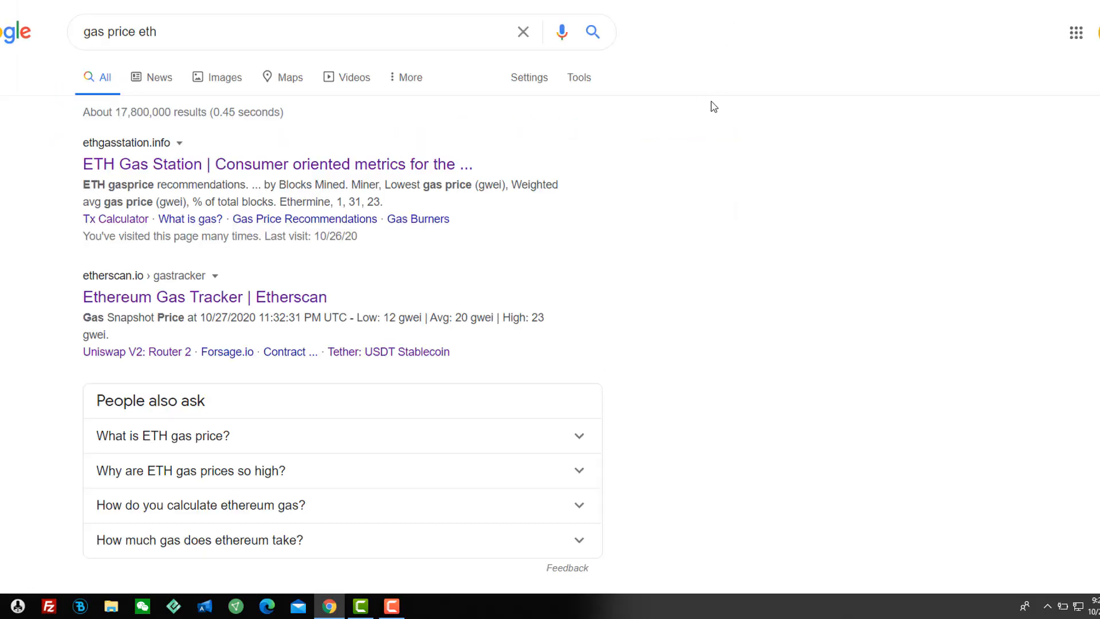
Step: Open the ETH Gas Station search result to see 42, 36 and 32 gwei prices
click(276, 164)
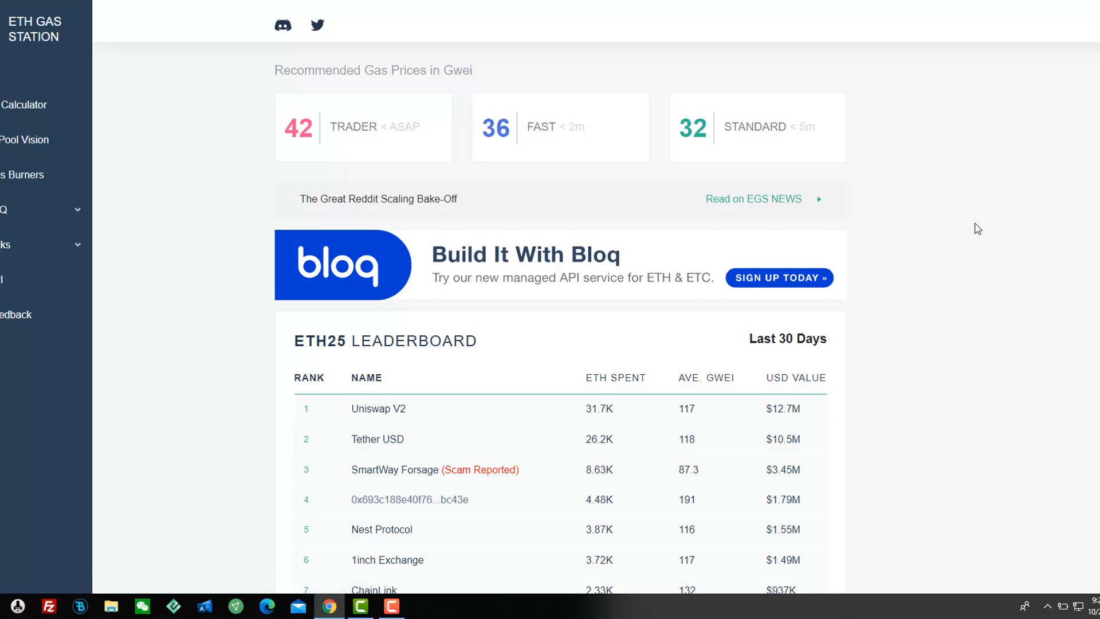
mouse_move(925, 219)
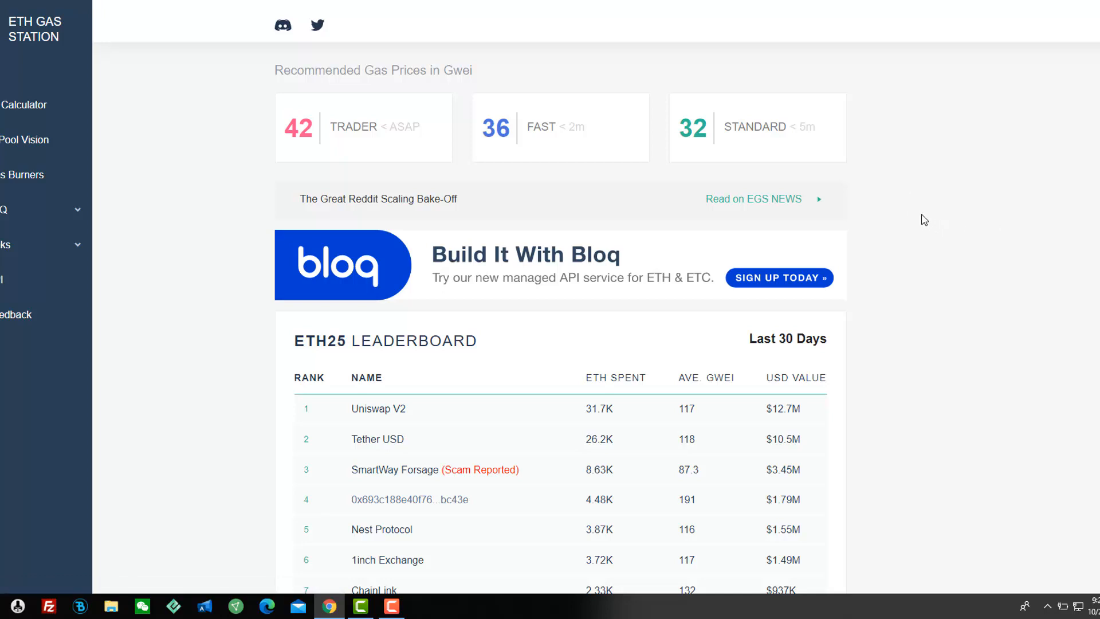
mouse_move(310, 144)
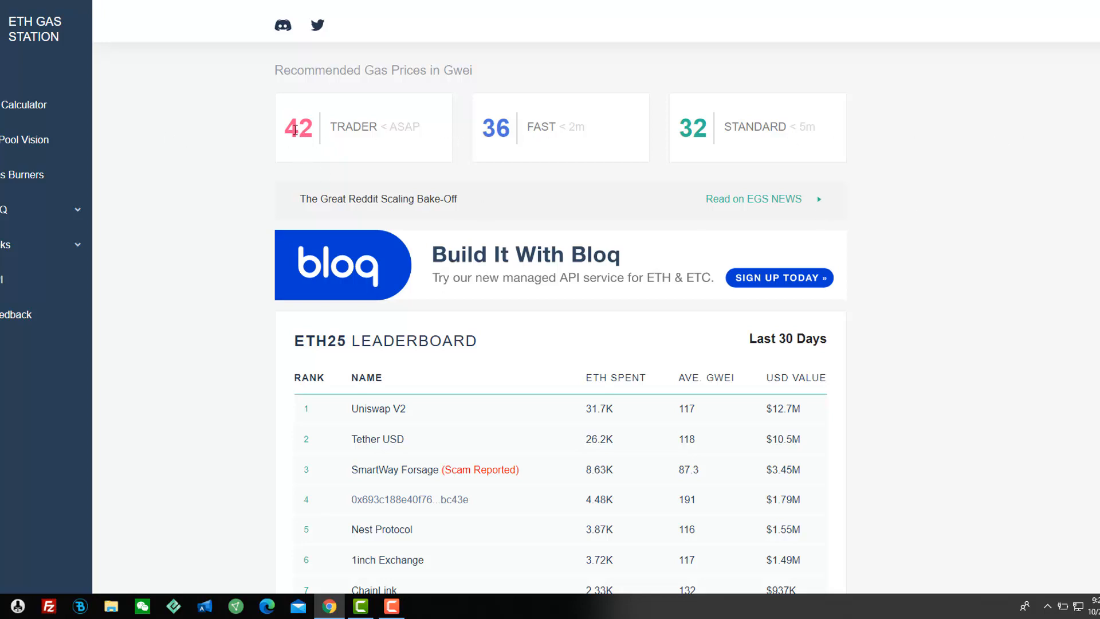
mouse_move(946, 188)
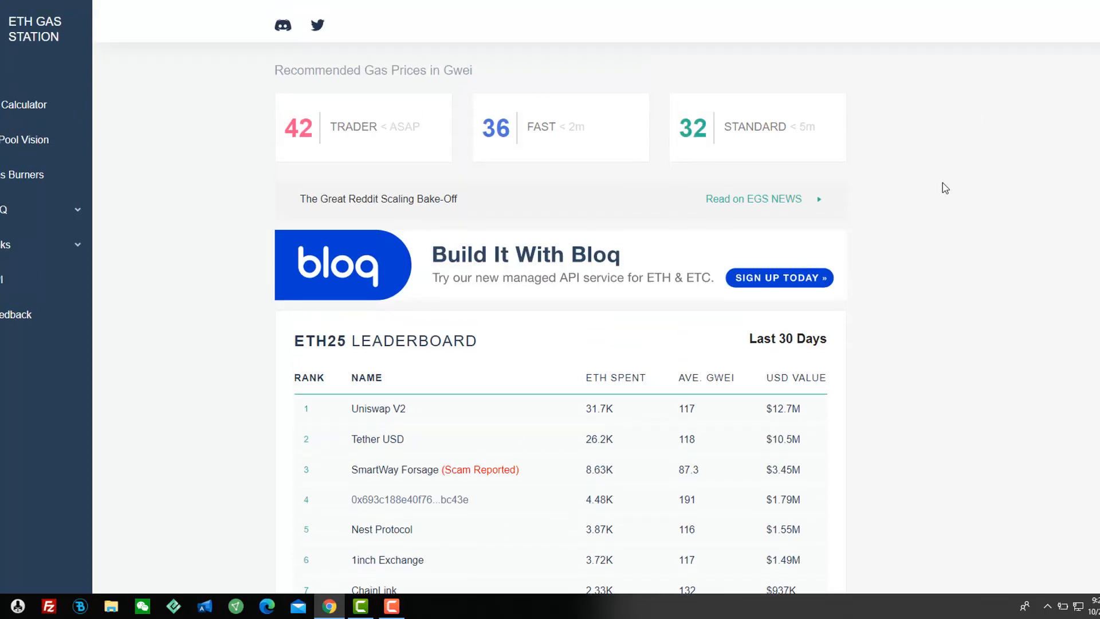
mouse_move(647, 42)
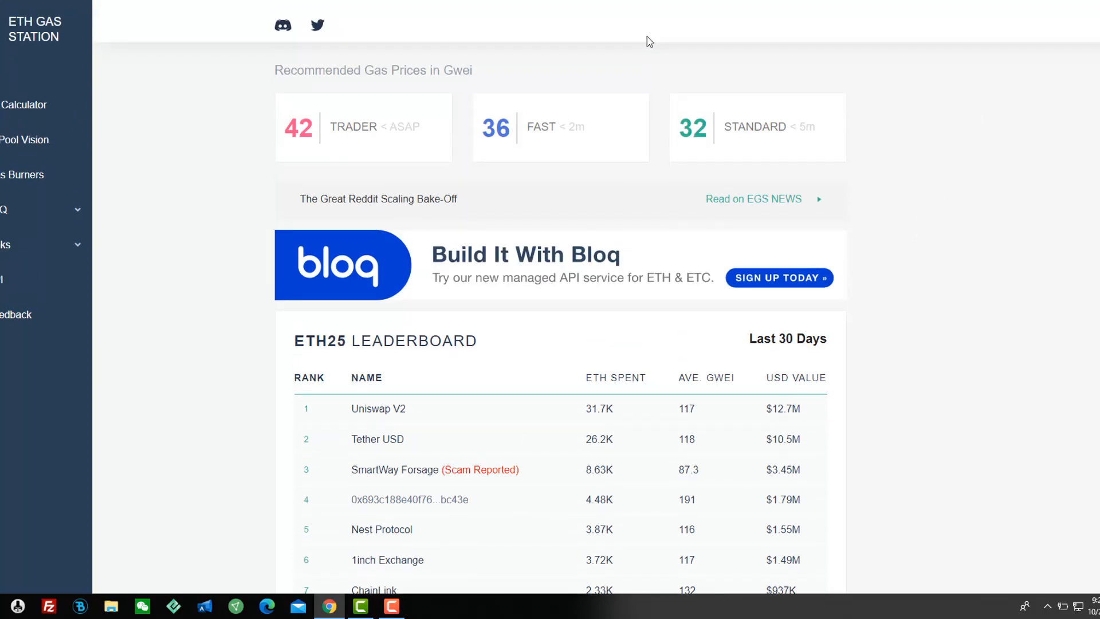
mouse_move(341, 43)
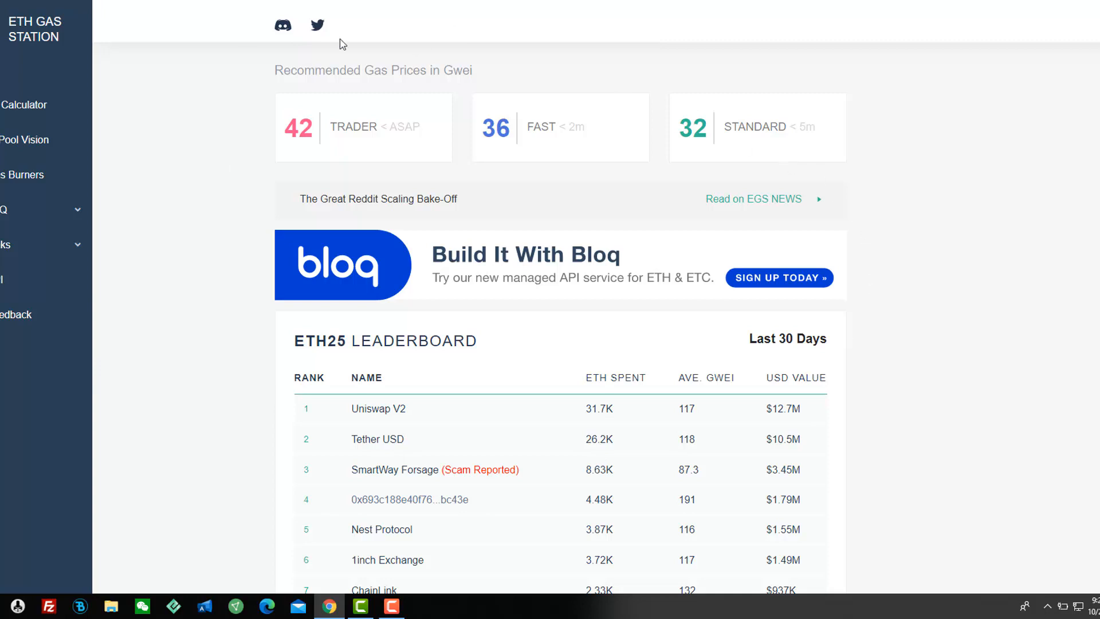
mouse_move(802, 384)
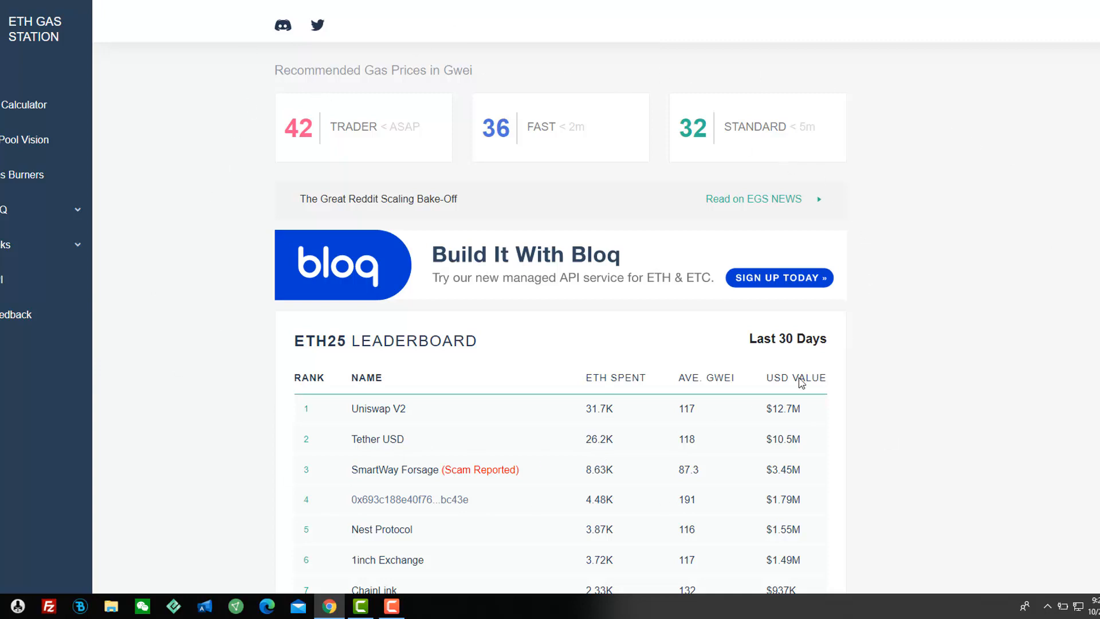
mouse_move(354, 148)
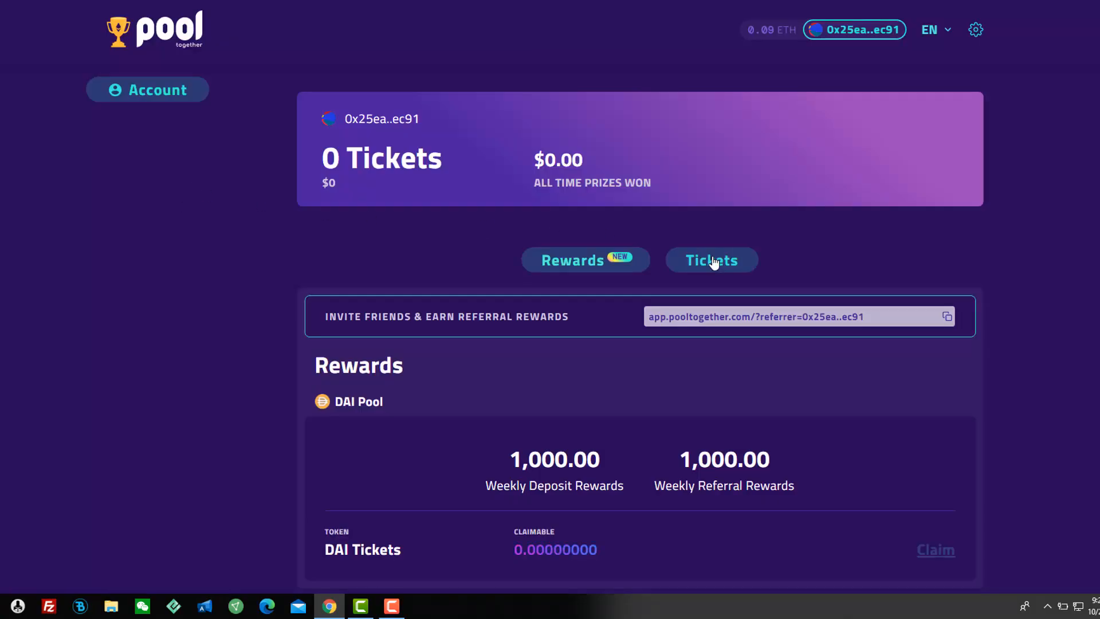
Step: Check the account's Tickets and Rewards tabs, then scroll down to Questions & Answers
click(711, 260)
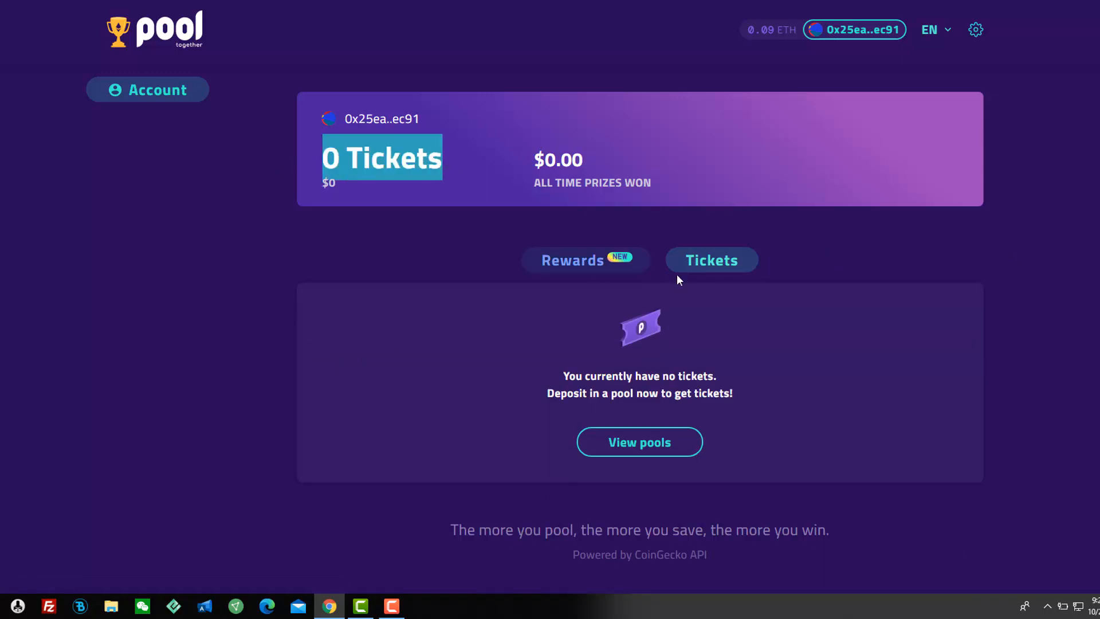
mouse_move(572, 260)
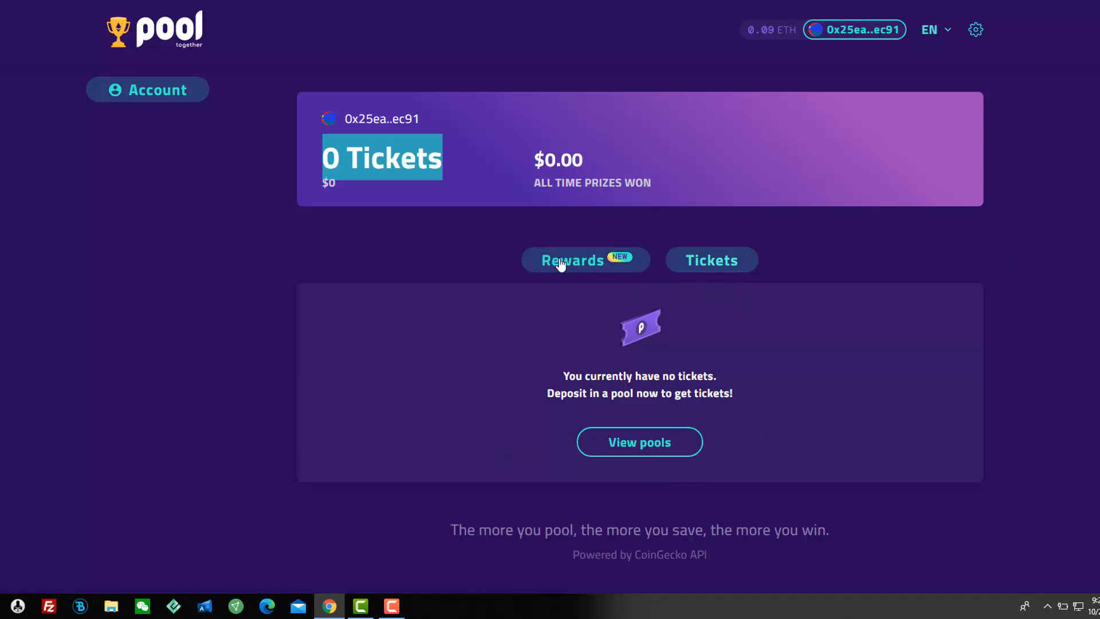
click(585, 259)
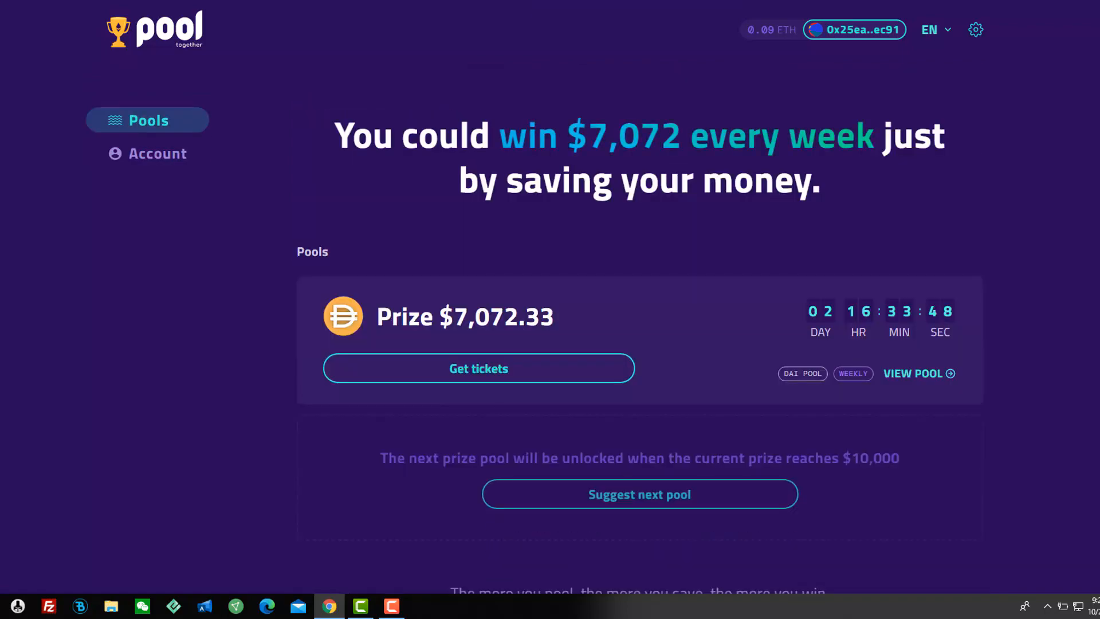
scroll(down, 3)
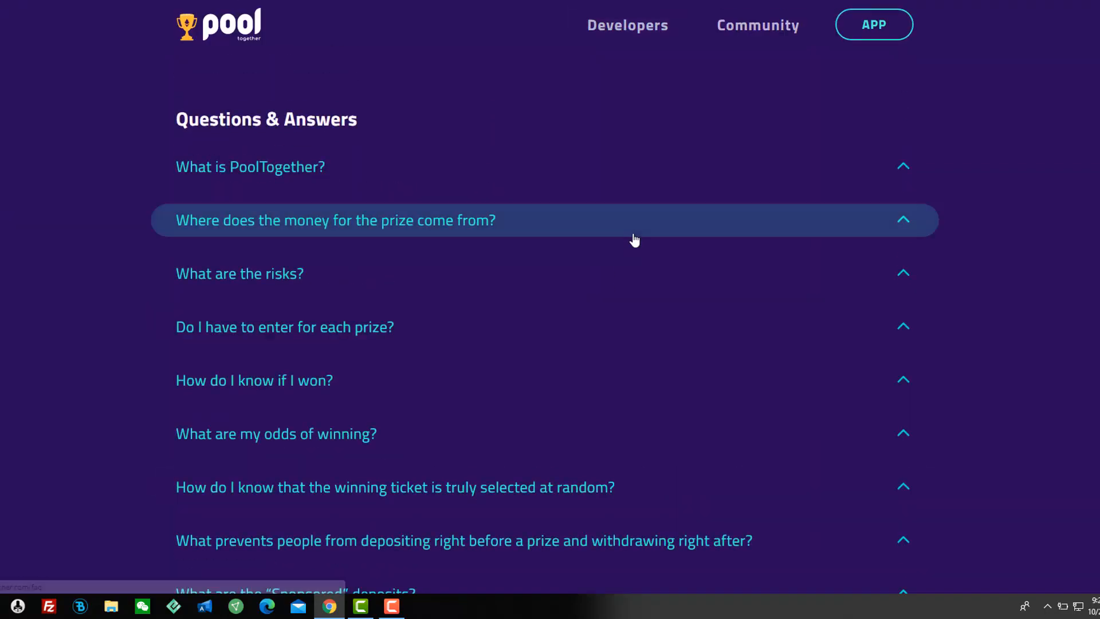
mouse_move(809, 171)
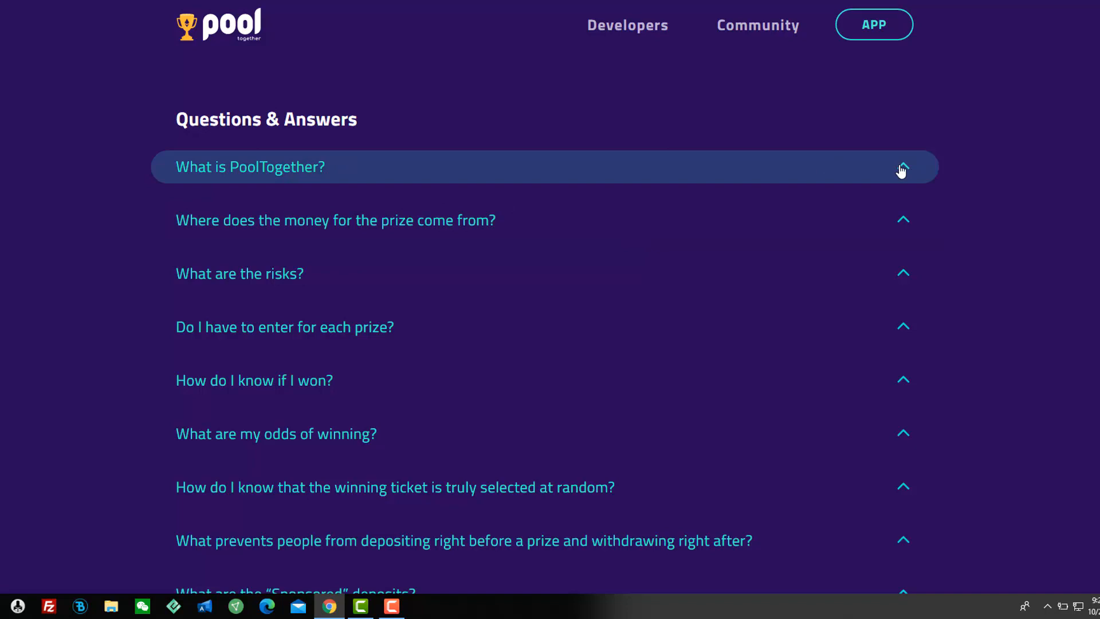
Step: Expand 'What is PoolTogether?' and follow the 'Learn more about the risks here' link
click(249, 166)
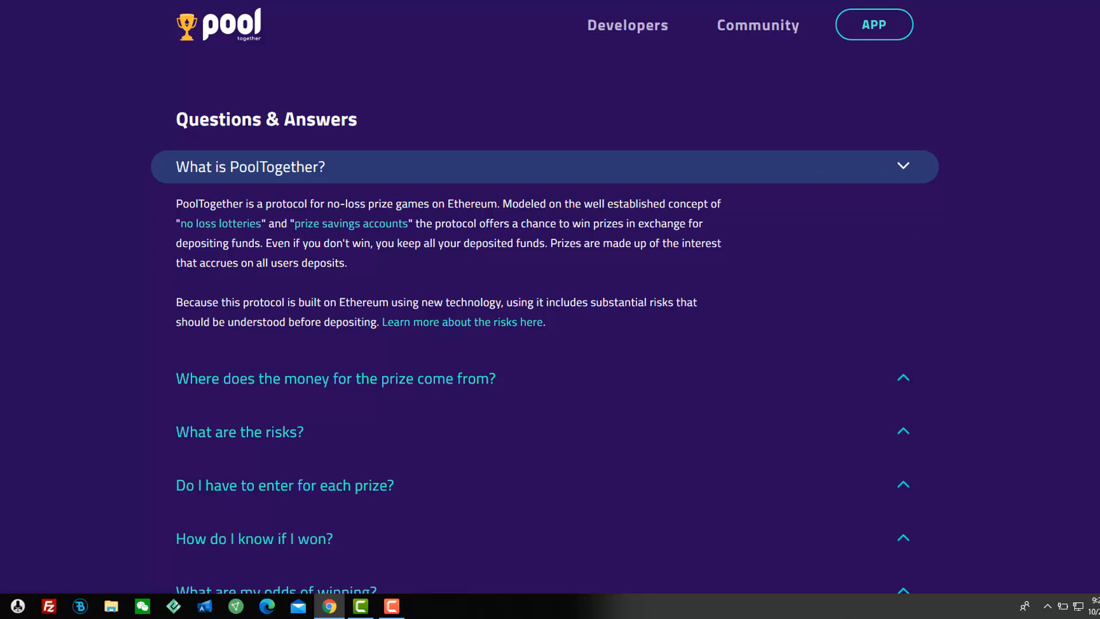
mouse_move(341, 544)
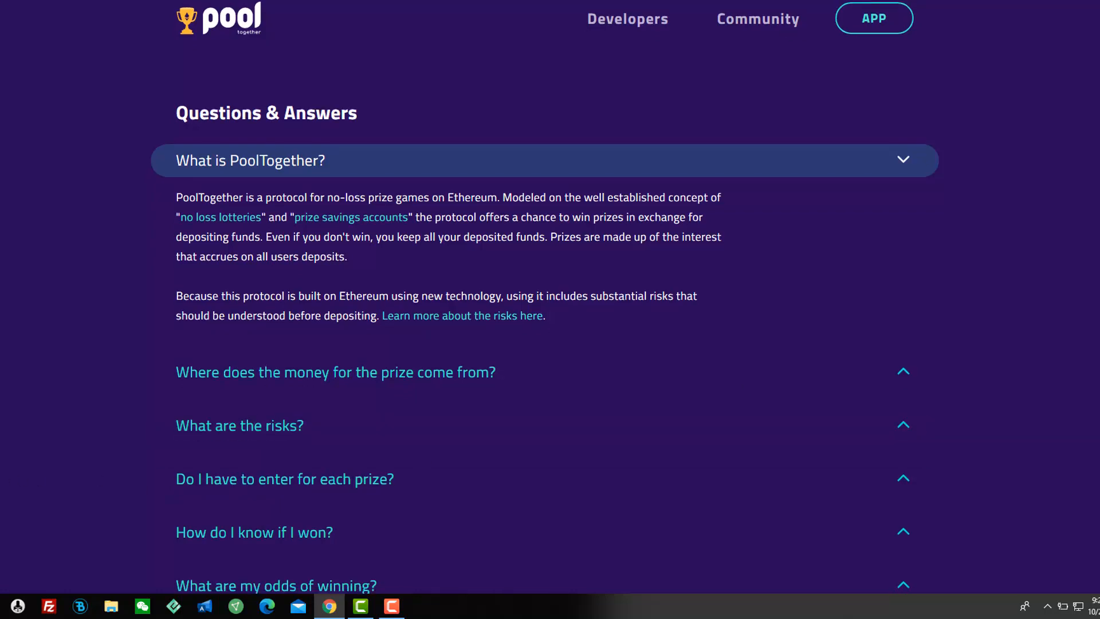
scroll(down, 3)
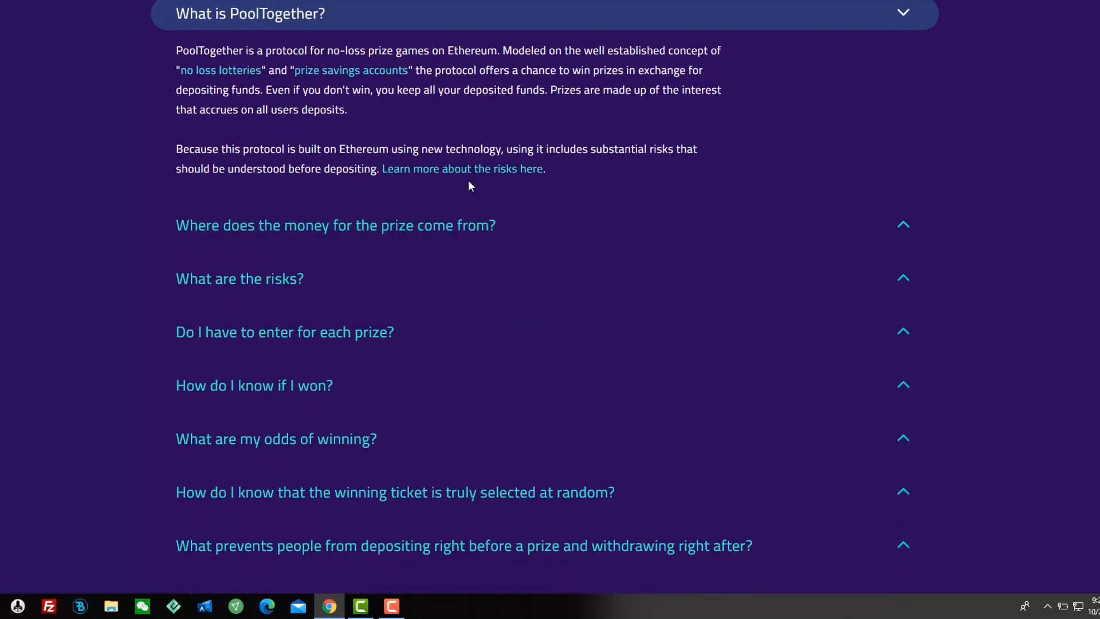
click(462, 169)
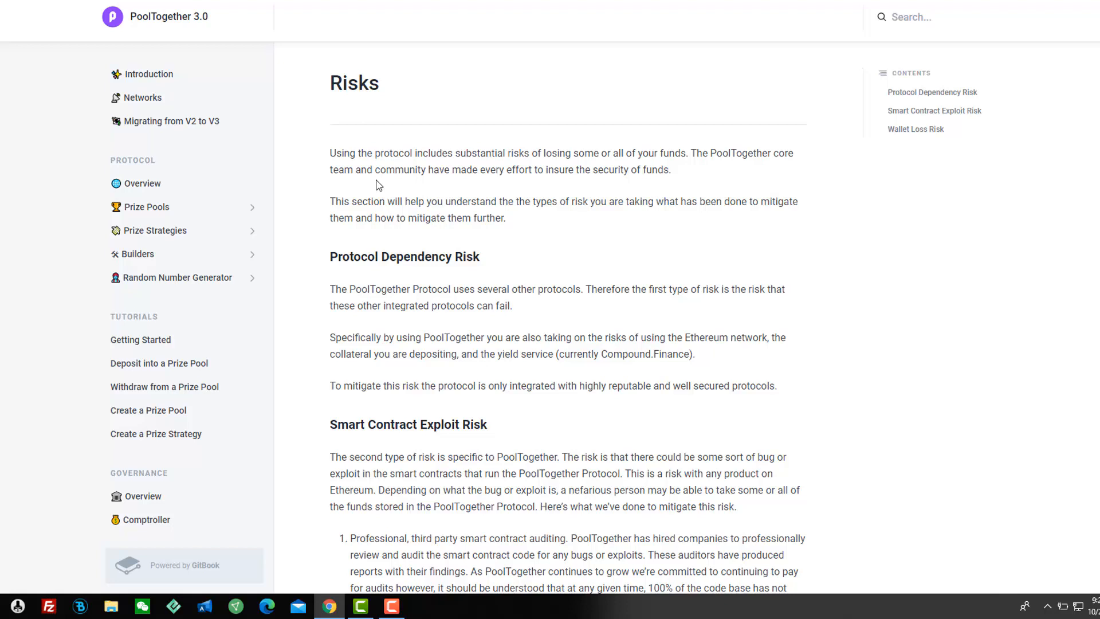
mouse_move(482, 169)
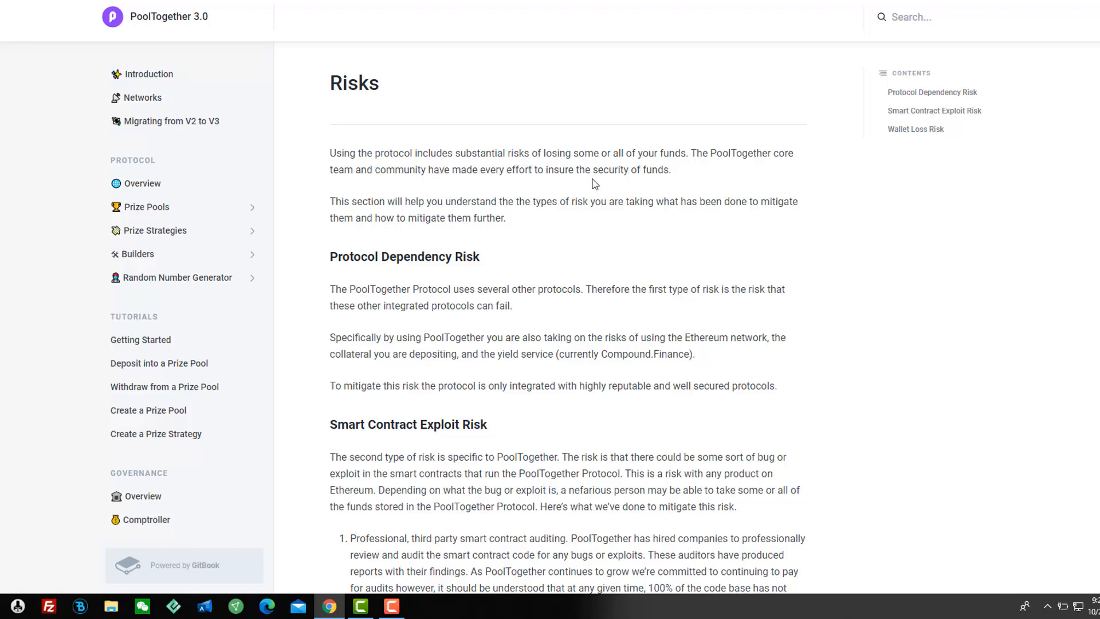
mouse_move(684, 182)
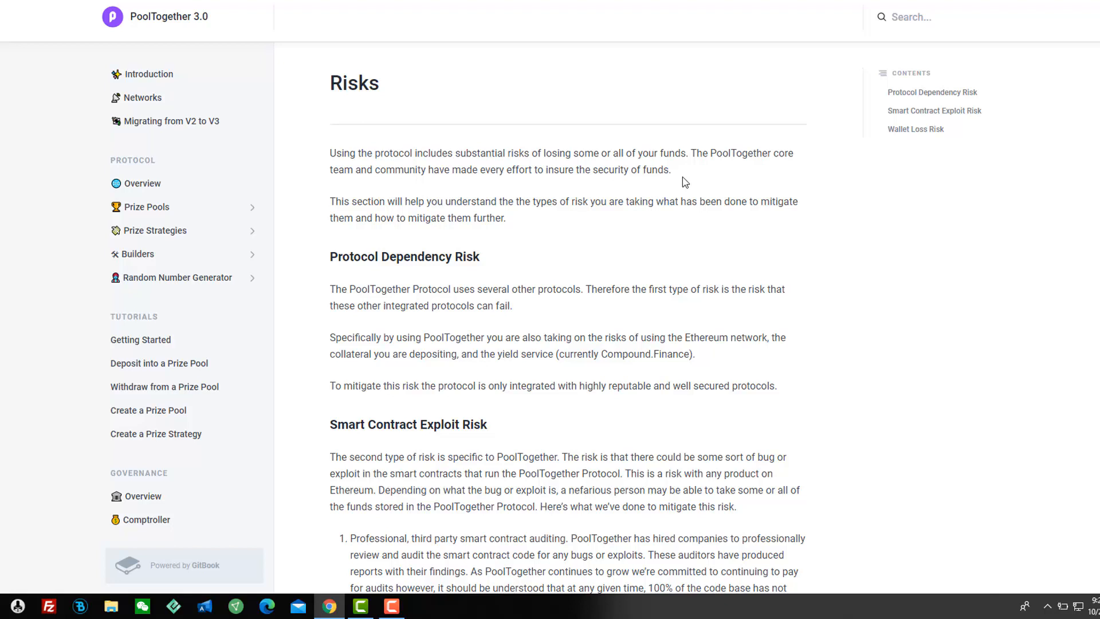
mouse_move(878, 210)
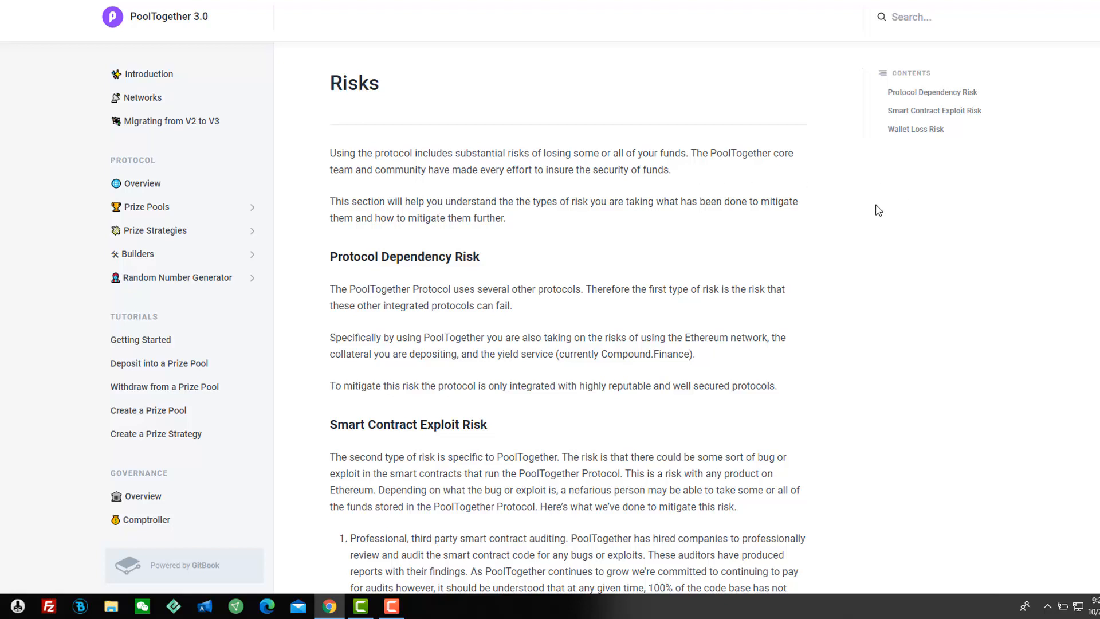
mouse_move(1048, 234)
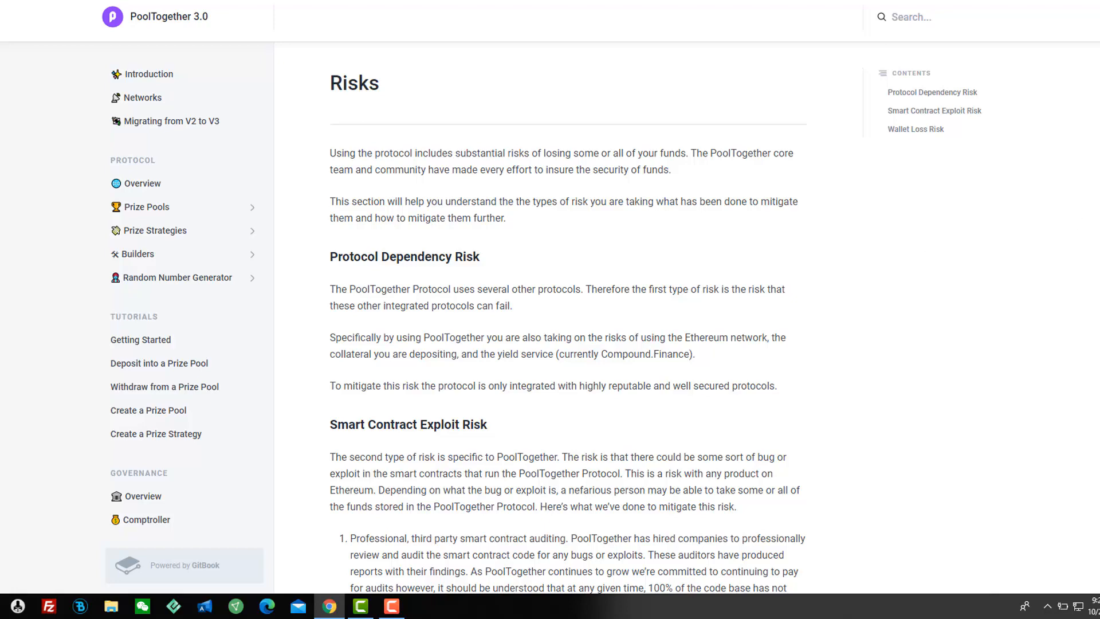
Step: Scroll through the Protocol Dependency and Smart Contract Exploit risk sections
scroll(down, 3)
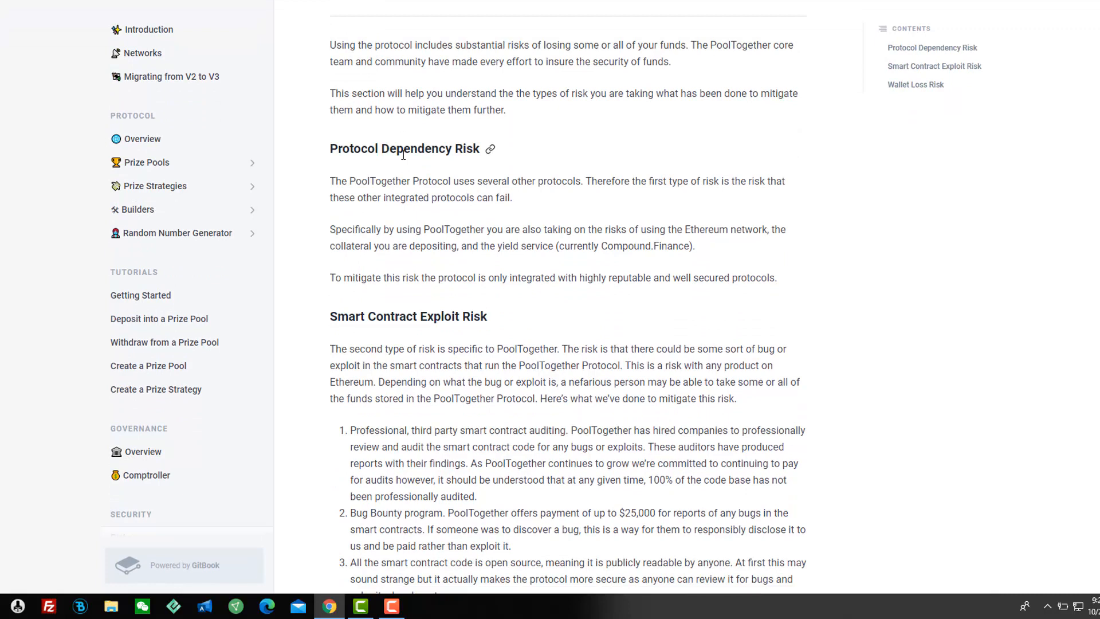
mouse_move(891, 213)
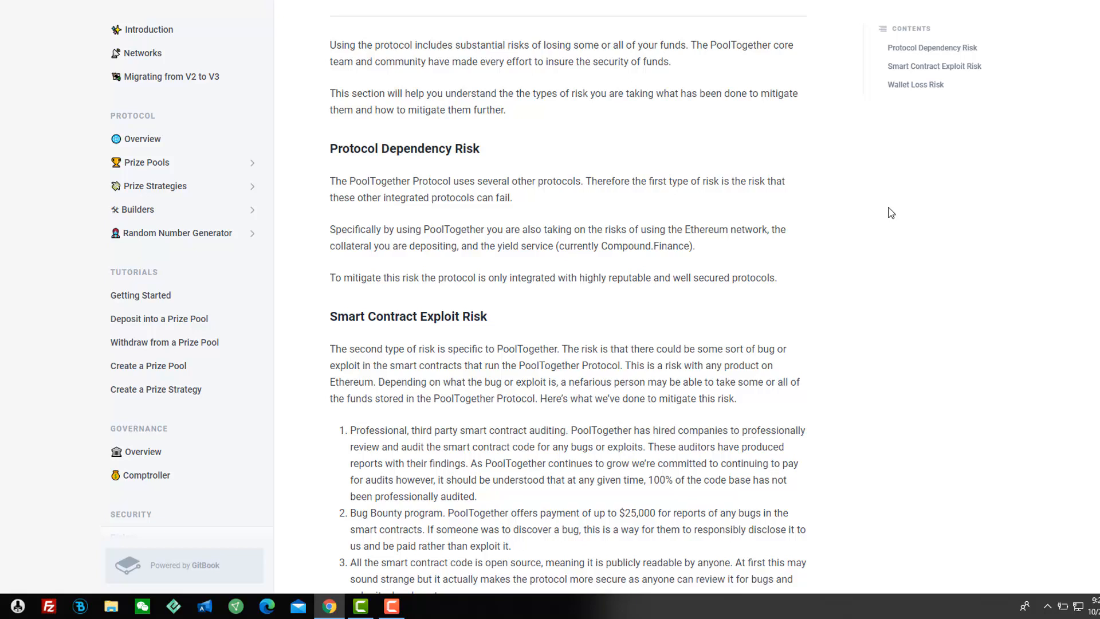
mouse_move(794, 226)
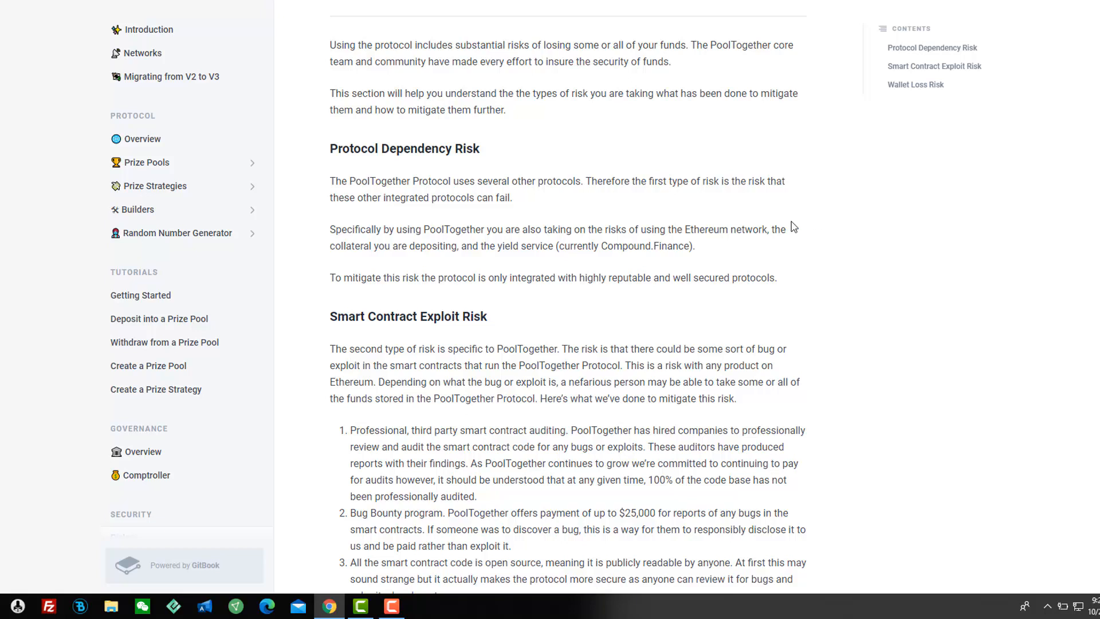
mouse_move(734, 257)
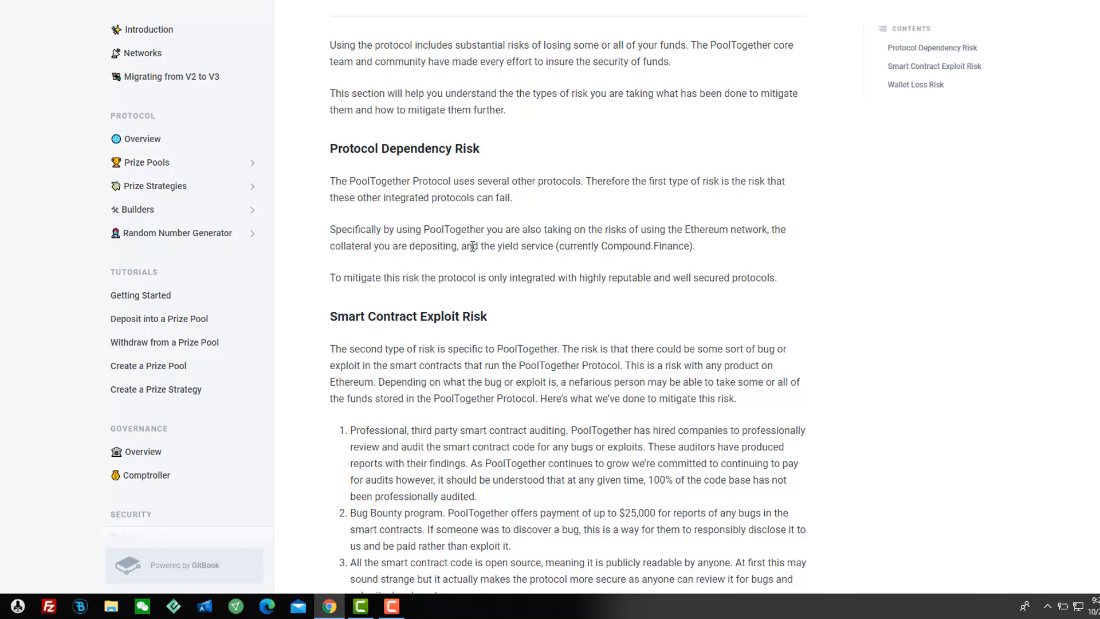
mouse_move(396, 245)
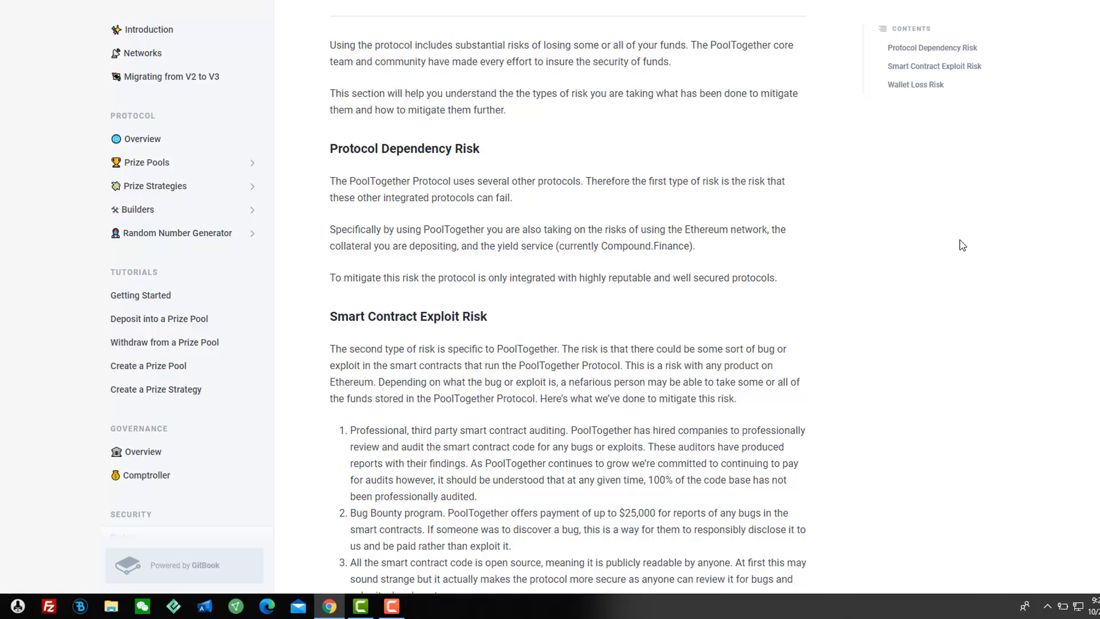
mouse_move(948, 256)
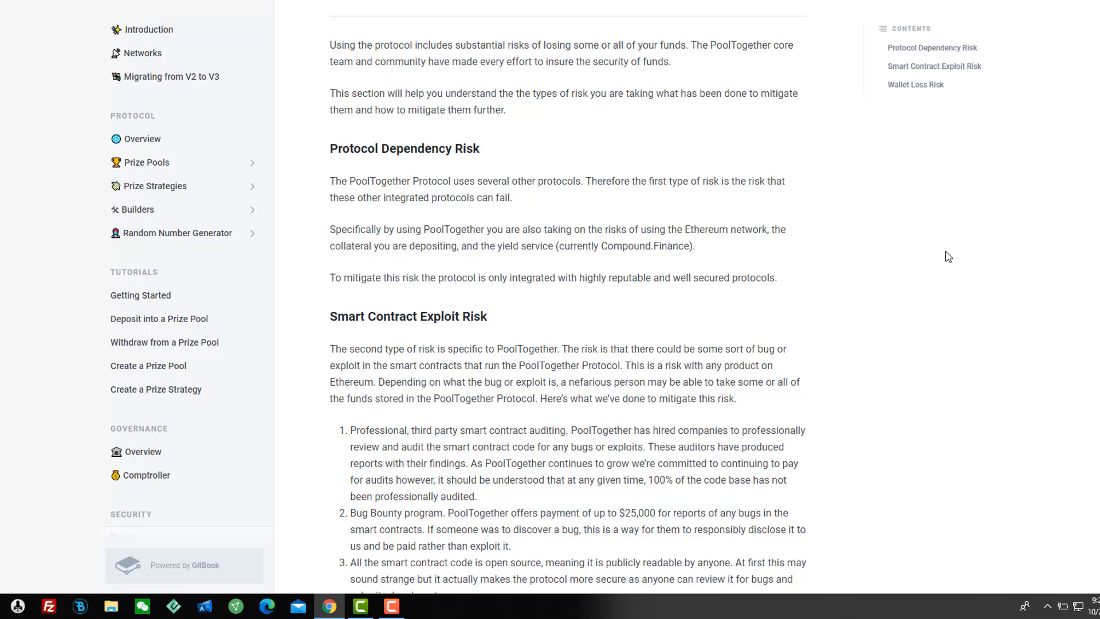
mouse_move(406, 300)
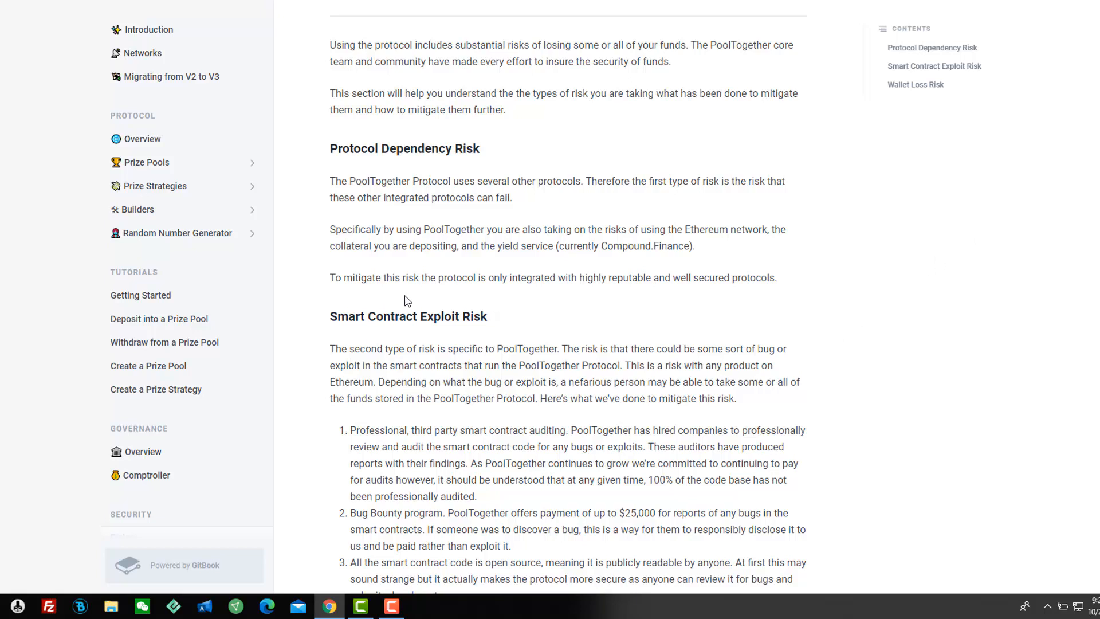
mouse_move(570, 296)
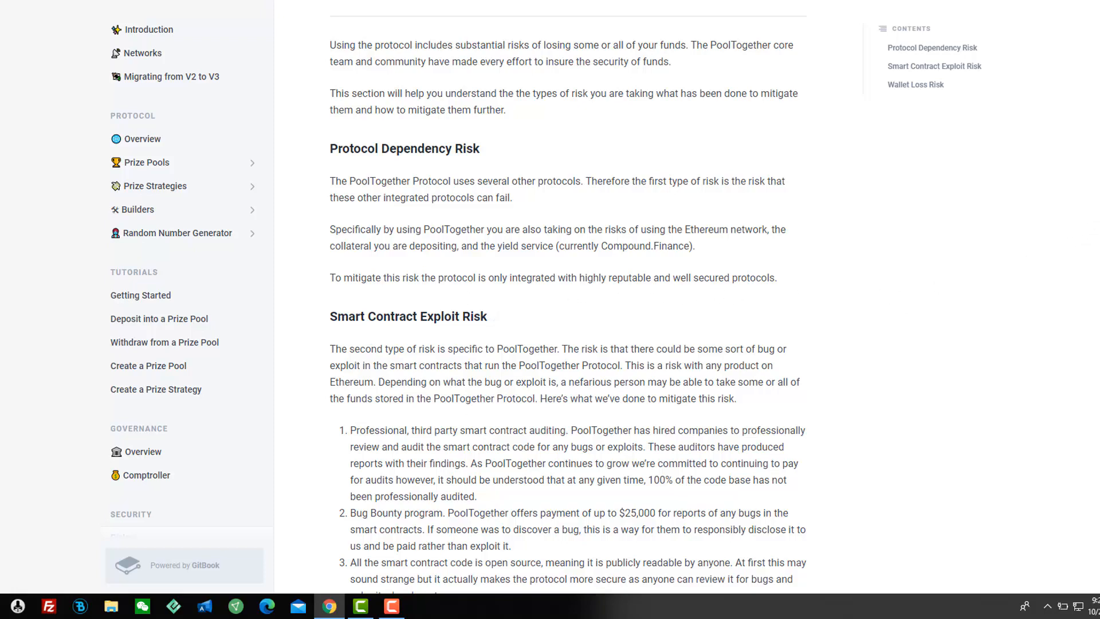
scroll(down, 3)
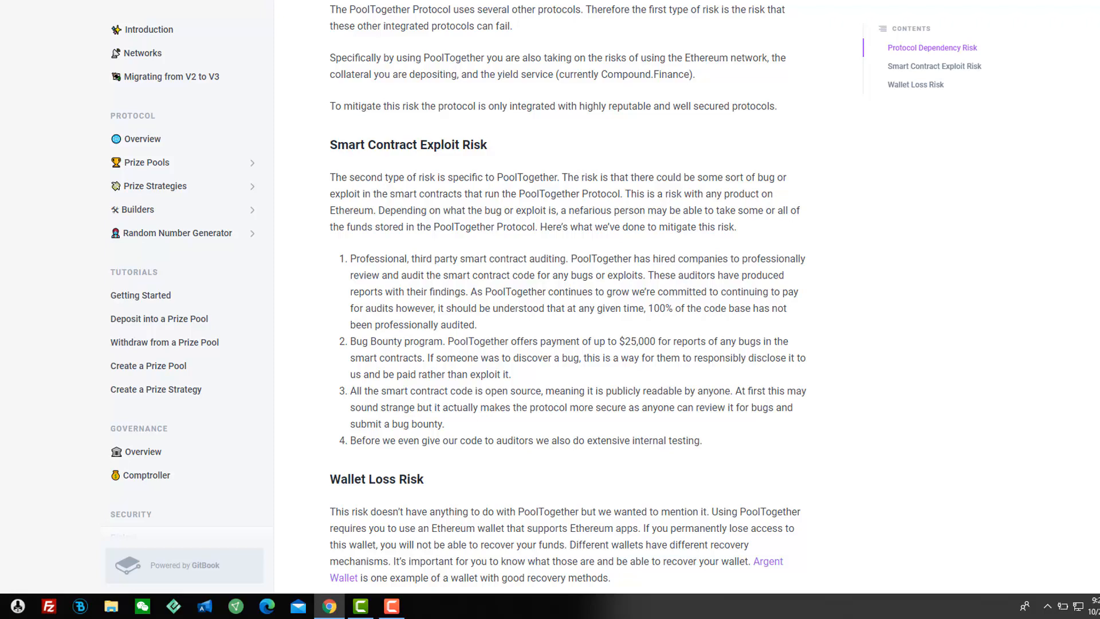
scroll(down, 3)
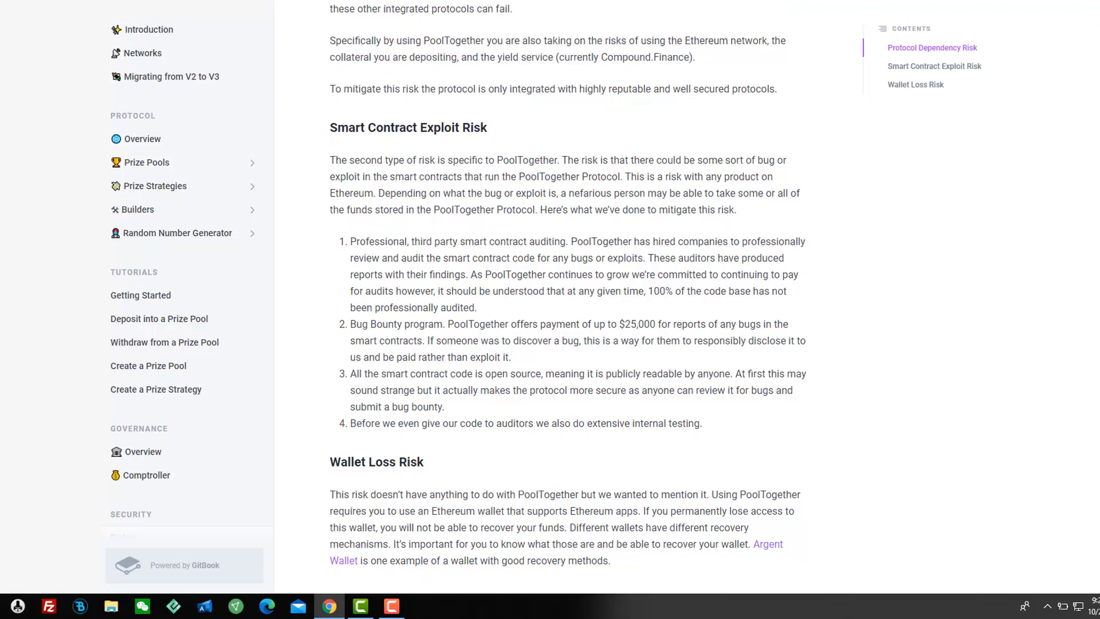
scroll(down, 3)
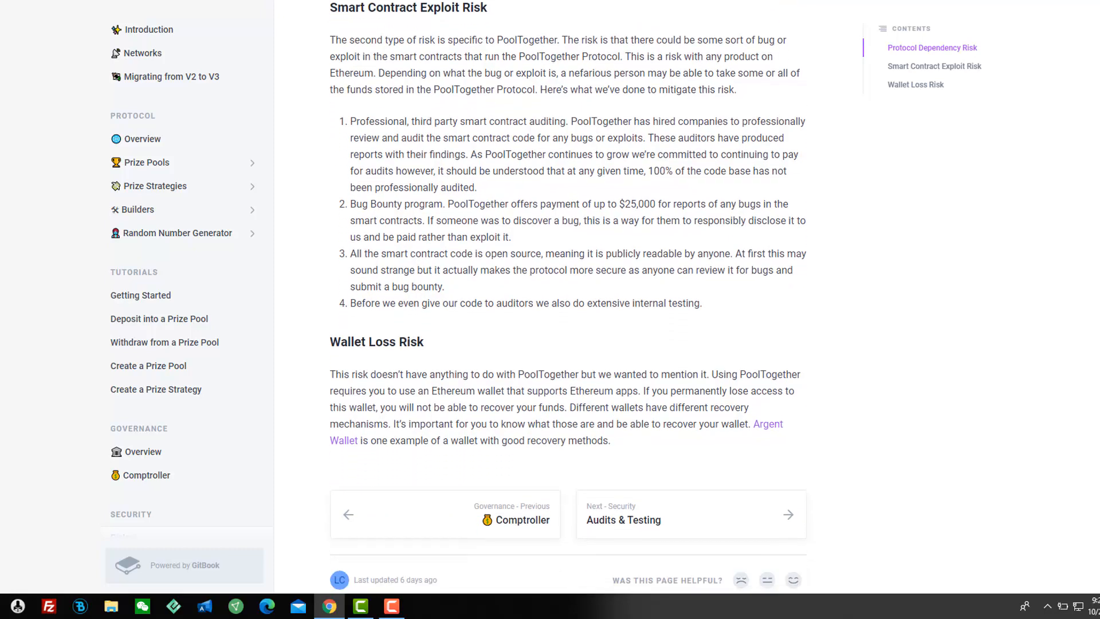
scroll(down, 3)
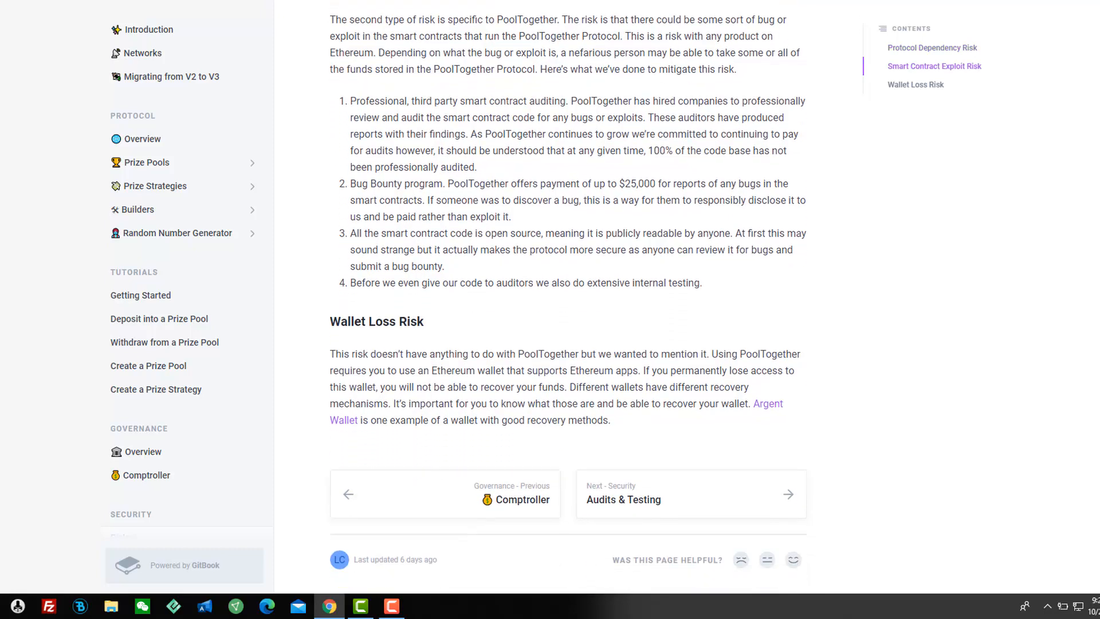
scroll(down, 3)
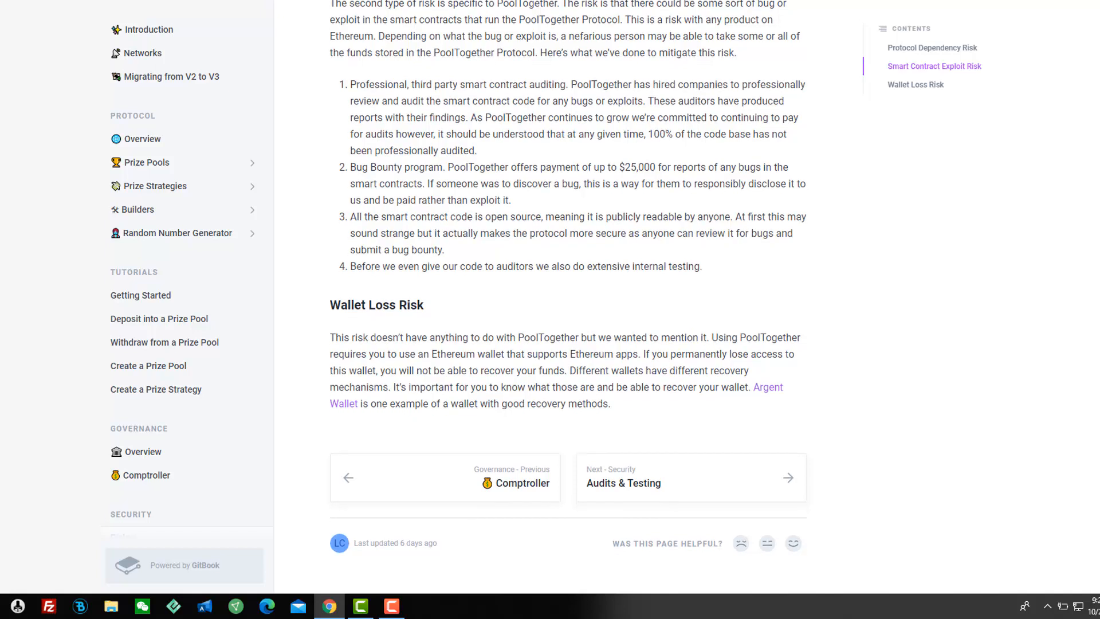
mouse_move(416, 352)
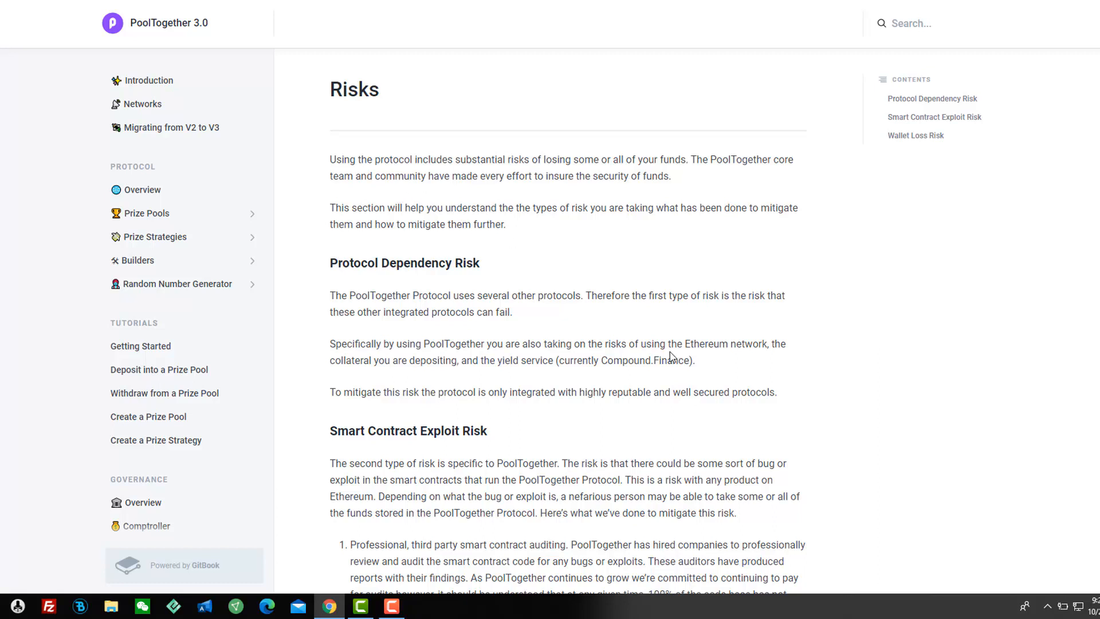
mouse_move(597, 363)
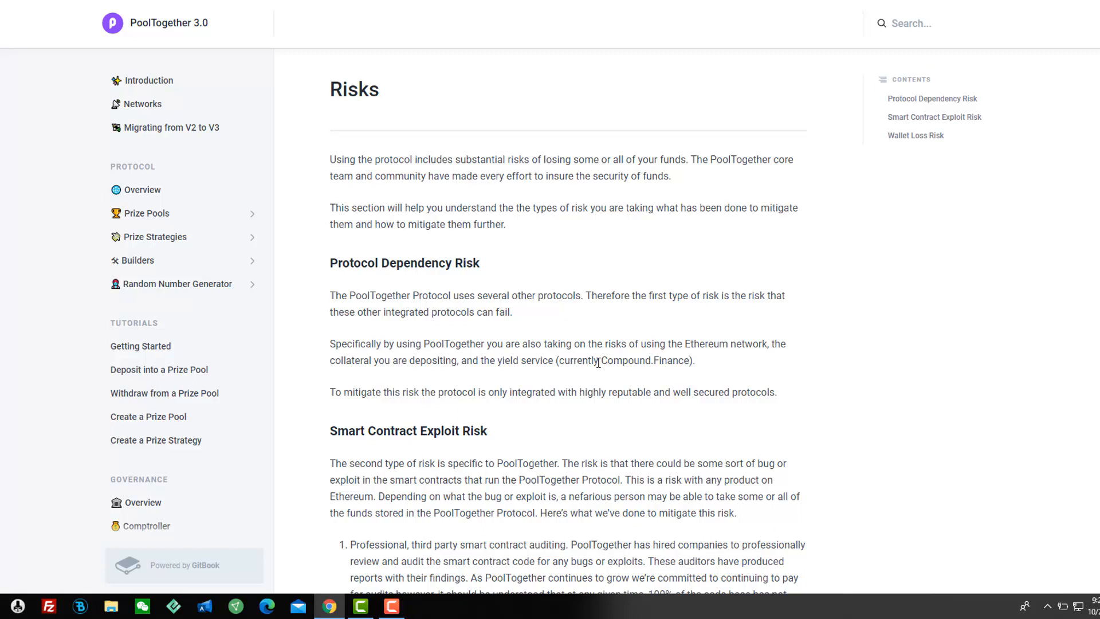
double_click(643, 360)
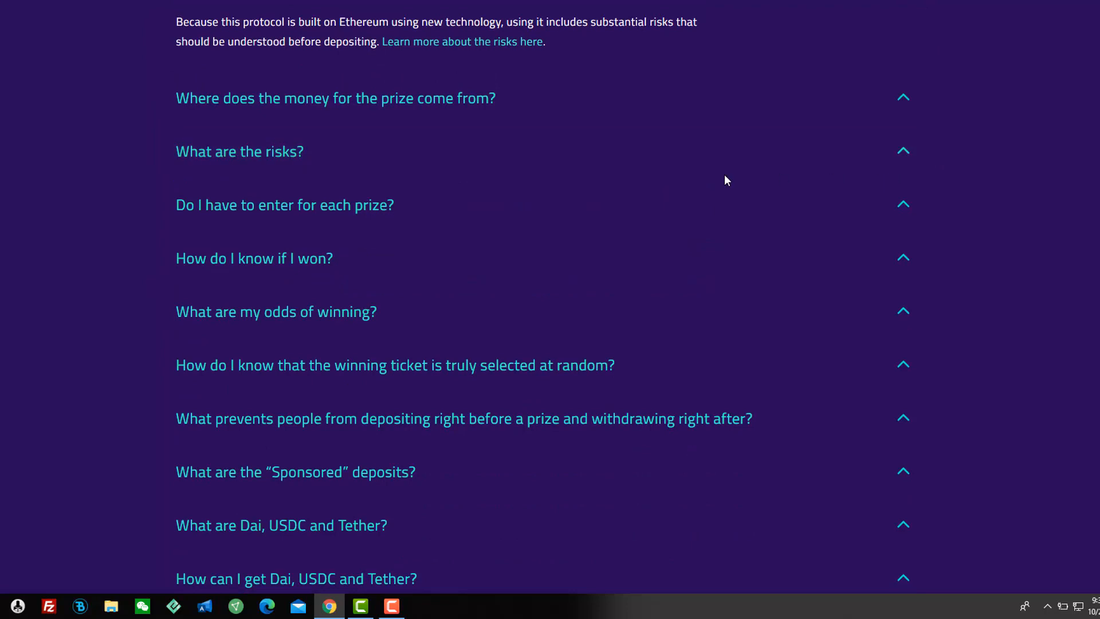
mouse_move(625, 171)
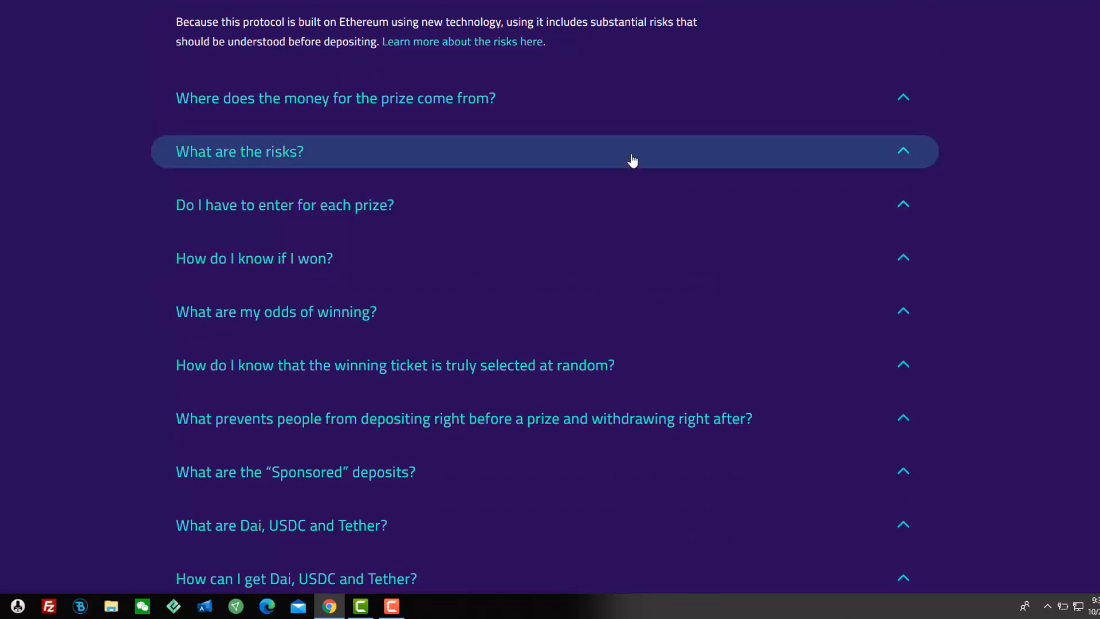
Step: Expand the FAQ answers on odds of winning and the early withdrawal penalty
scroll(down, 3)
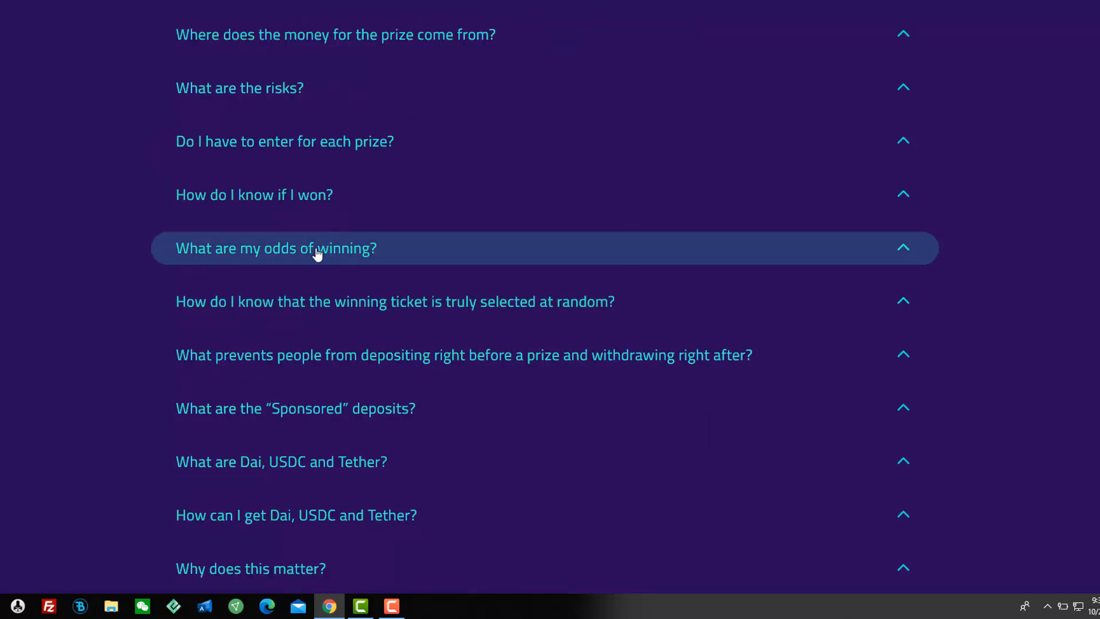
click(276, 248)
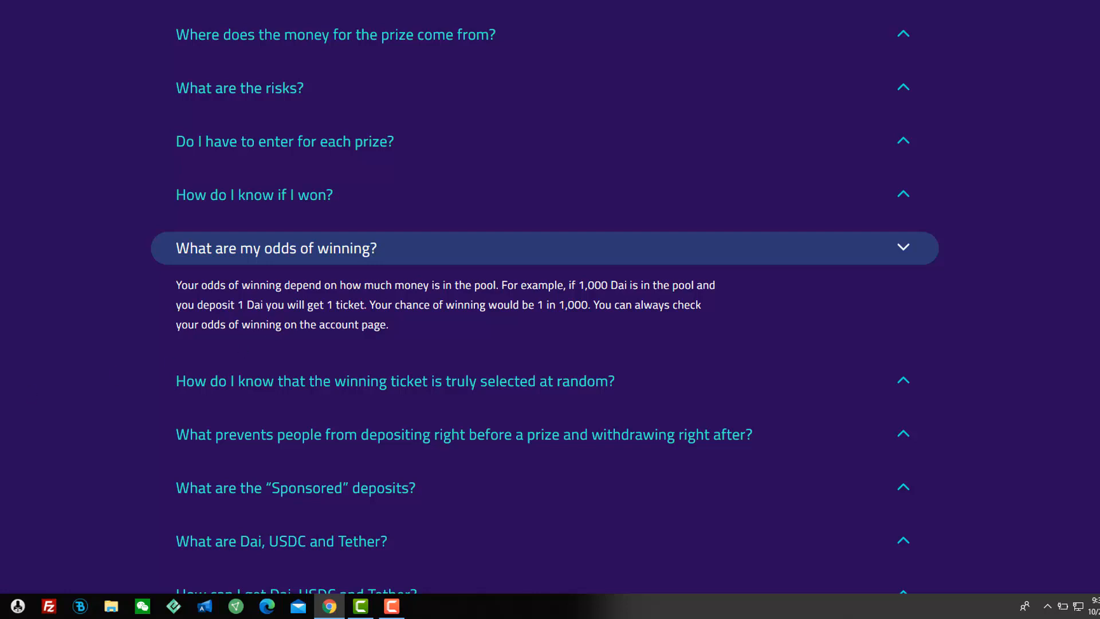
mouse_move(76, 389)
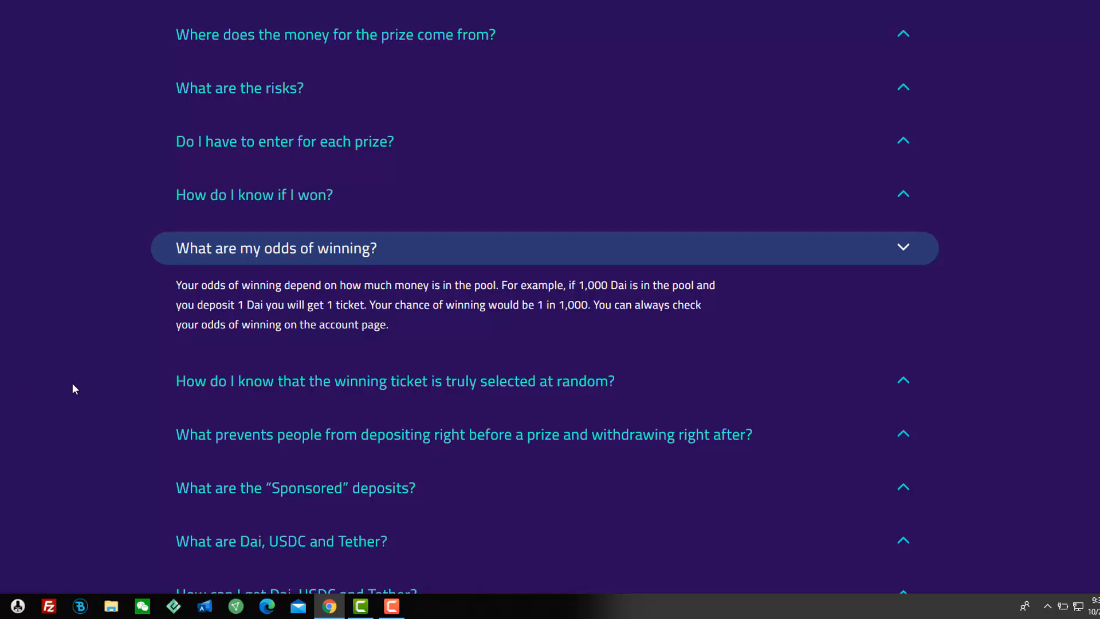
mouse_move(279, 361)
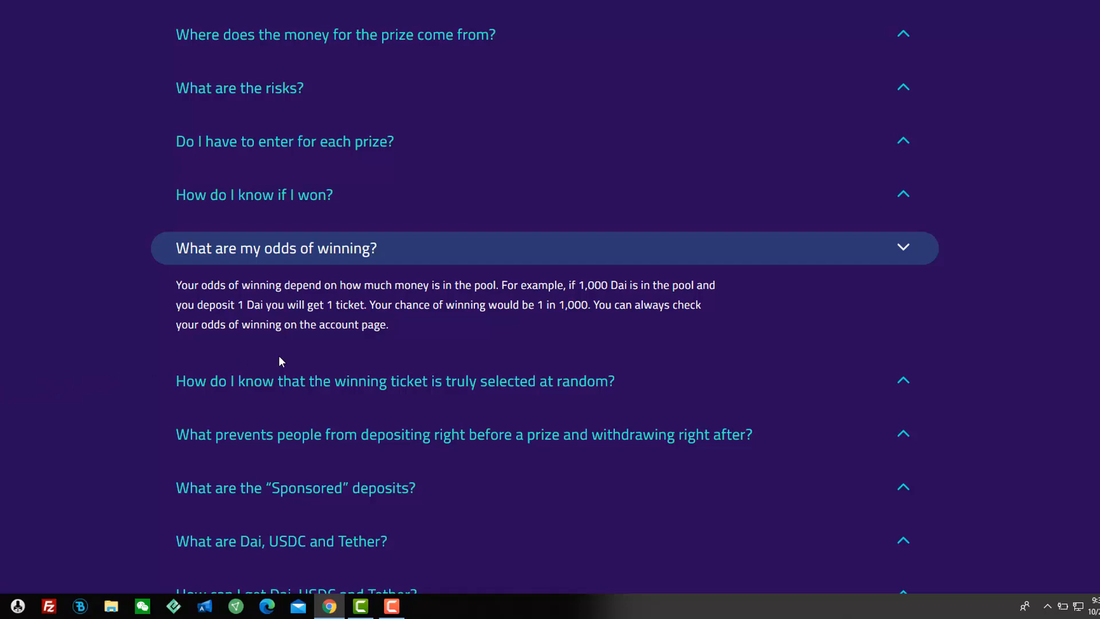
click(462, 434)
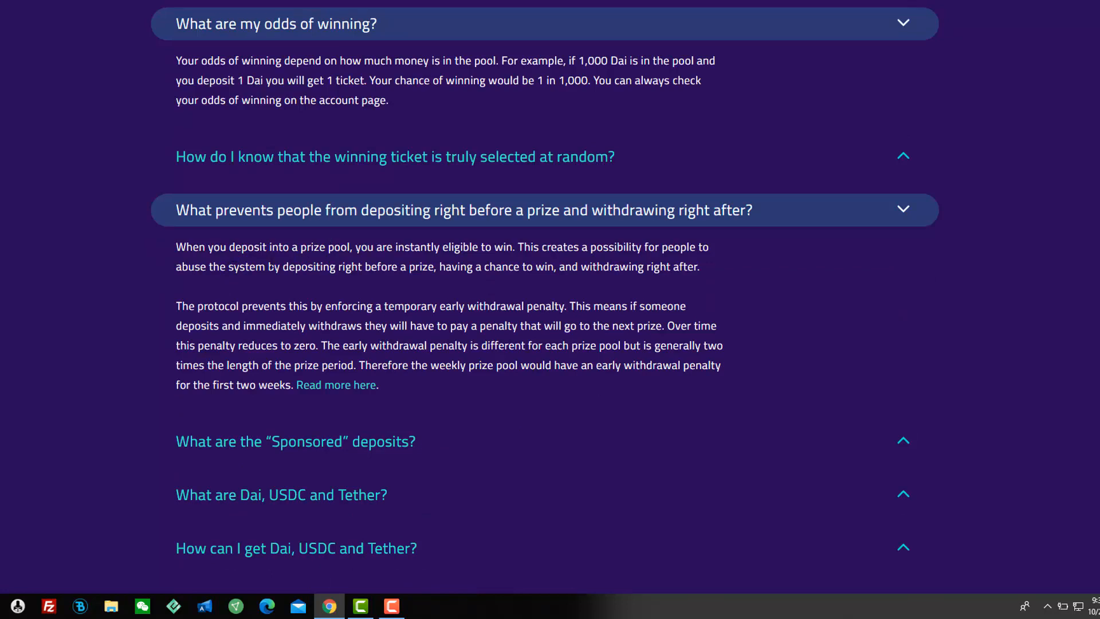
mouse_move(63, 343)
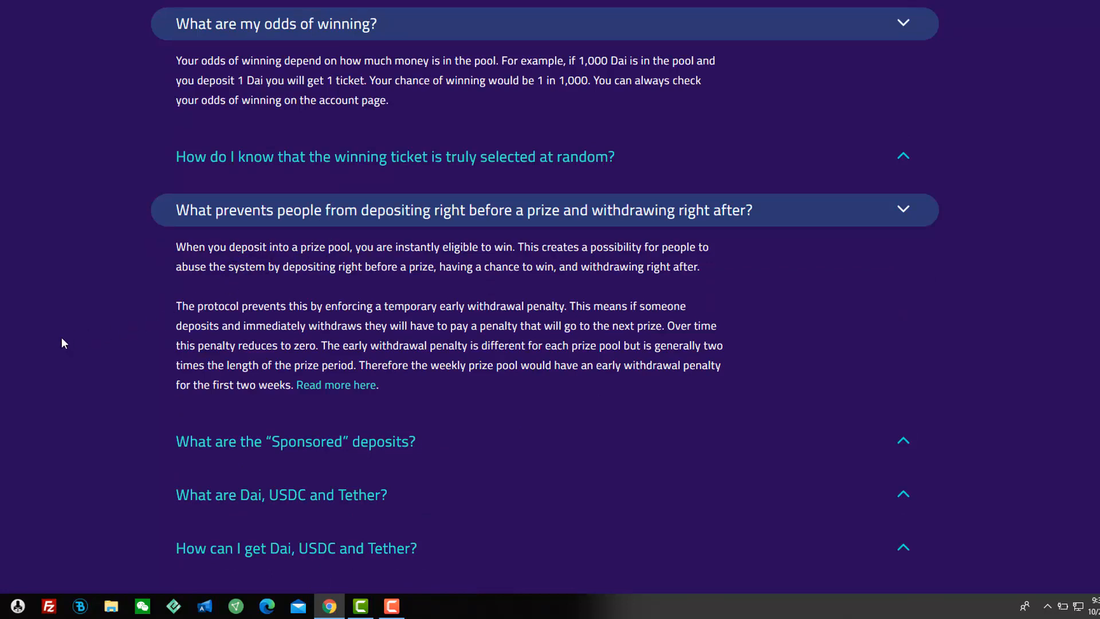
mouse_move(91, 332)
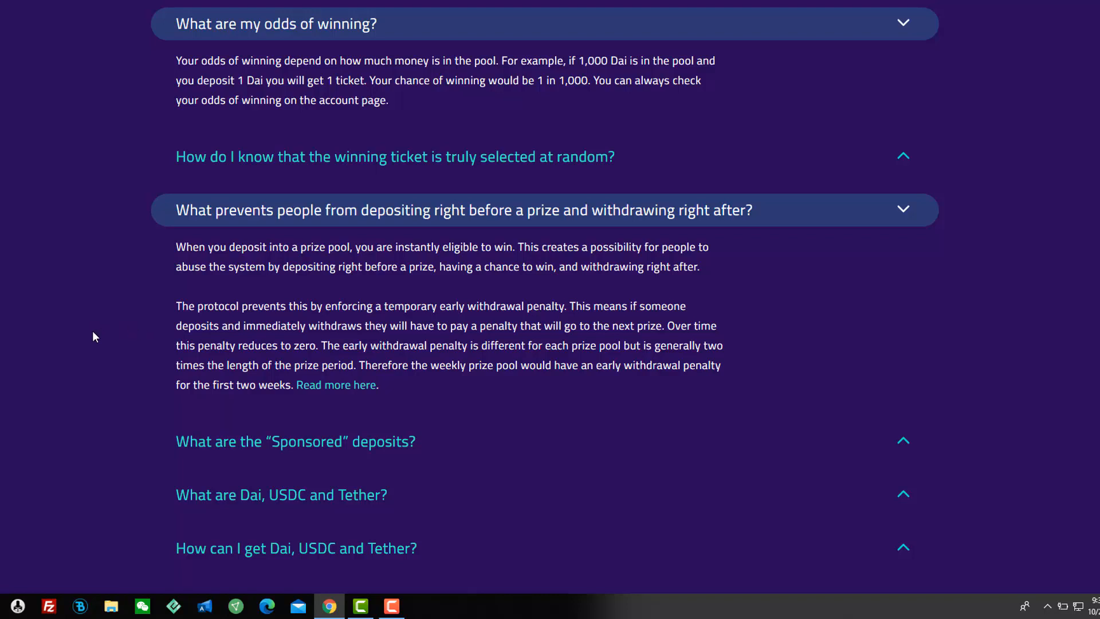
mouse_move(85, 361)
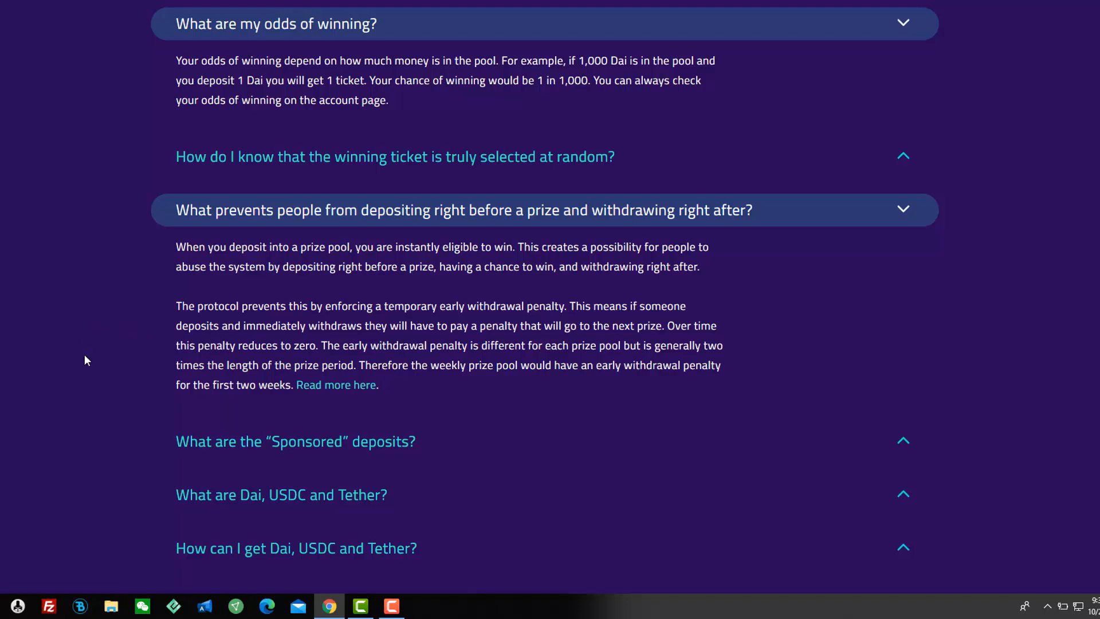
mouse_move(121, 331)
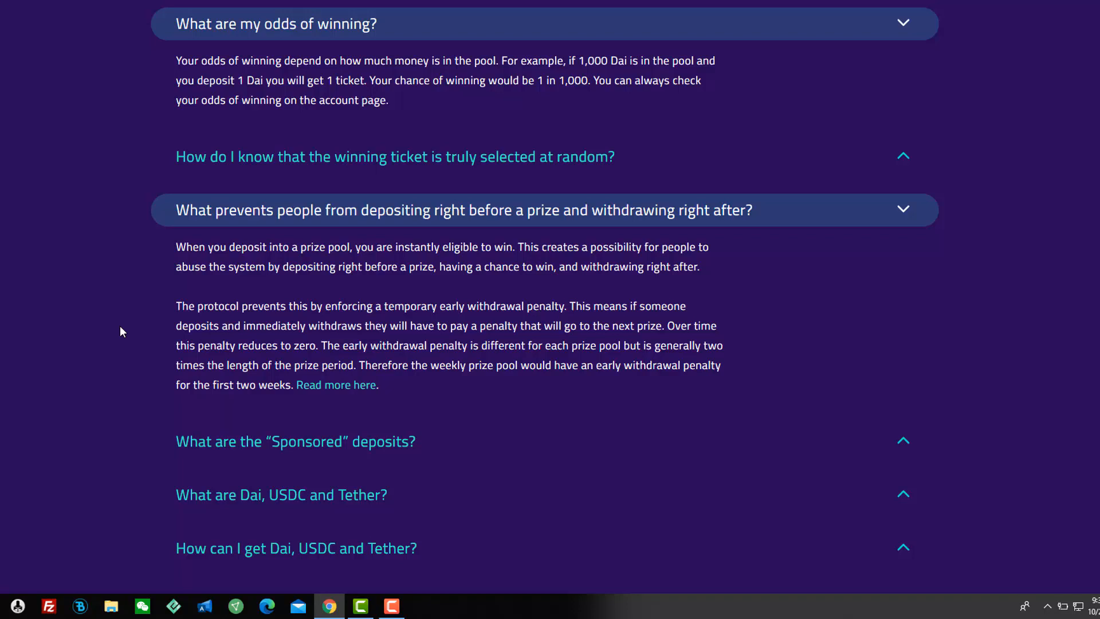
mouse_move(90, 346)
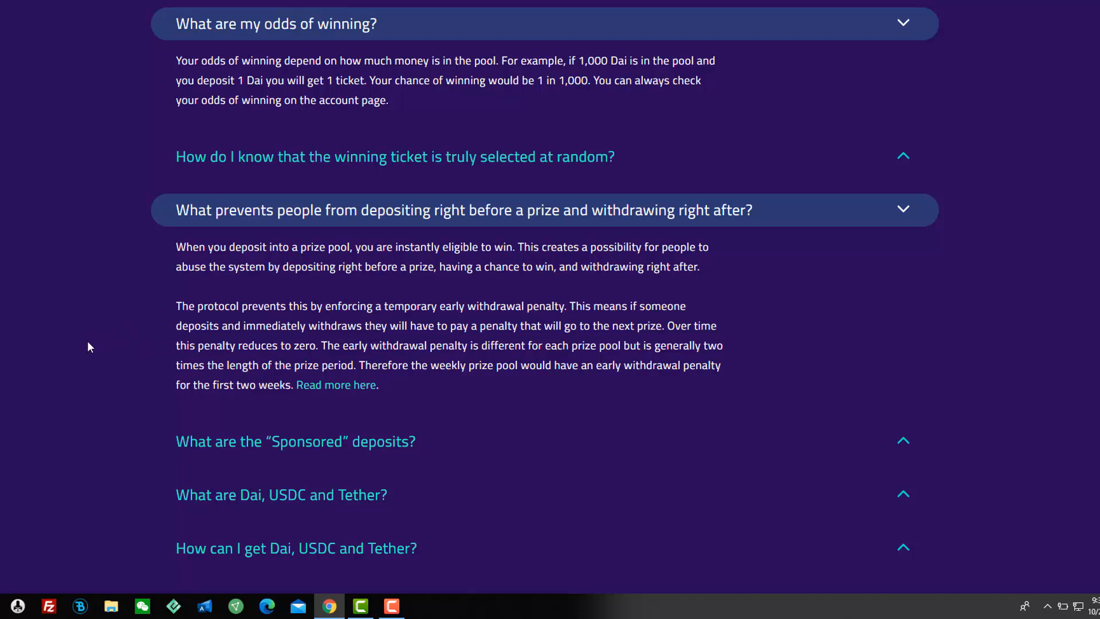
mouse_move(60, 358)
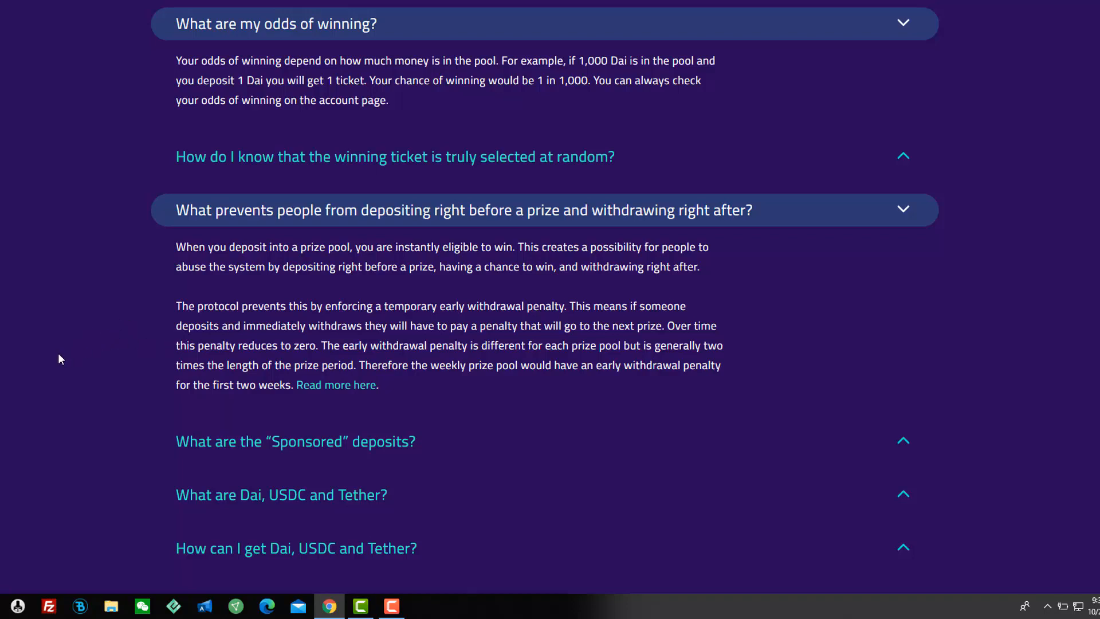
mouse_move(63, 361)
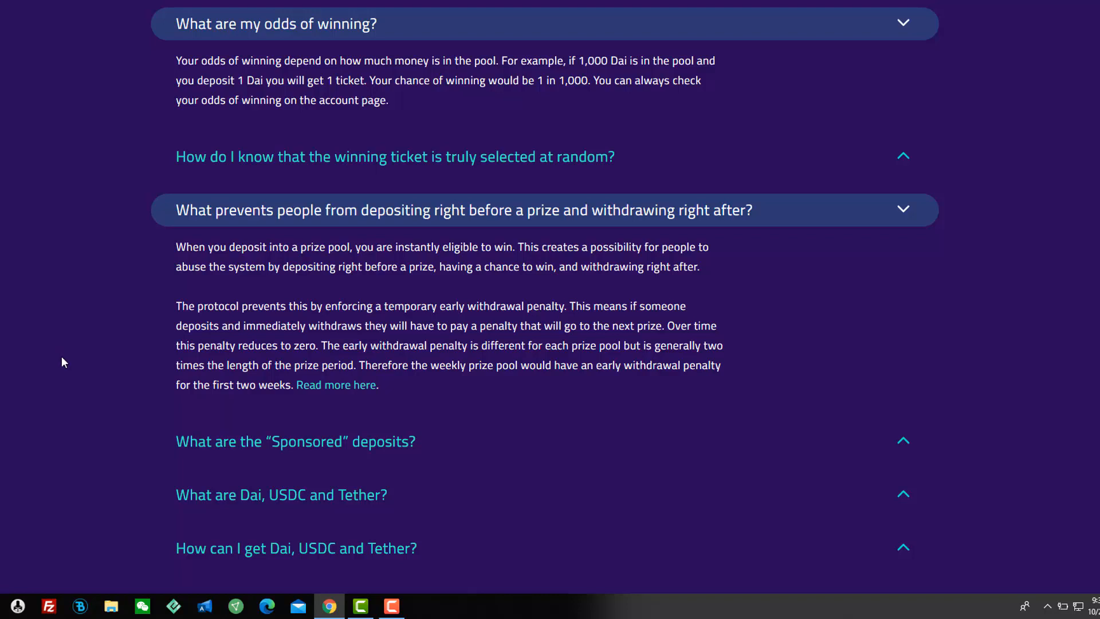
mouse_move(66, 362)
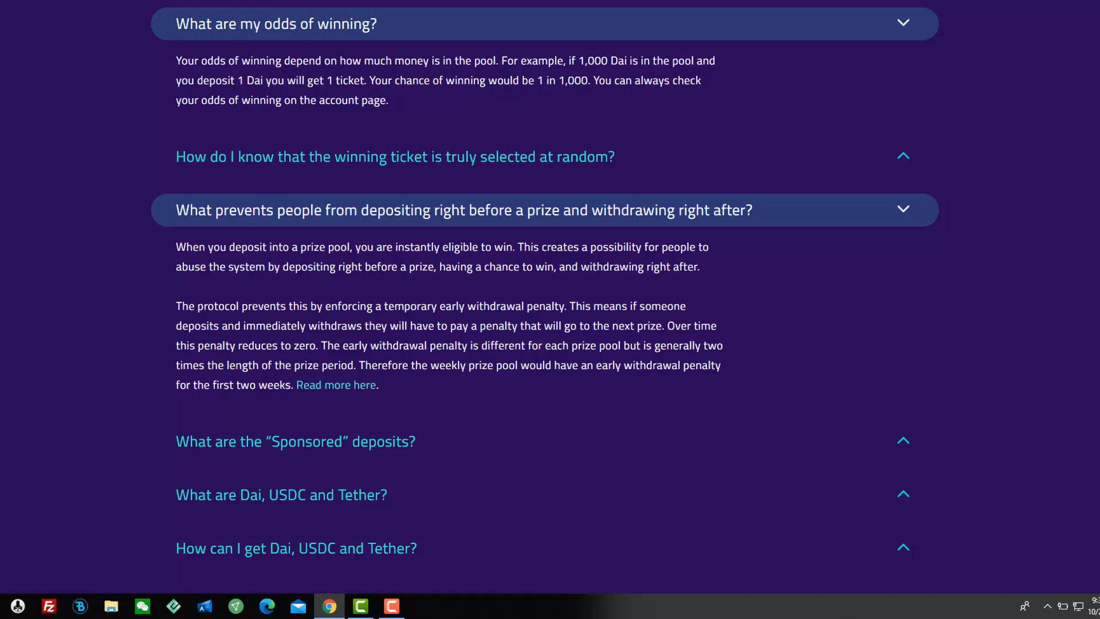
scroll(down, 3)
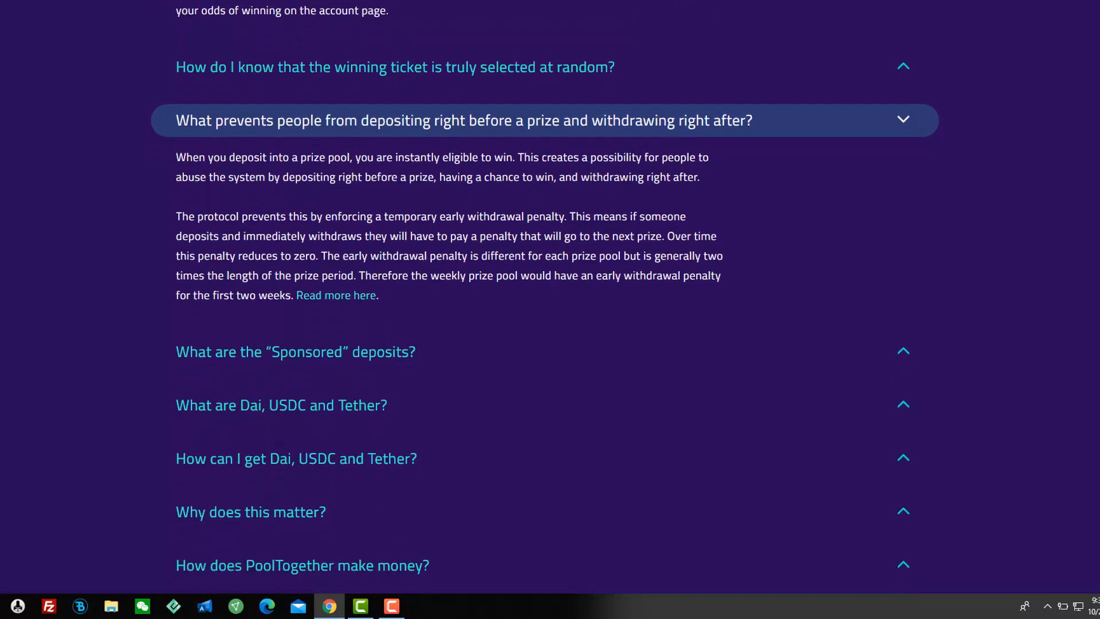
Step: Expand 'How does PoolTogether make money?' and scroll through its venture-backed answer
scroll(down, 3)
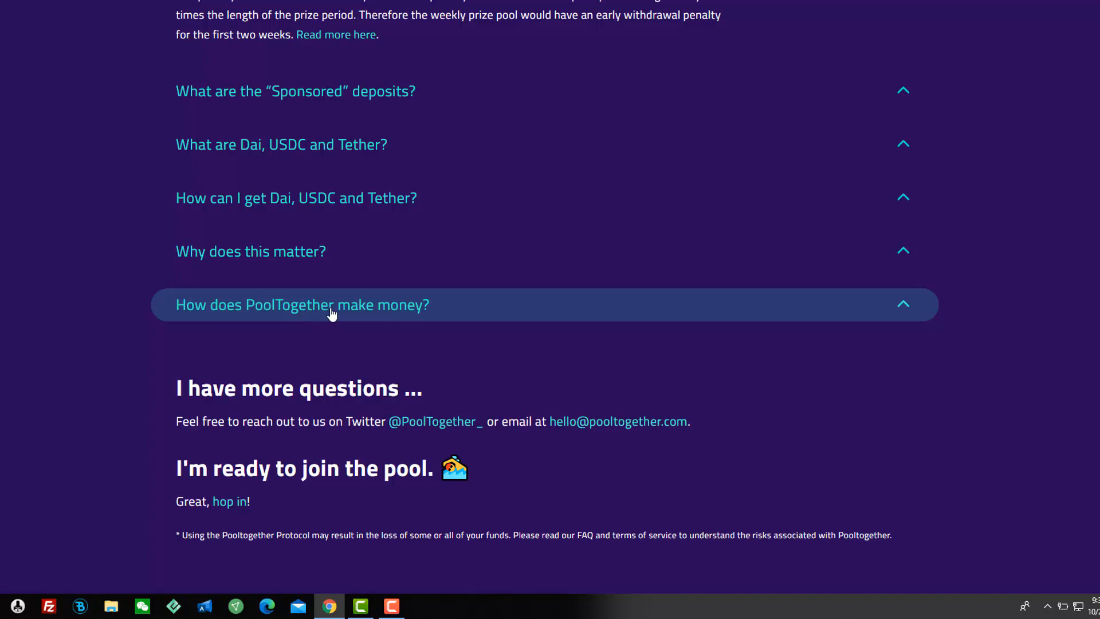
click(302, 304)
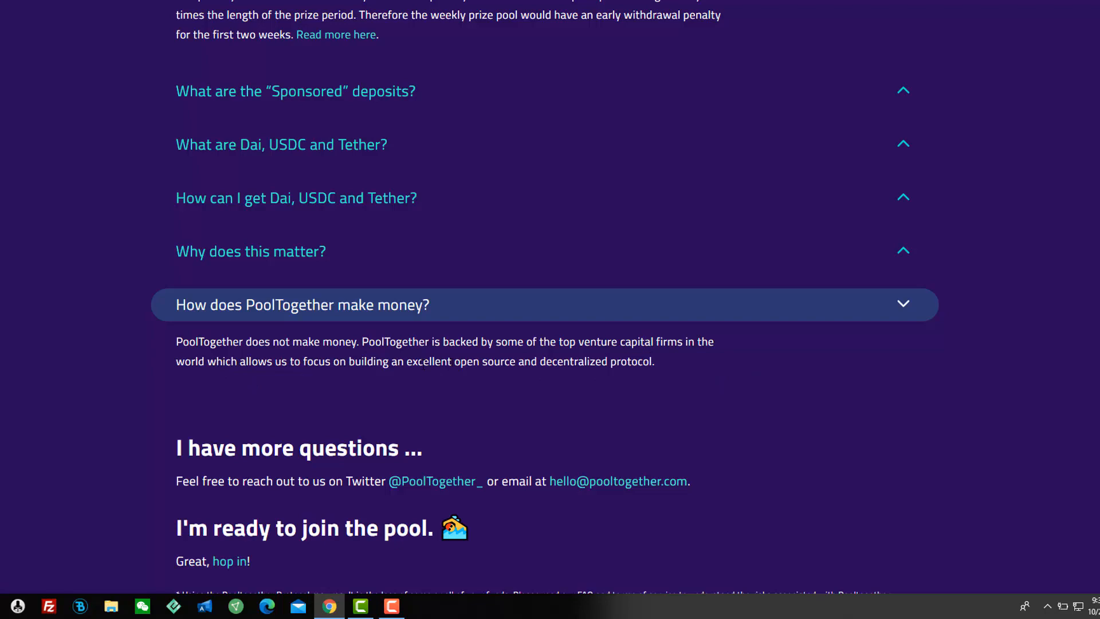
scroll(down, 3)
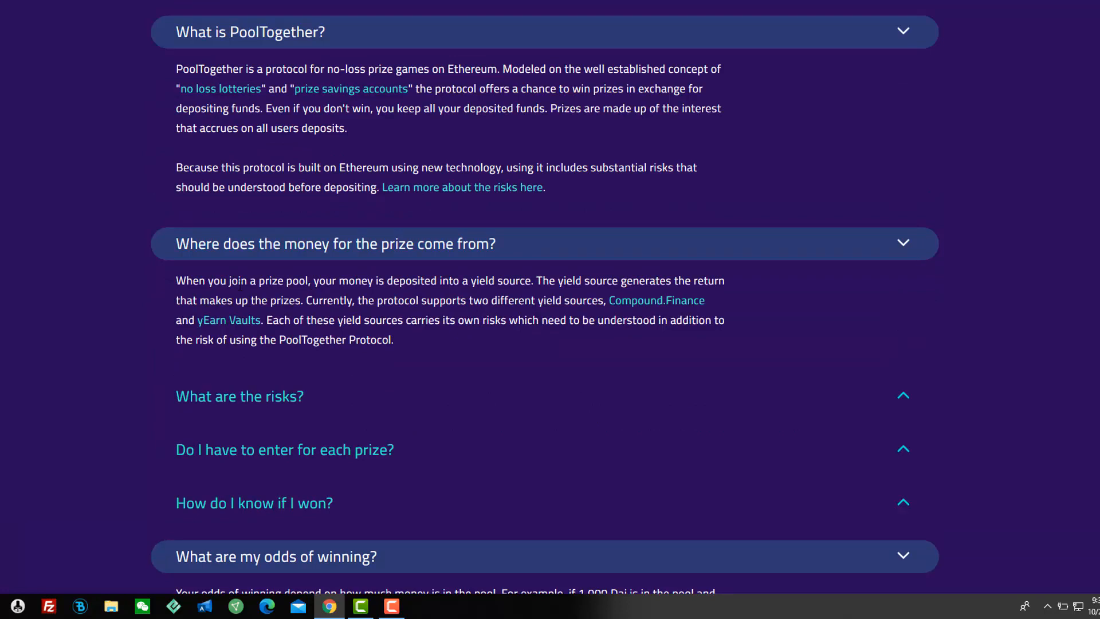
mouse_move(153, 294)
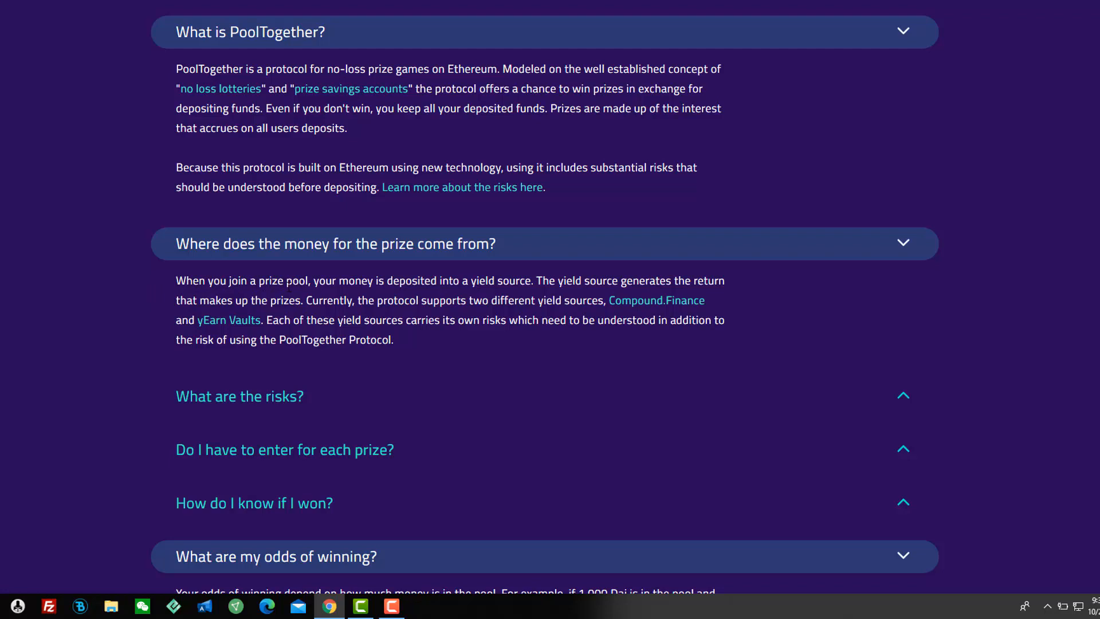
mouse_move(463, 296)
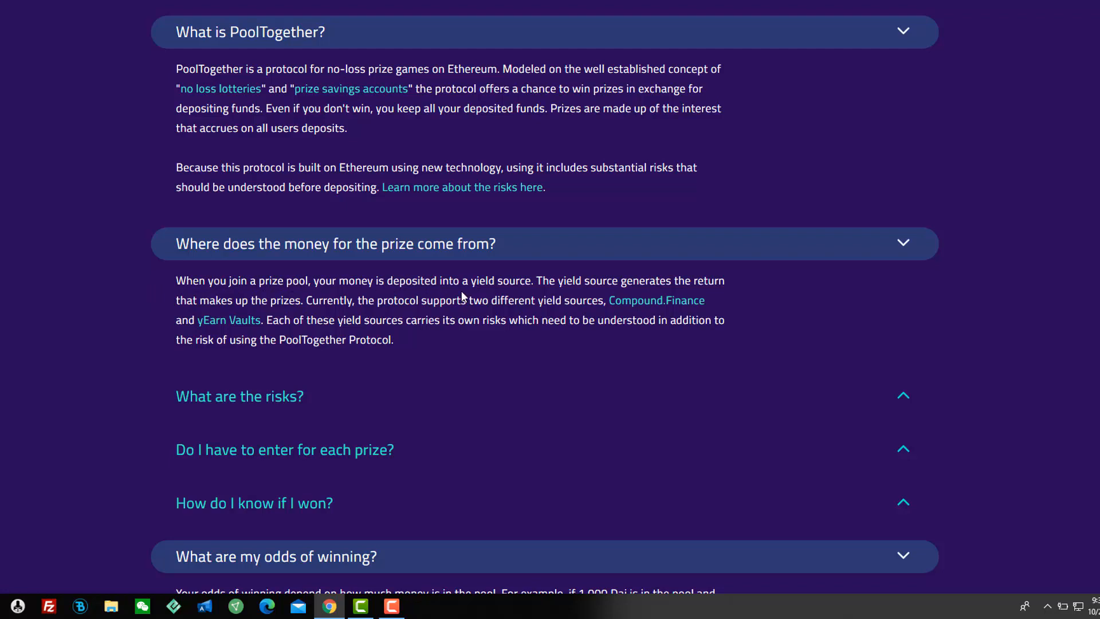
mouse_move(463, 298)
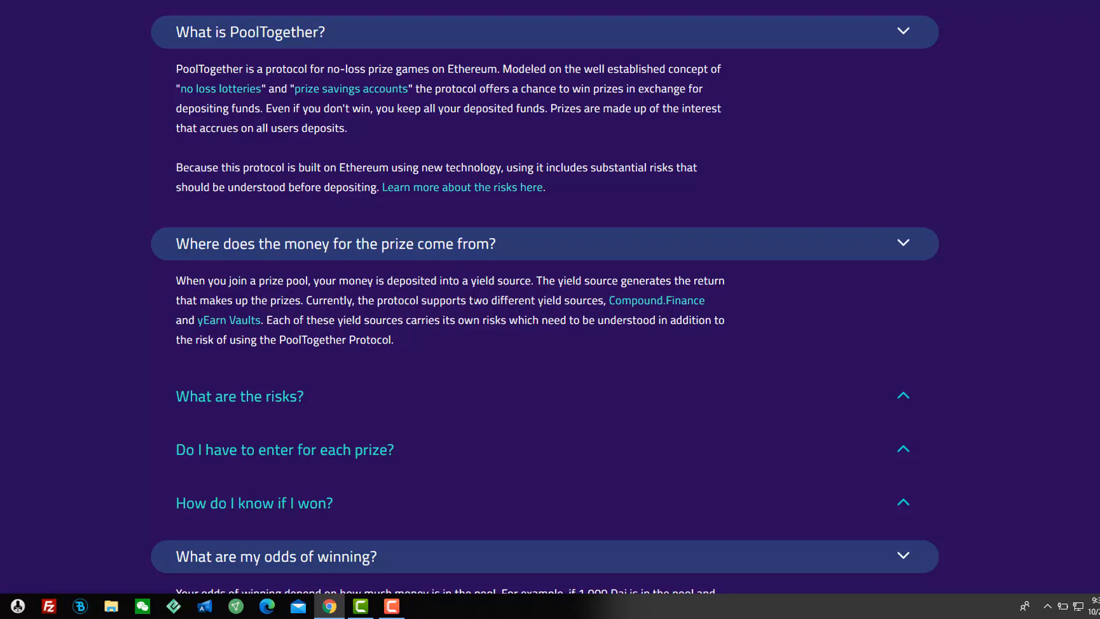
mouse_move(7, 332)
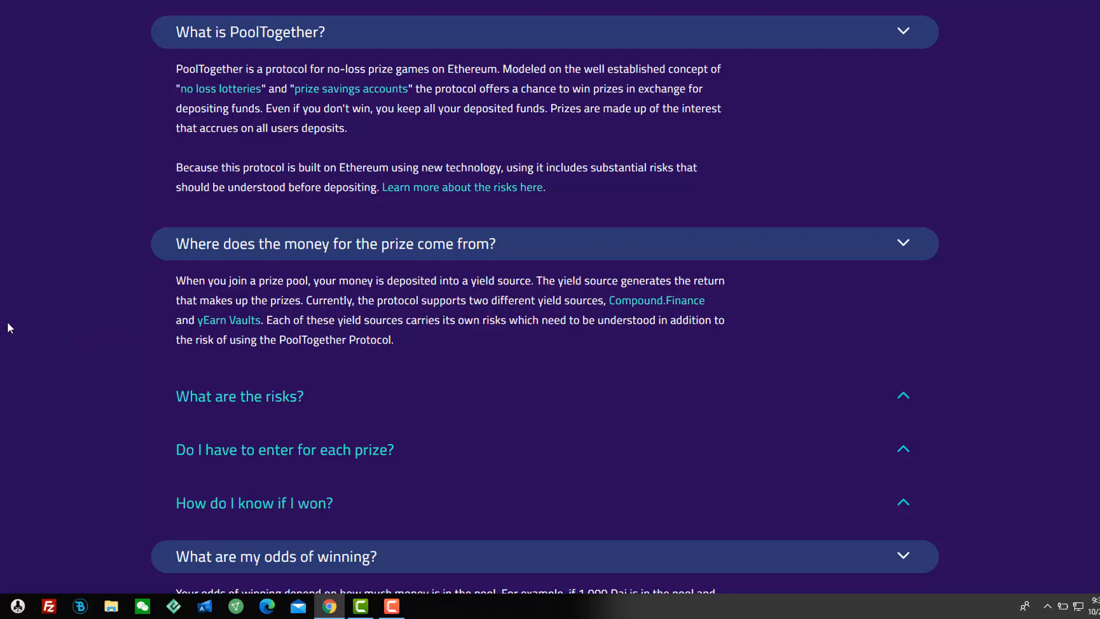
mouse_move(44, 325)
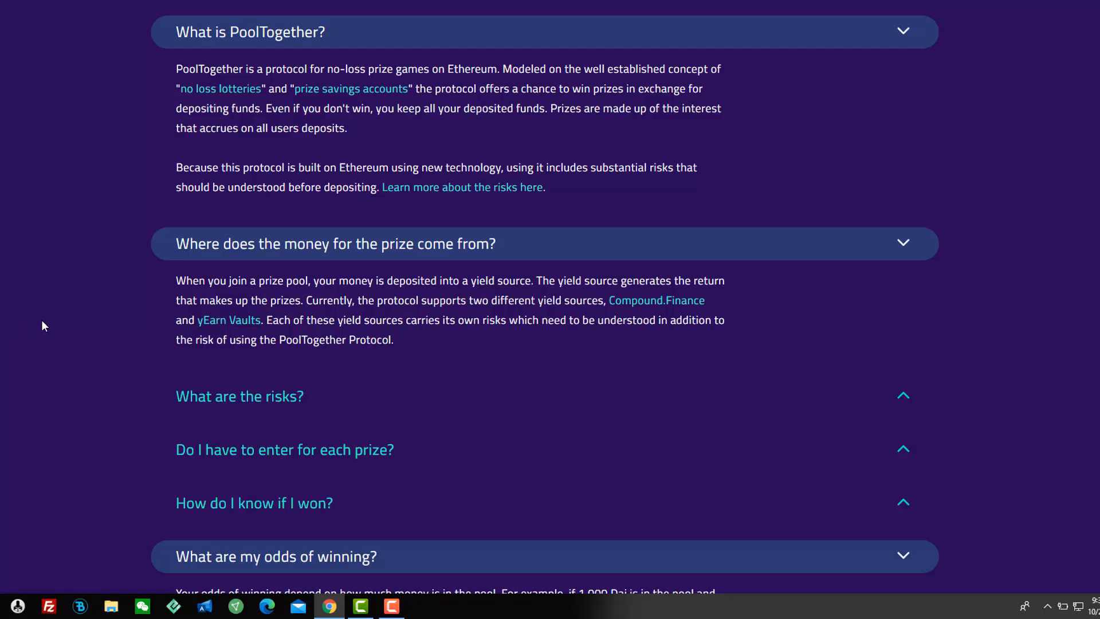
mouse_move(656, 315)
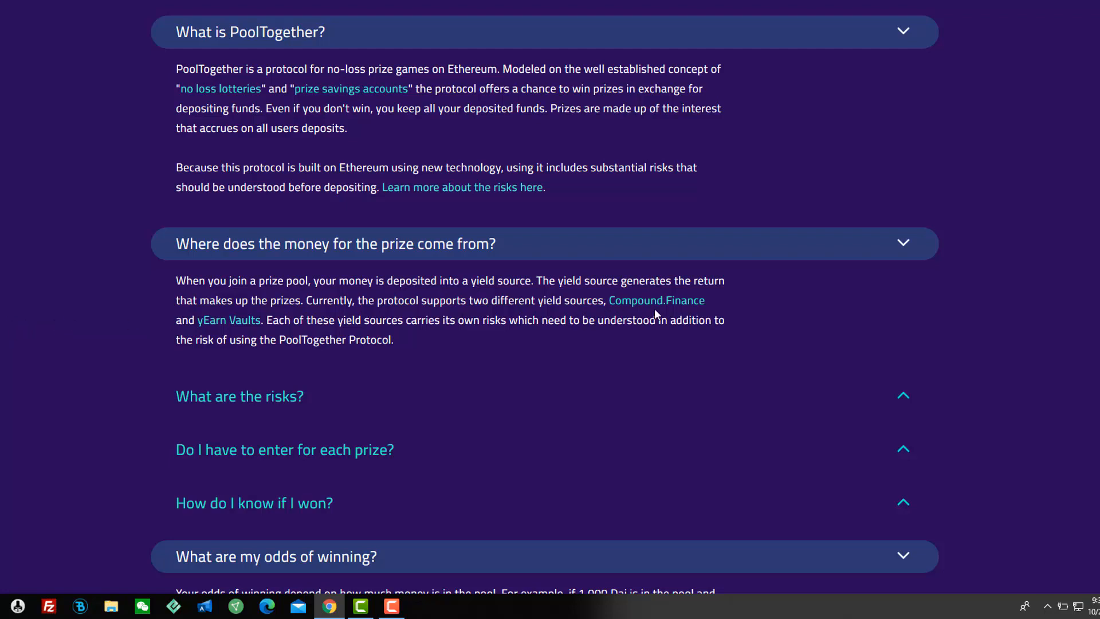
scroll(down, 3)
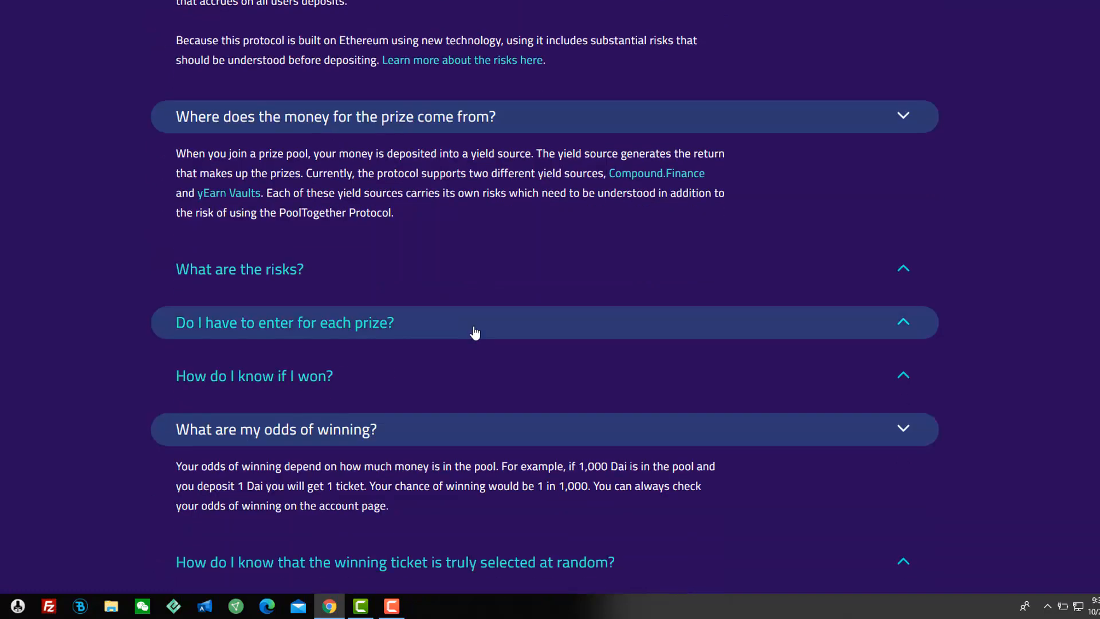
scroll(down, 3)
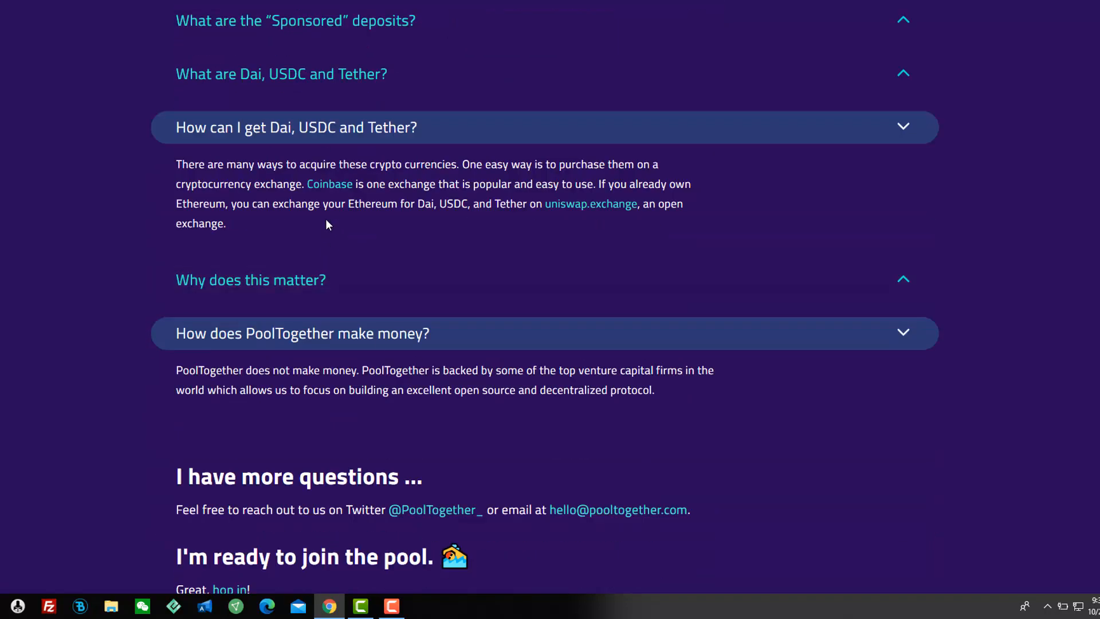
scroll(down, 3)
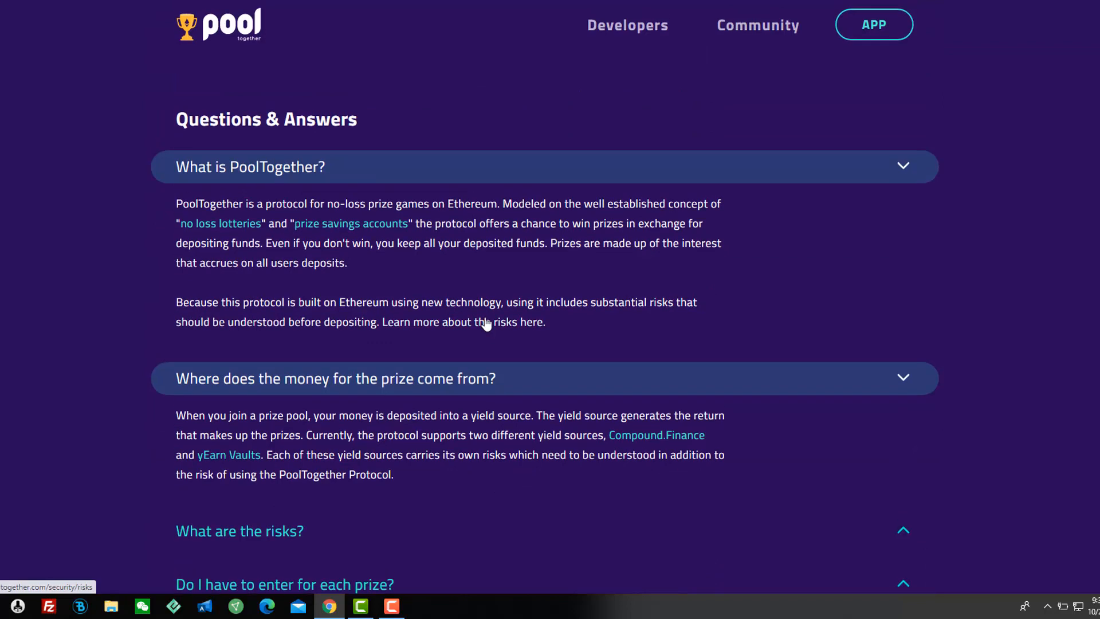
Step: Scroll the Medium randomness article down to the 'Why Chainlink VRF?' section and four-step diagram
click(757, 24)
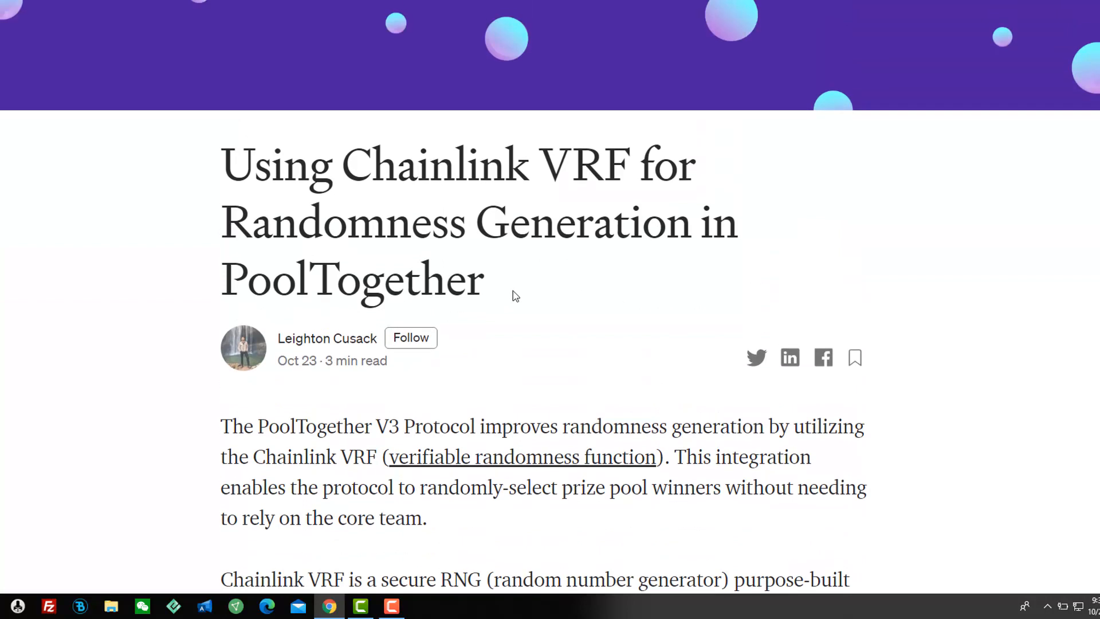
mouse_move(611, 257)
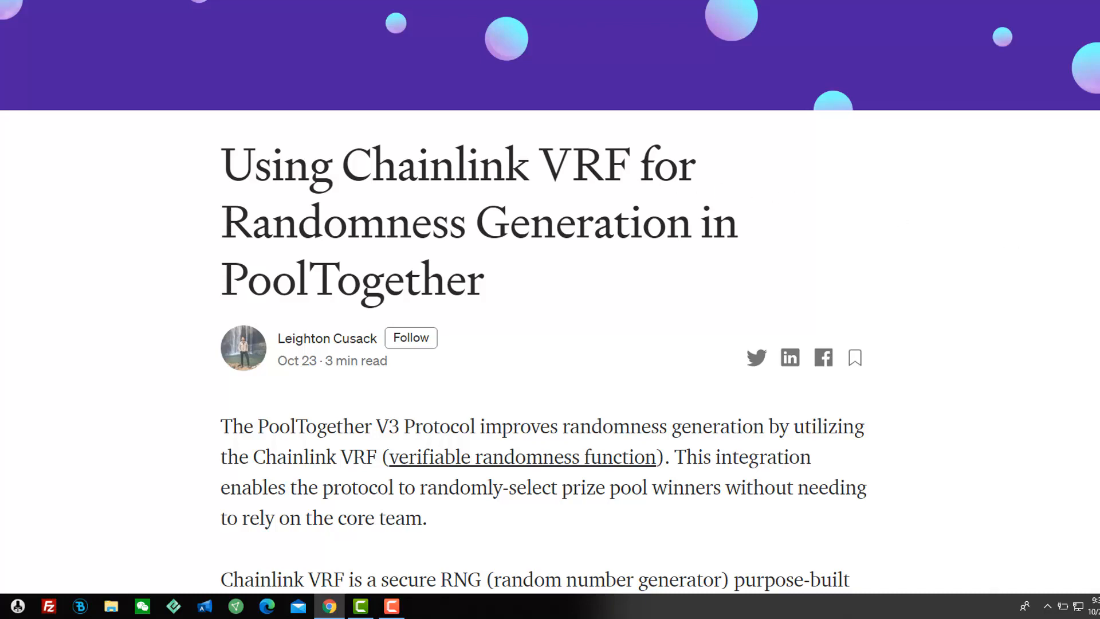
scroll(down, 3)
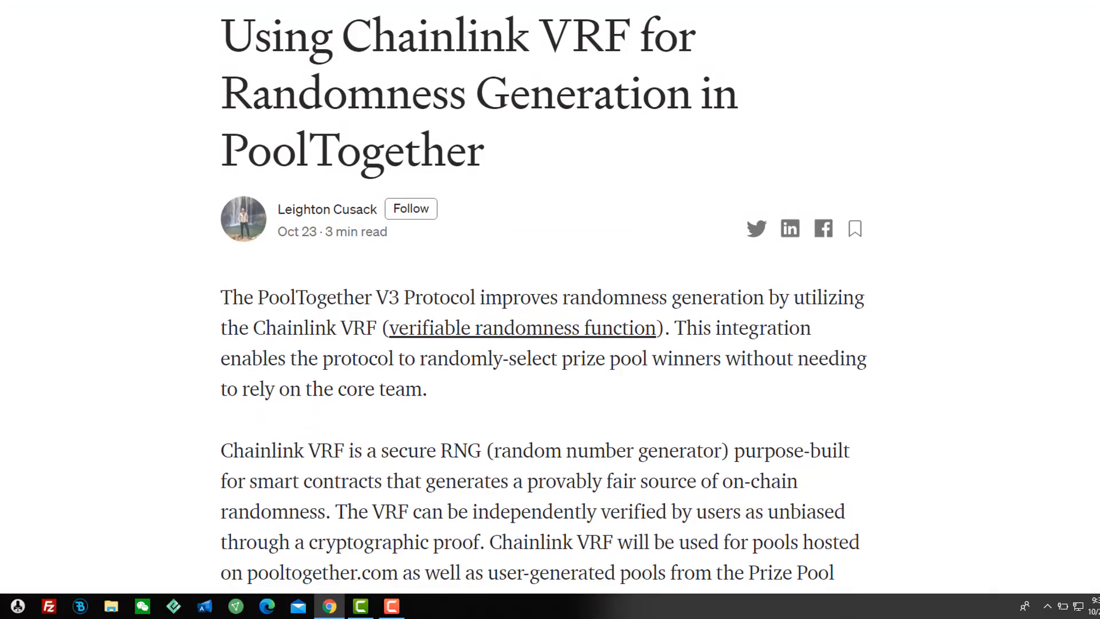
scroll(down, 3)
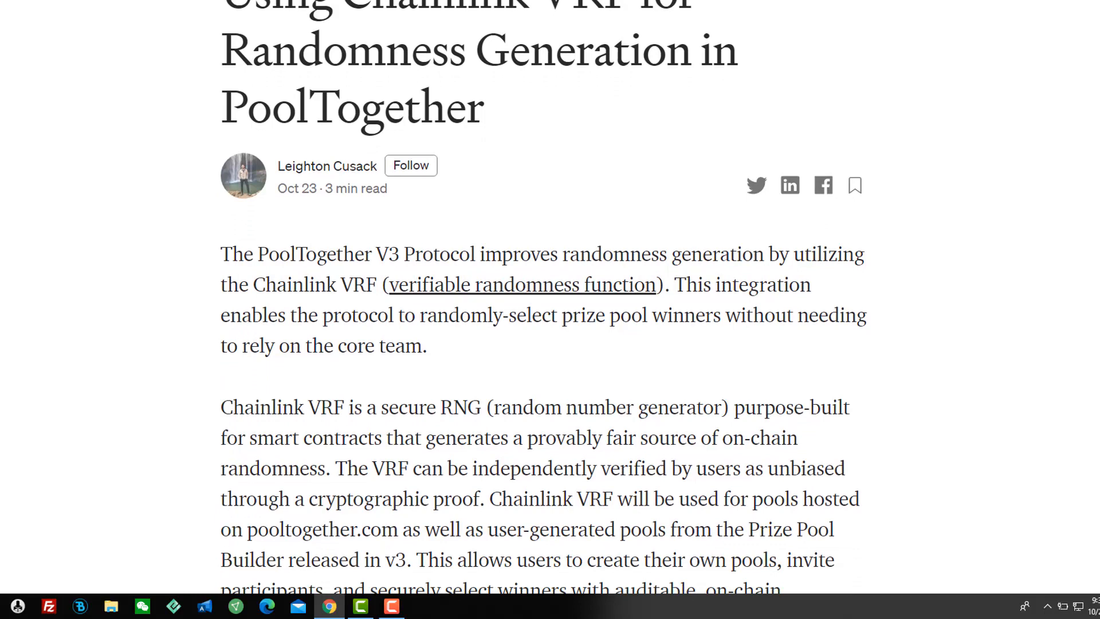
scroll(down, 3)
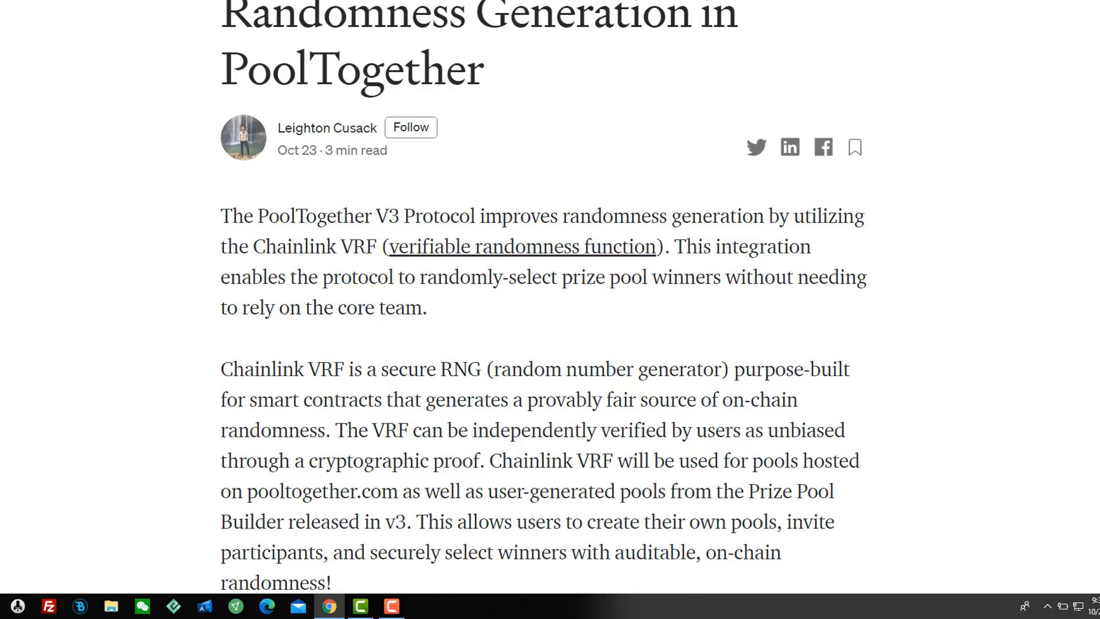
scroll(down, 3)
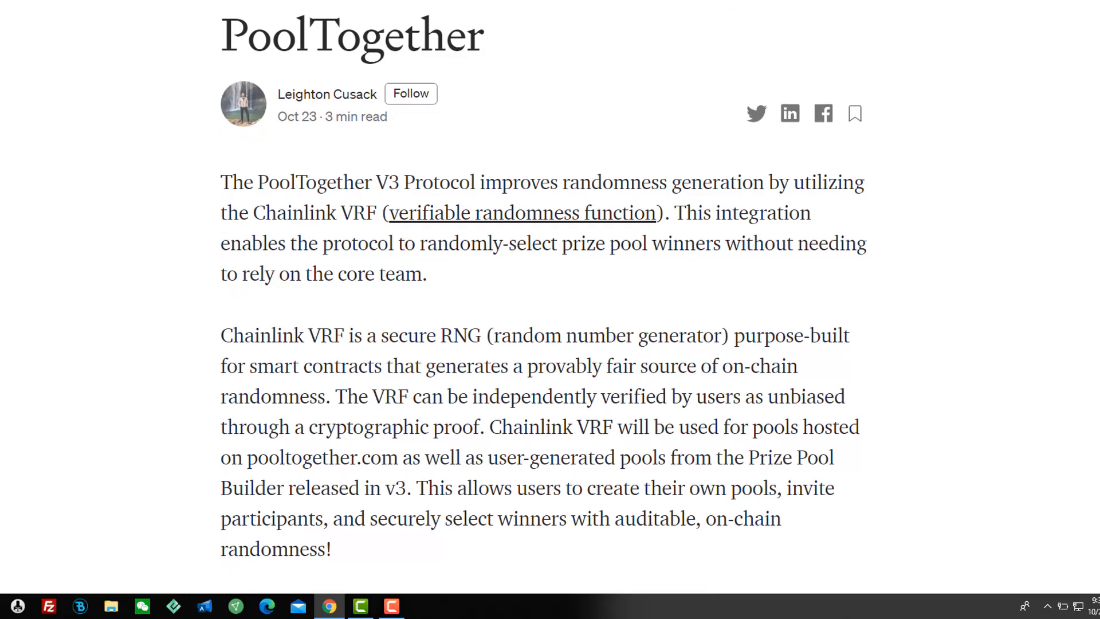
scroll(down, 3)
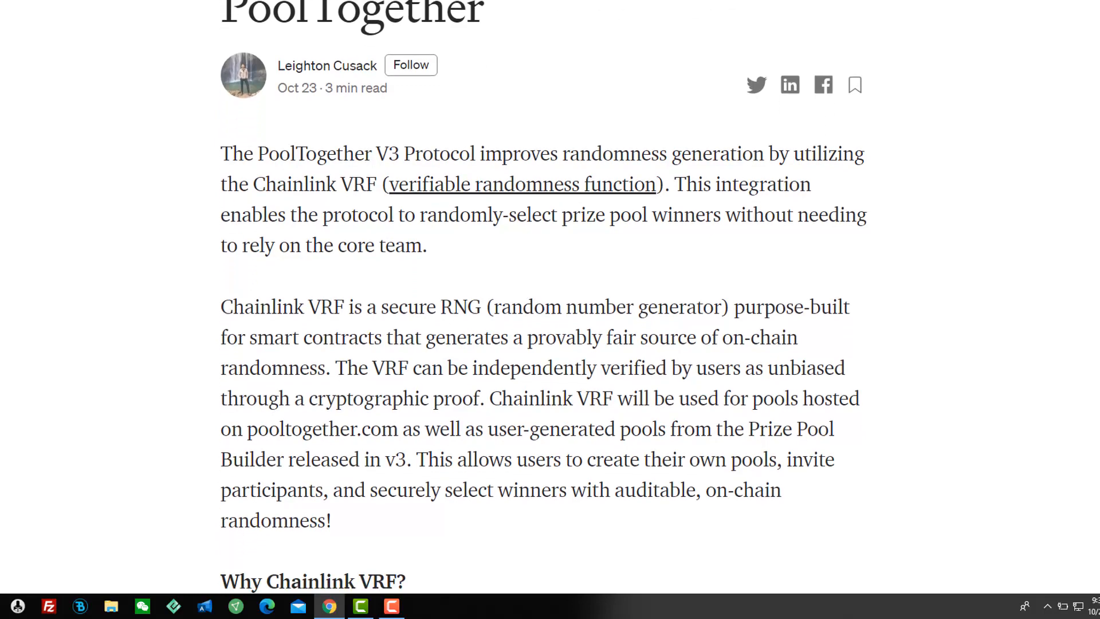
scroll(down, 3)
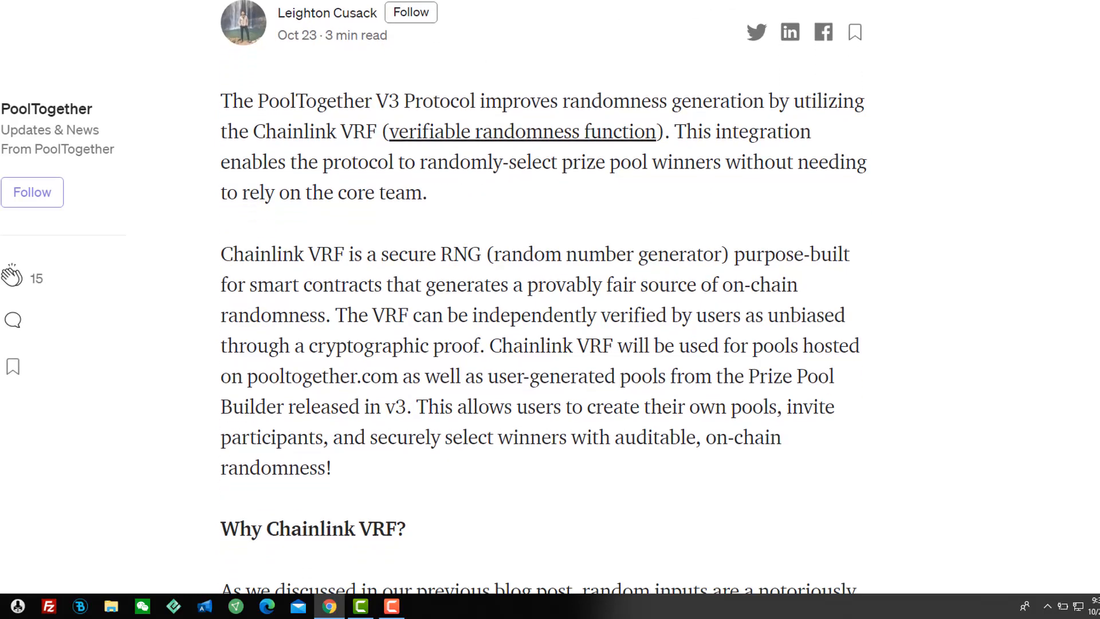
scroll(down, 3)
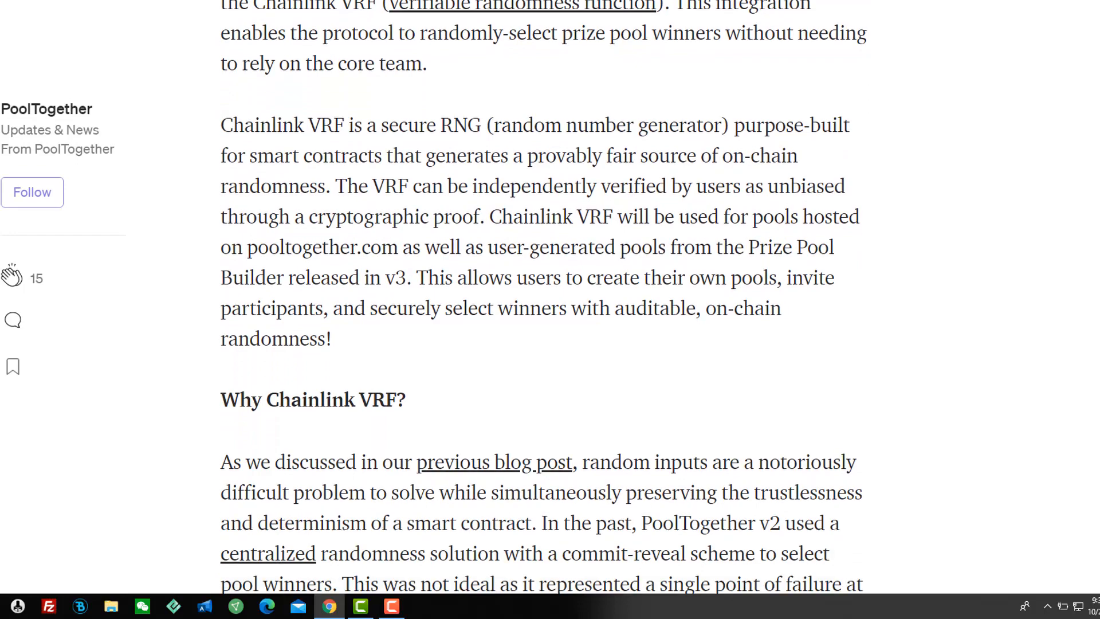
scroll(down, 3)
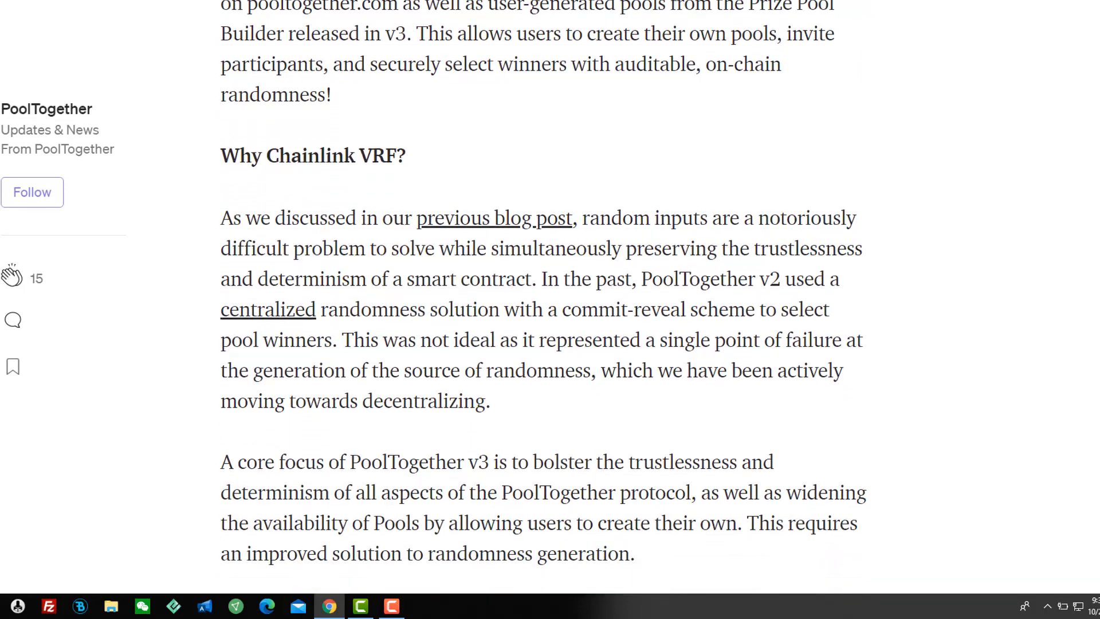
scroll(down, 3)
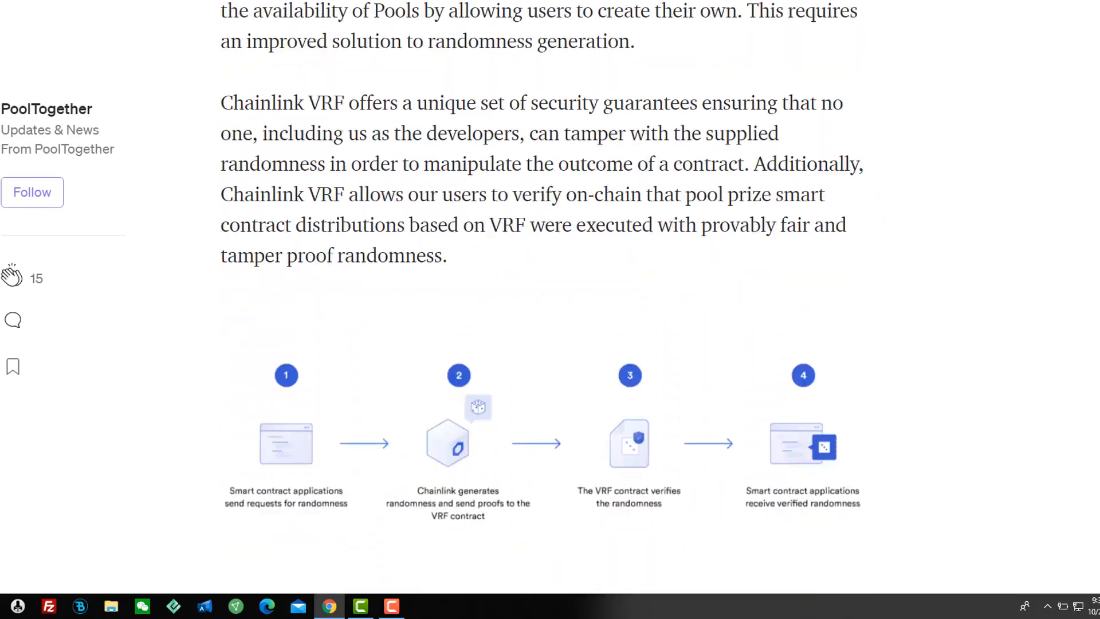
scroll(down, 3)
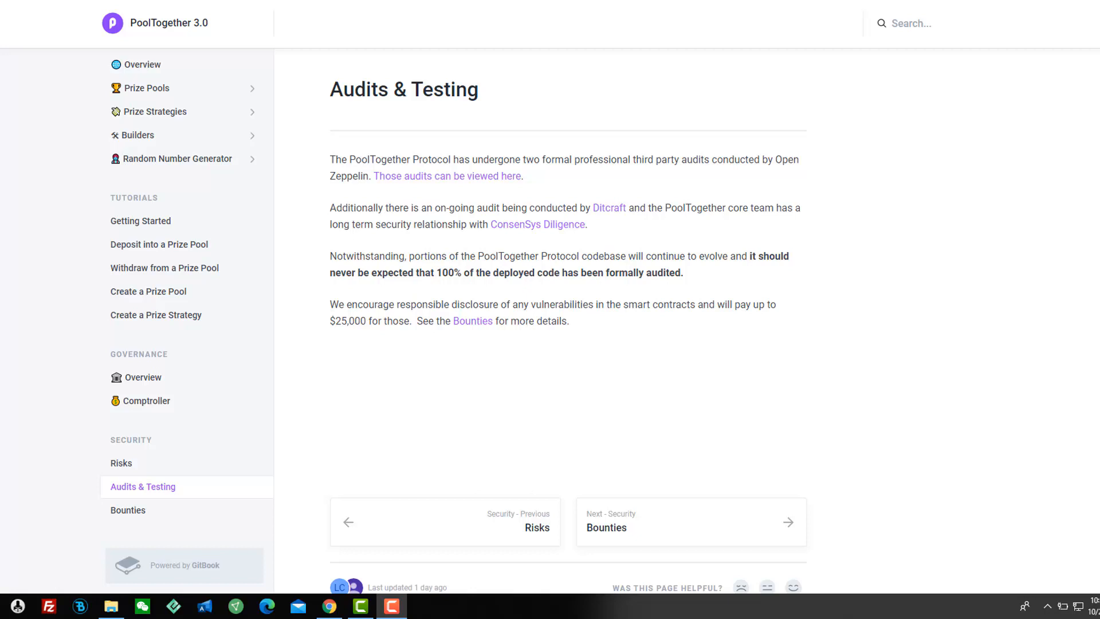
mouse_move(1035, 572)
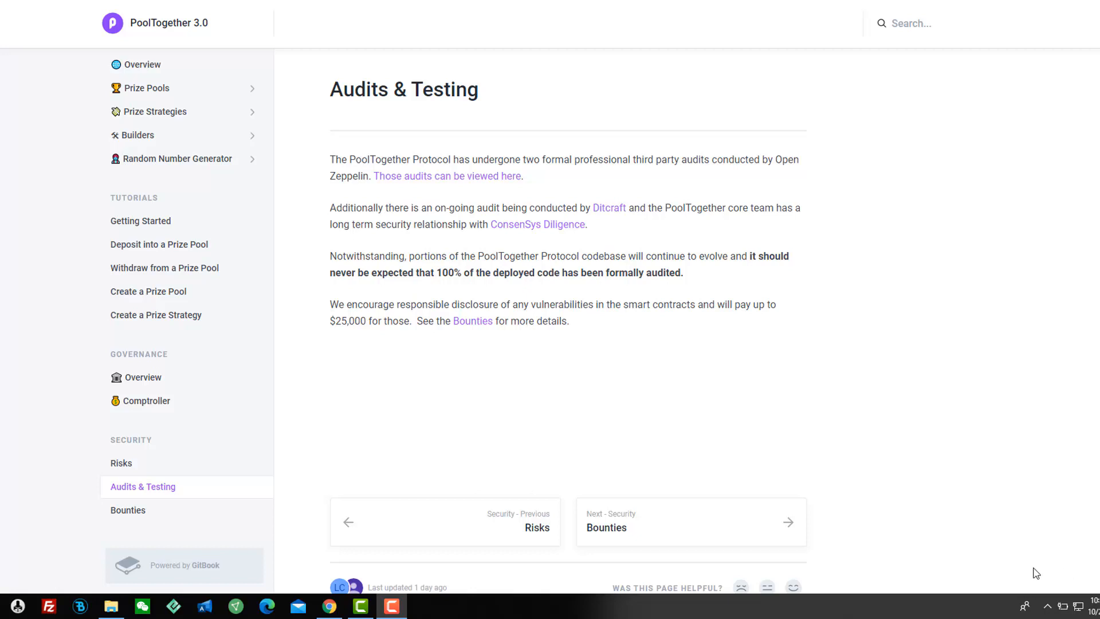
Step: Right-click the 'Those audits can be viewed here' link on the Audits & Testing page
right_click(447, 175)
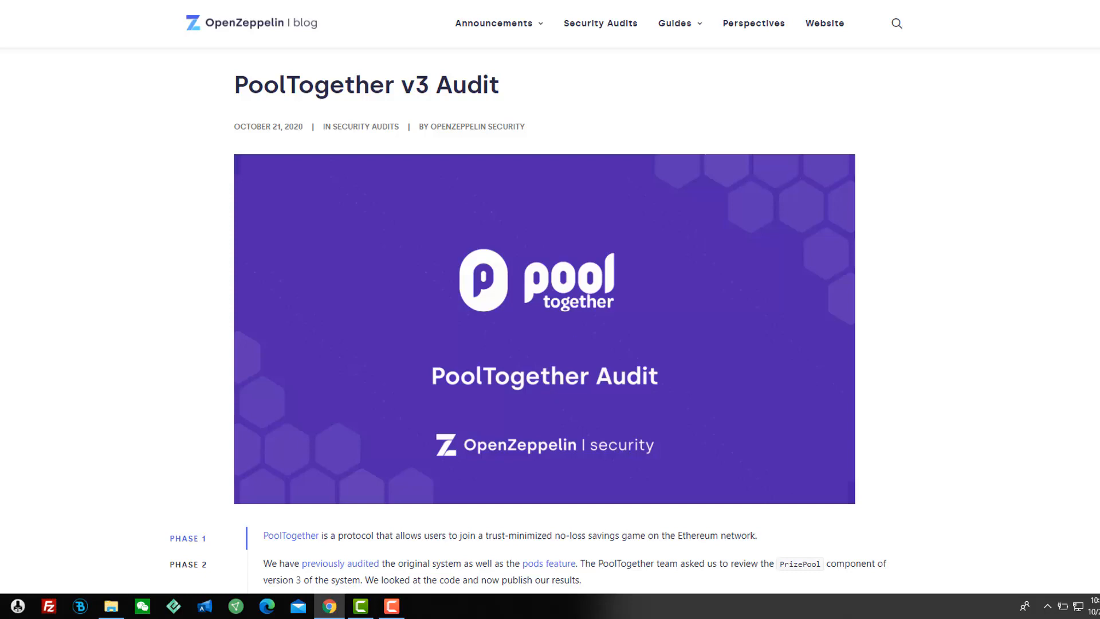
Step: Scroll the OpenZeppelin 'PoolTogether v3 Audit' post down to its scope and Summary
scroll(down, 3)
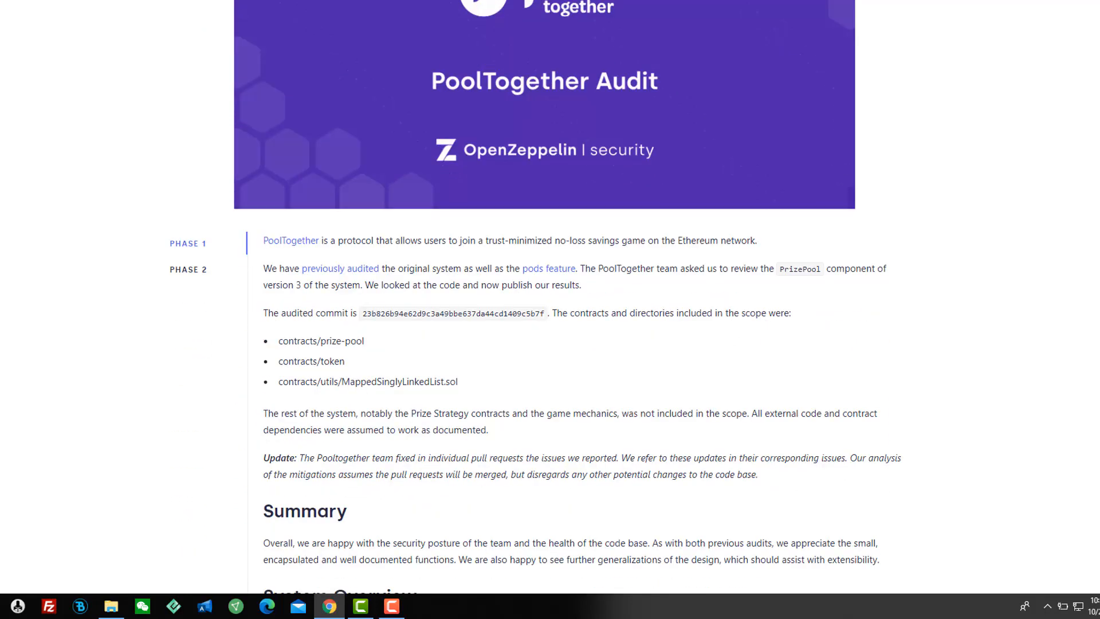
scroll(down, 3)
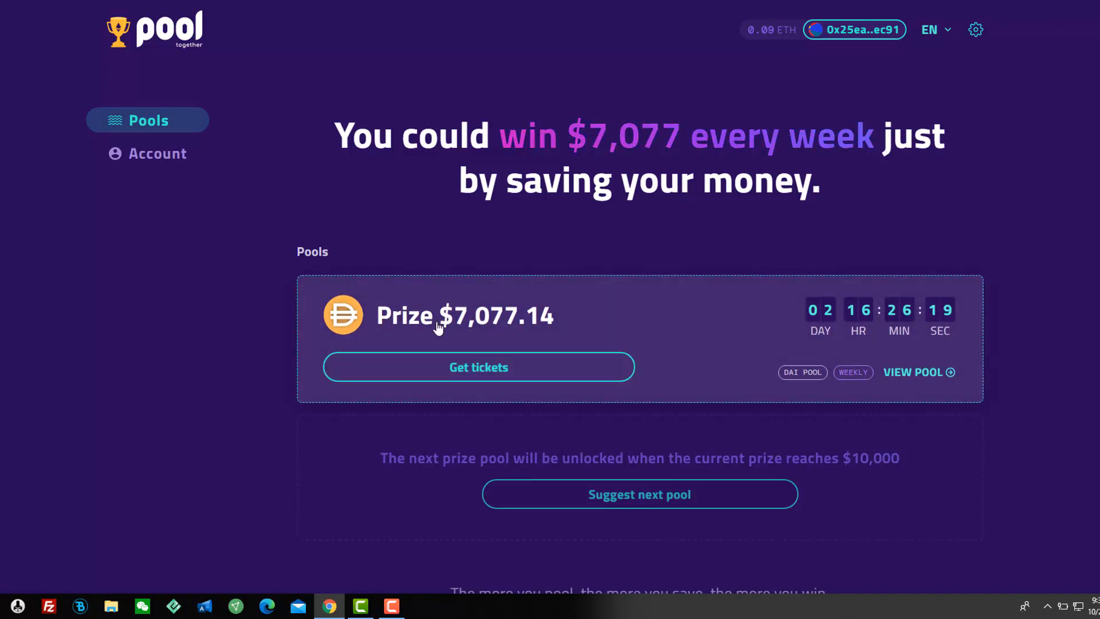
mouse_move(1071, 237)
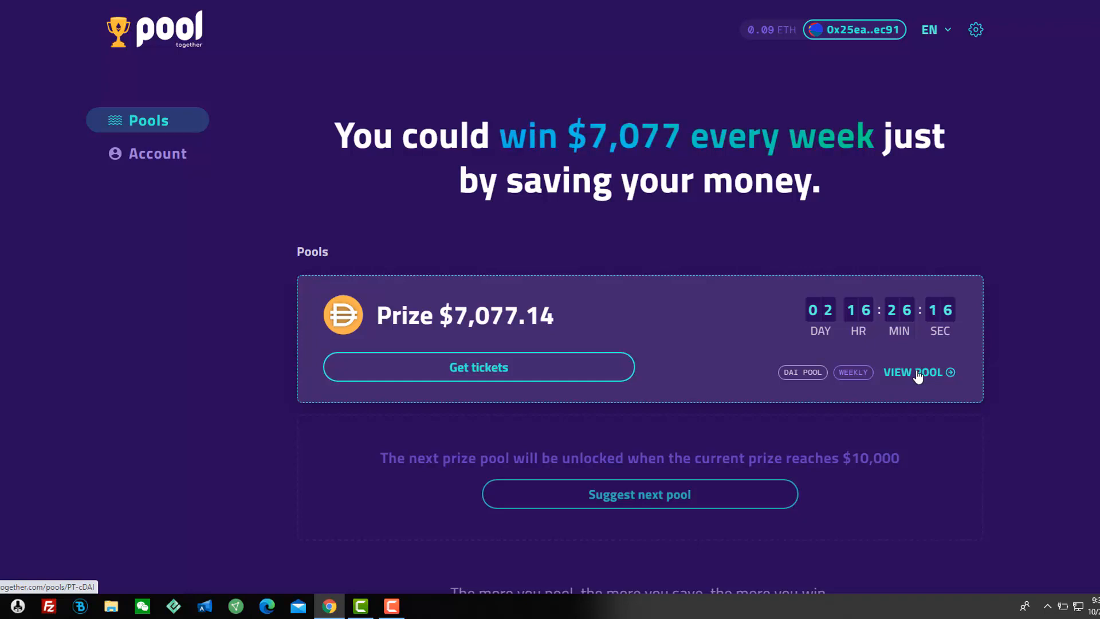
Step: Open the DAI Pool page and highlight the prize-from-interest amount
click(913, 371)
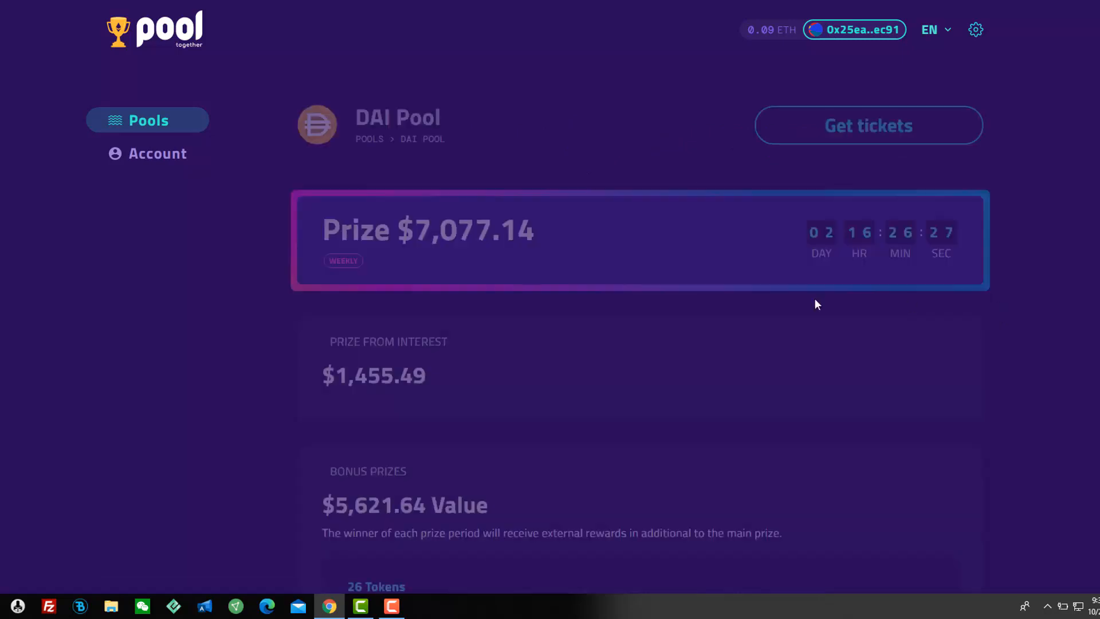
scroll(down, 3)
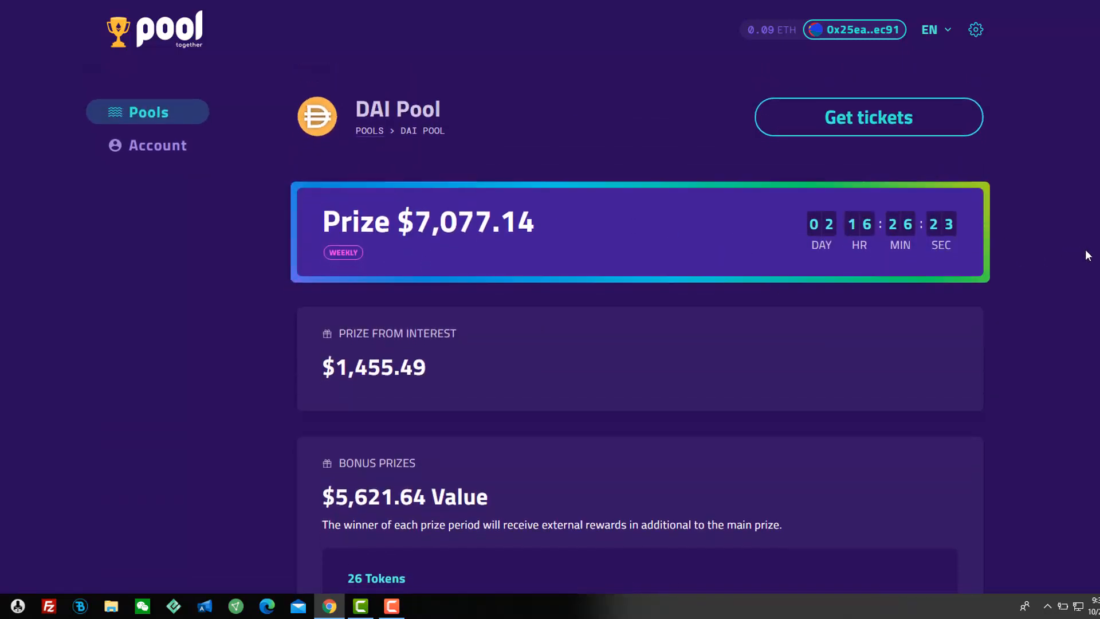
scroll(down, 3)
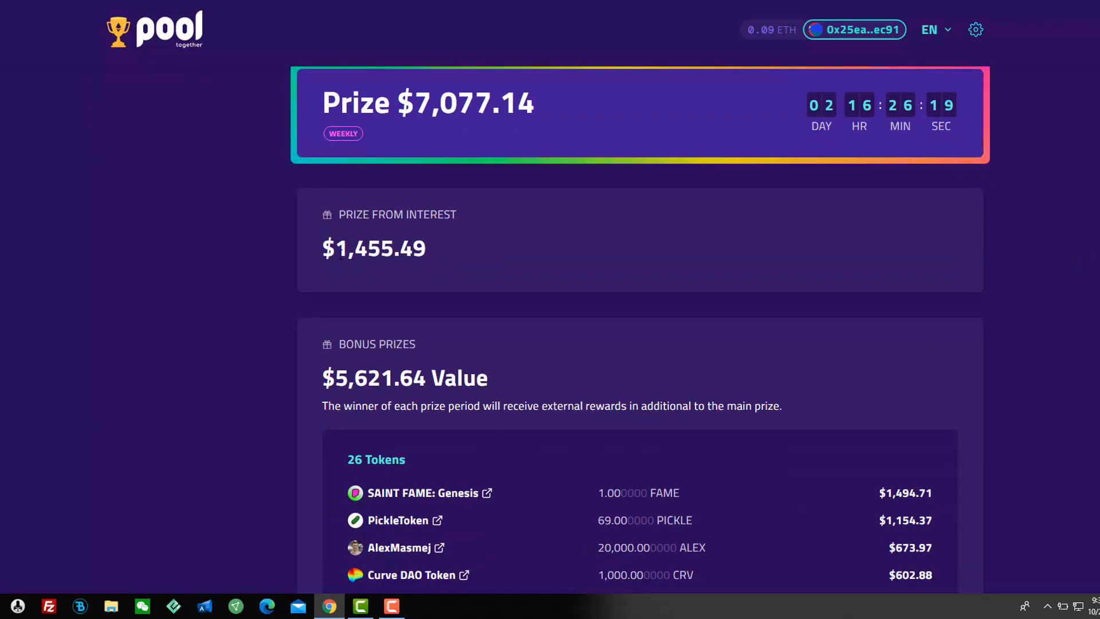
double_click(374, 248)
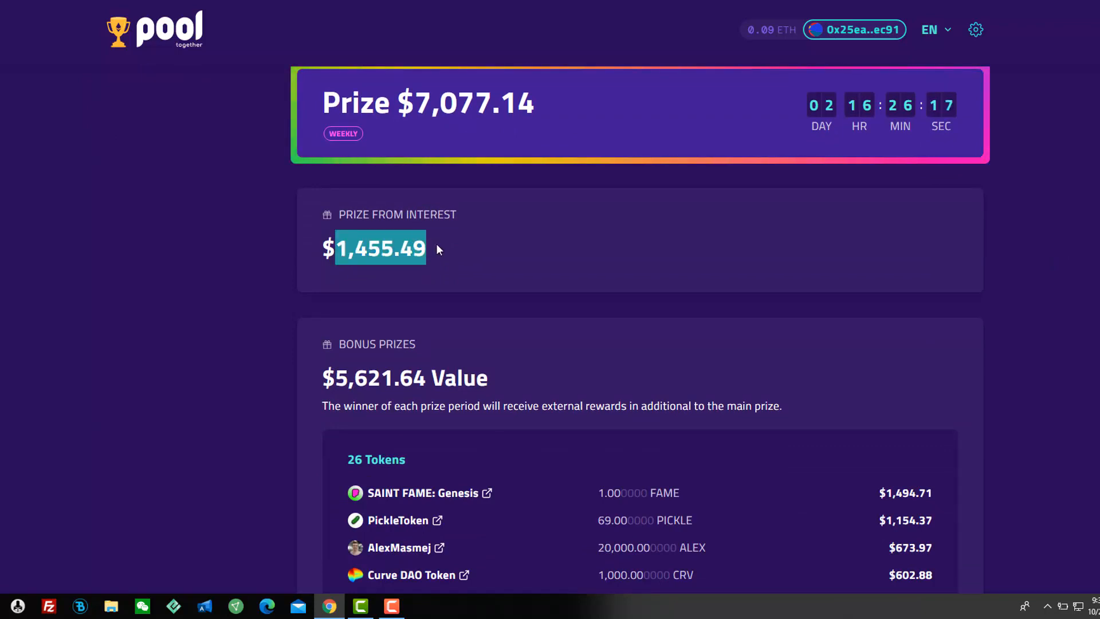
Step: Highlight the bonus prizes total and scroll through the 26-token list, players and tickets sold
scroll(down, 3)
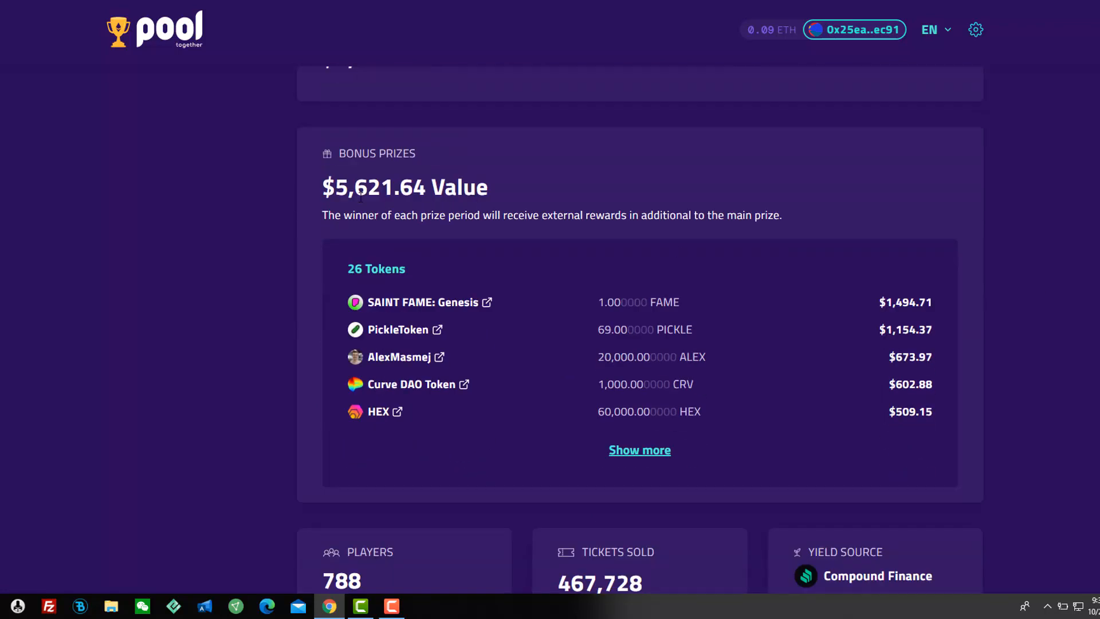
double_click(363, 187)
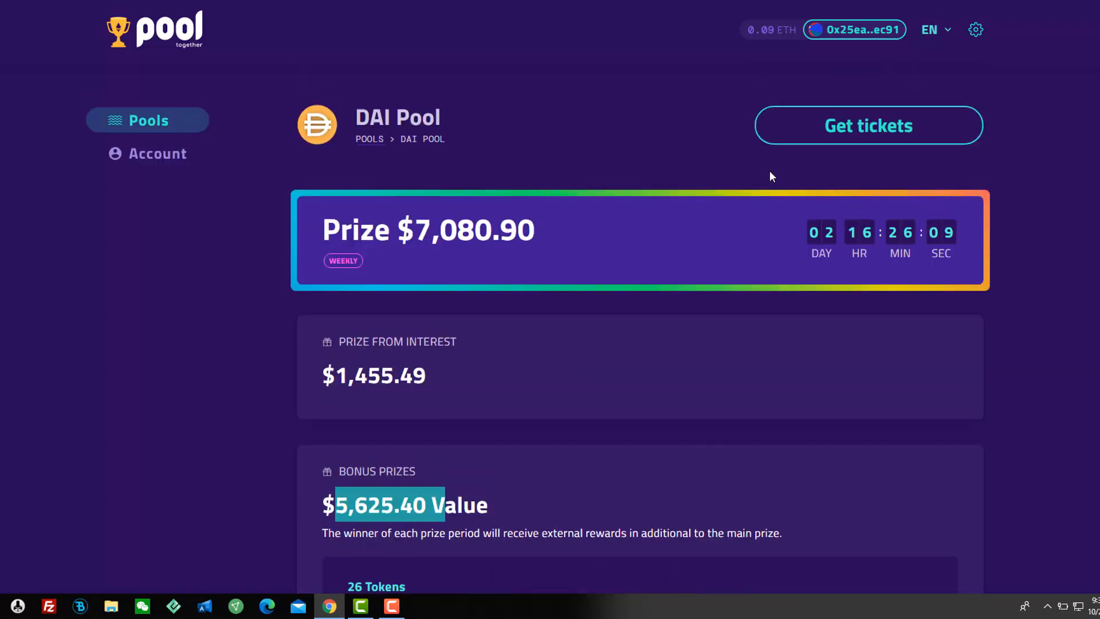
scroll(down, 3)
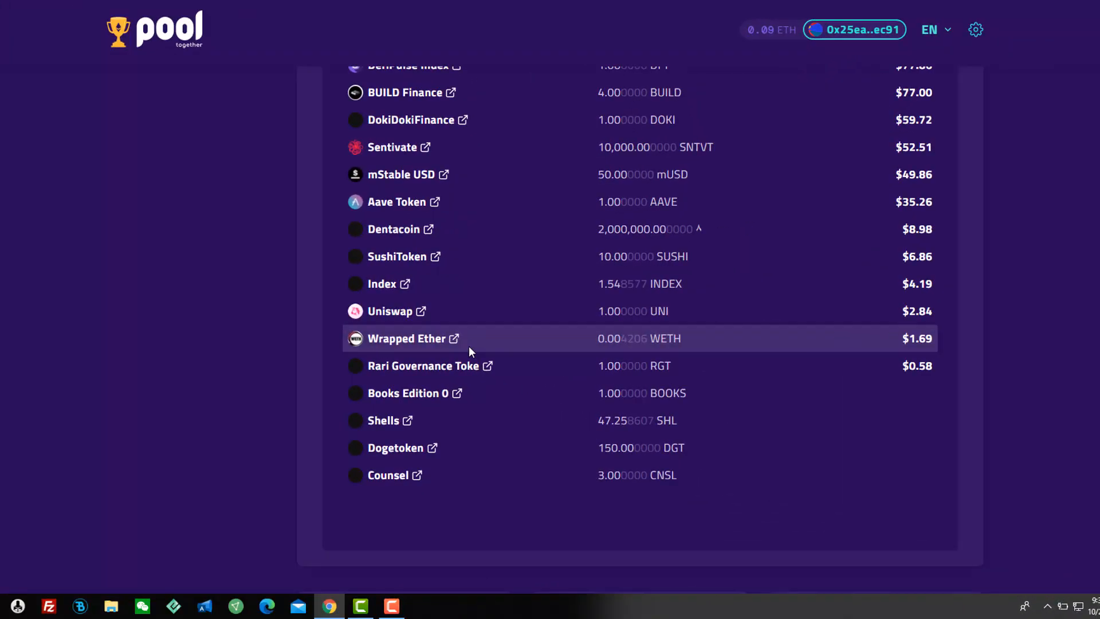
scroll(down, 3)
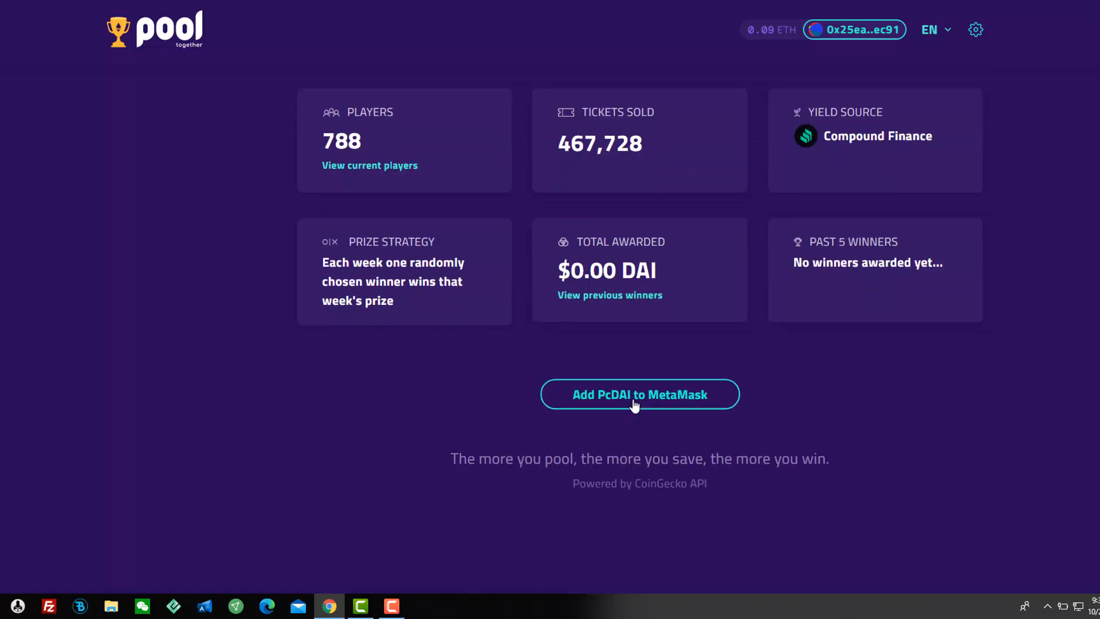
mouse_move(879, 282)
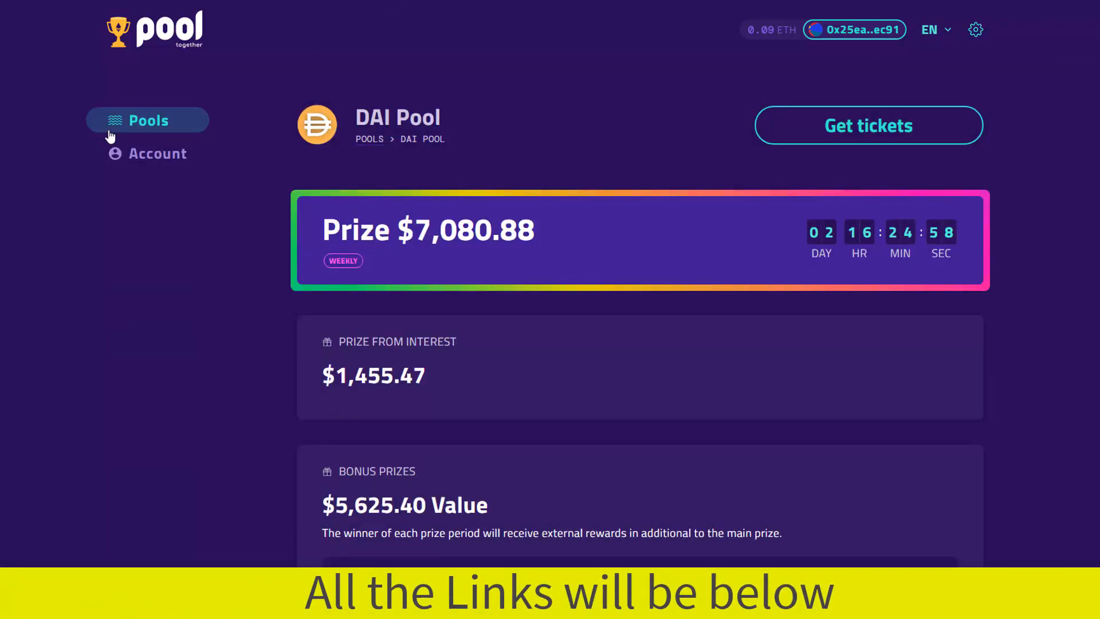
Step: View the Account Overview with 0 tickets, then return to the pools list showing $7,081.14
click(148, 153)
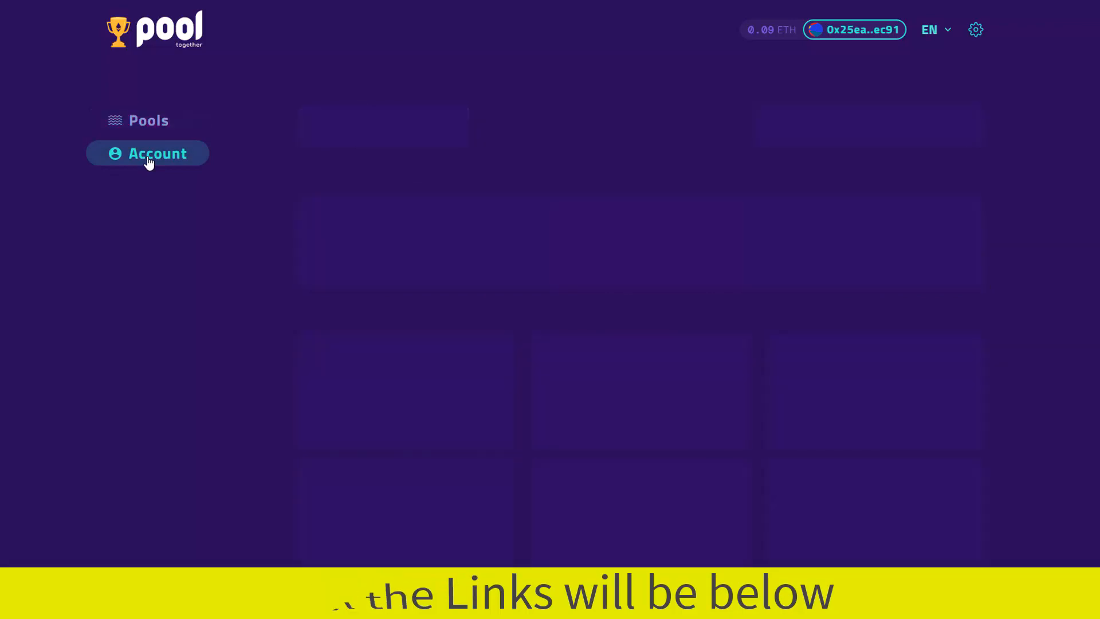
click(147, 153)
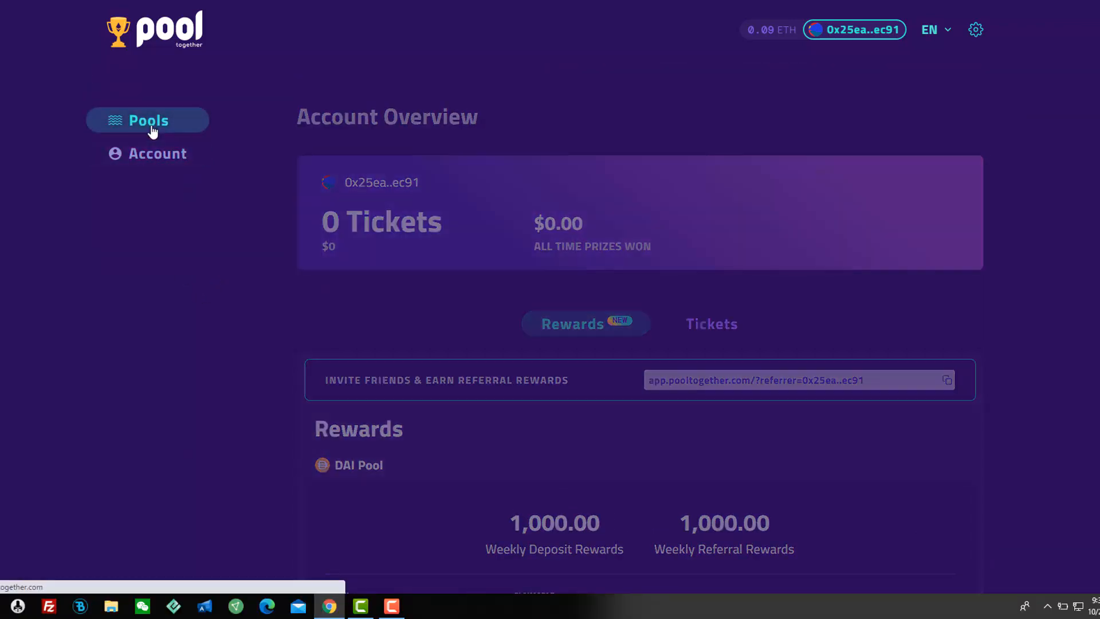
click(148, 120)
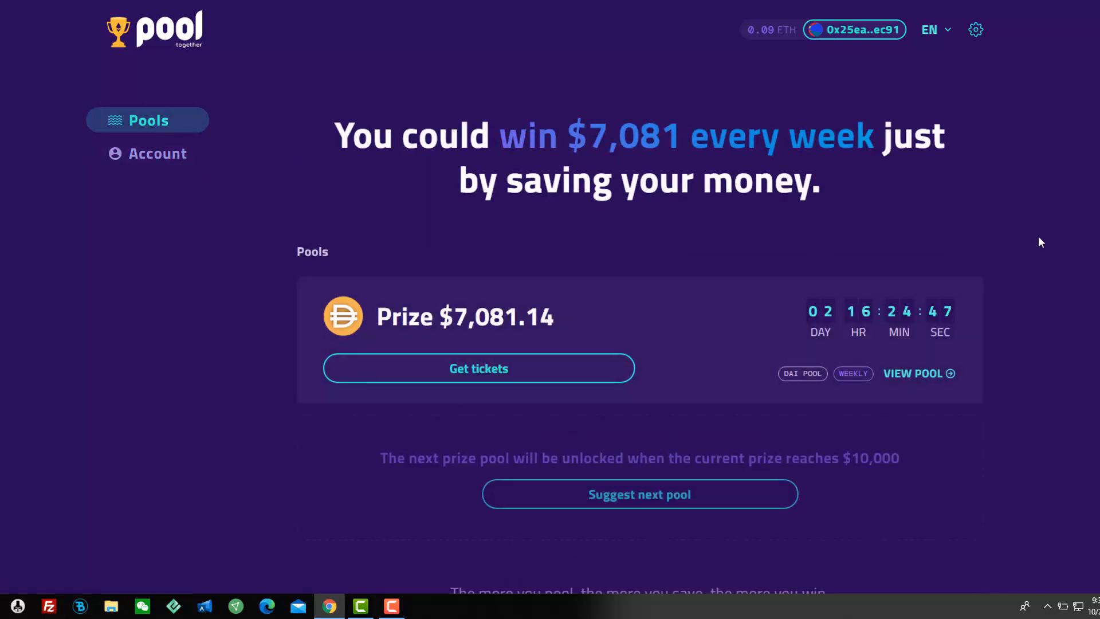
scroll(down, 3)
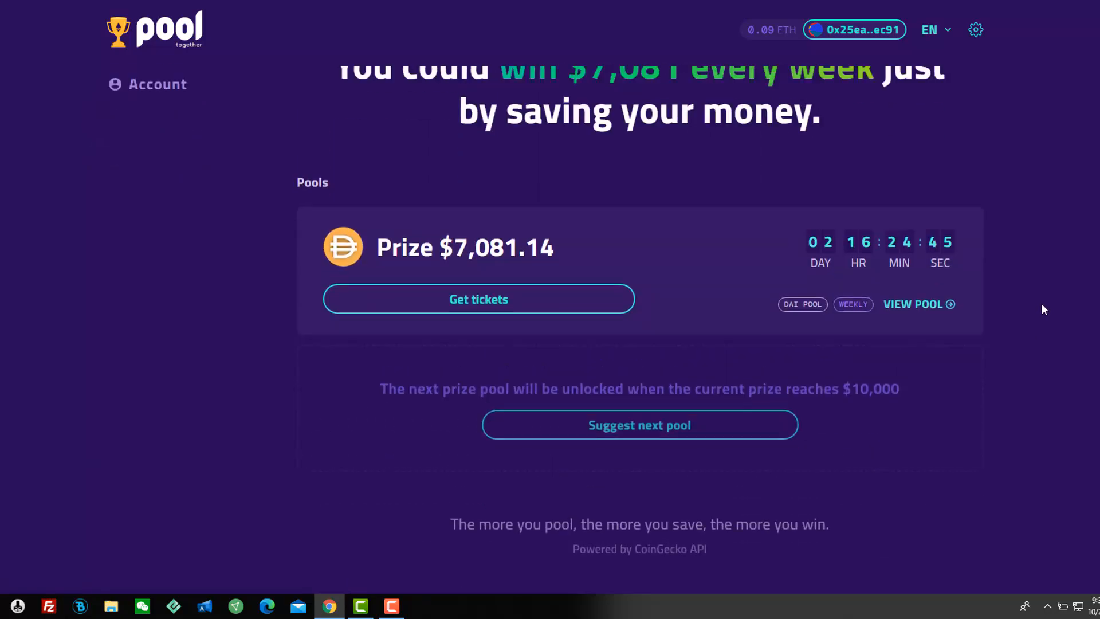